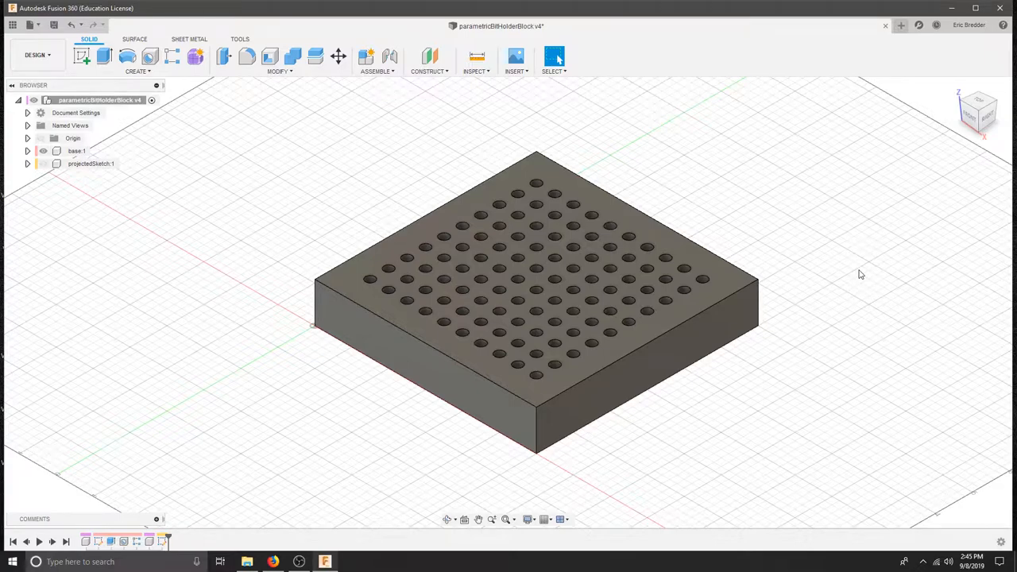
mouse_move(858, 225)
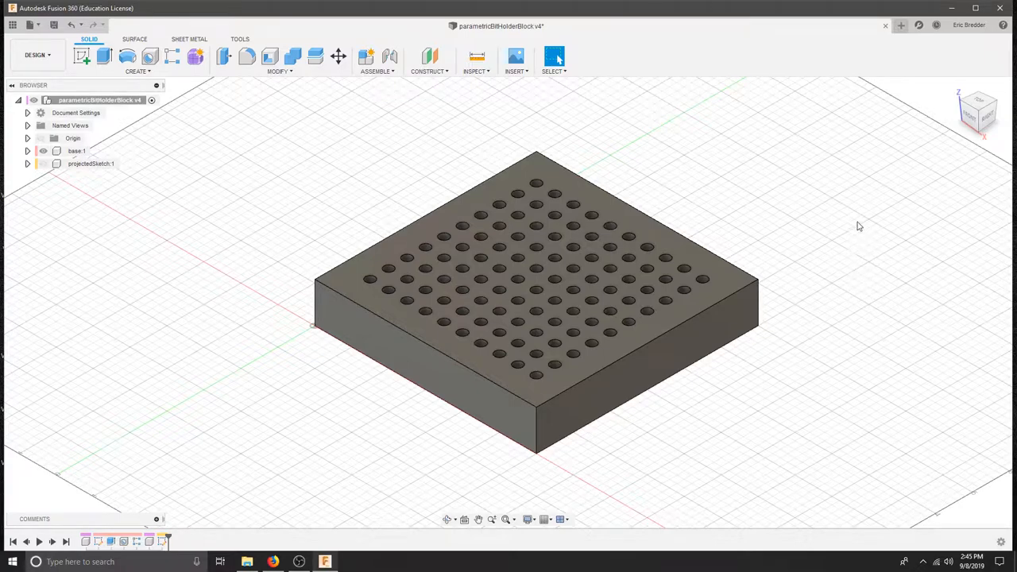
mouse_move(748, 335)
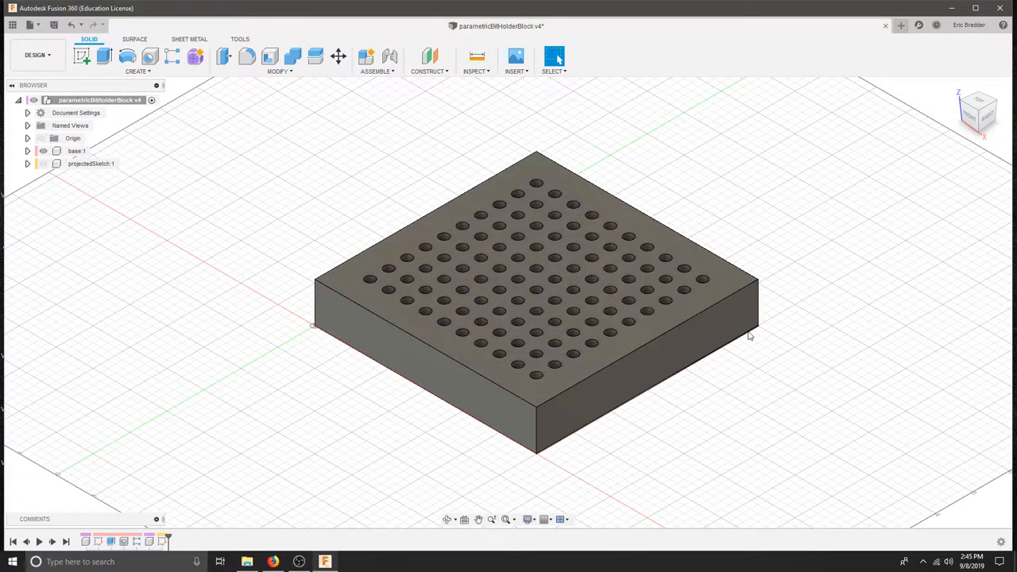
mouse_move(742, 173)
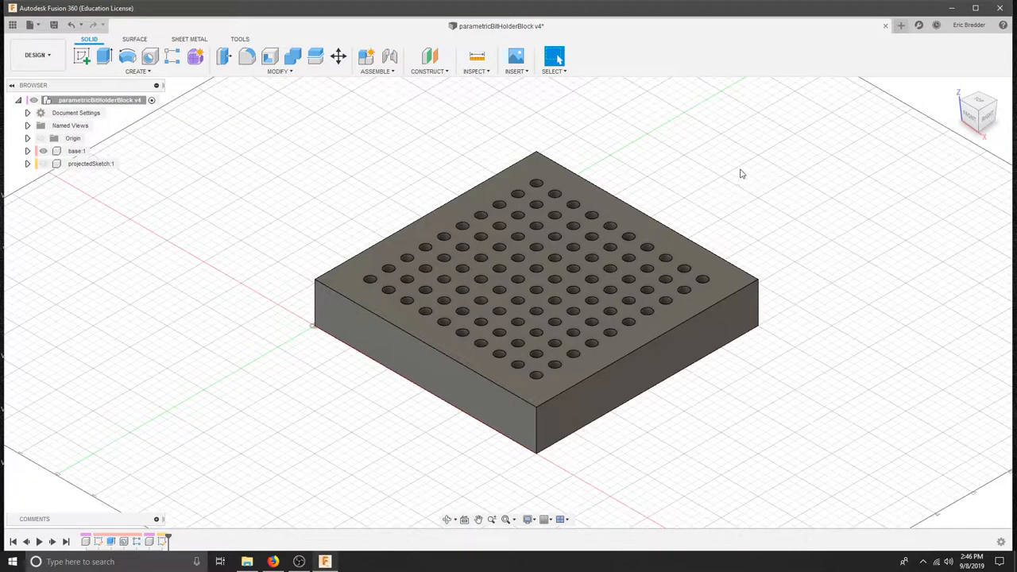
mouse_move(767, 175)
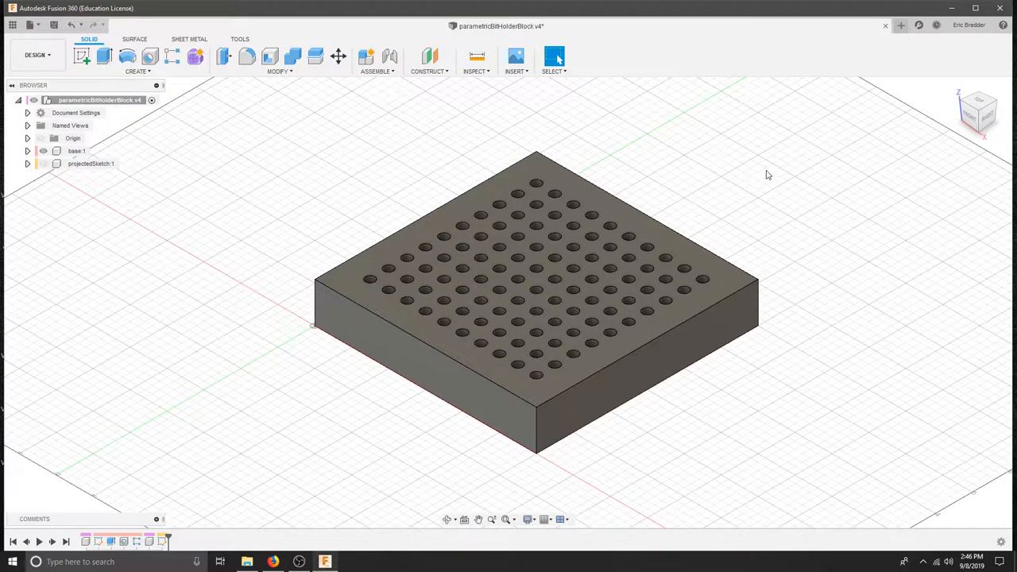
mouse_move(540, 188)
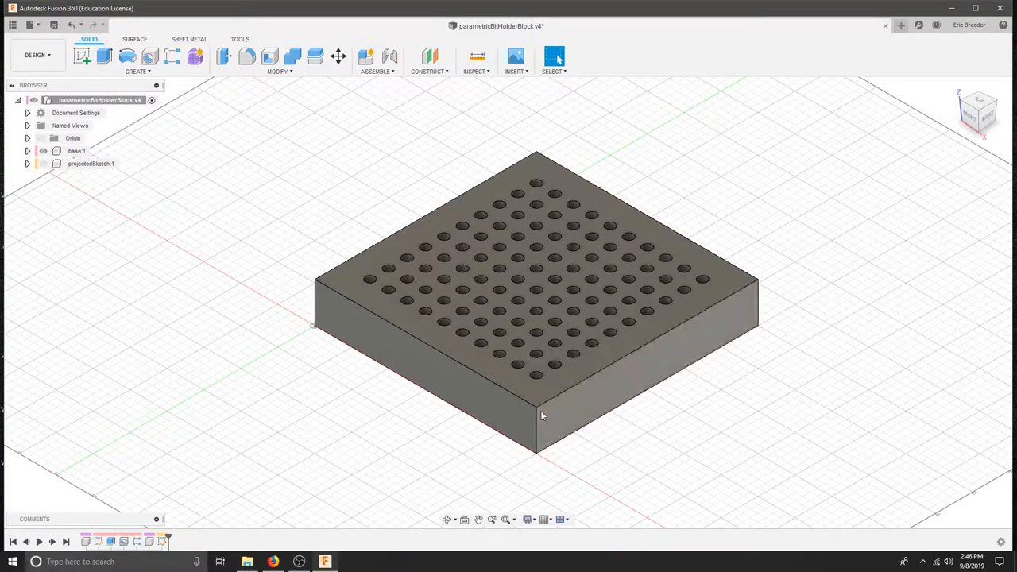
mouse_move(803, 444)
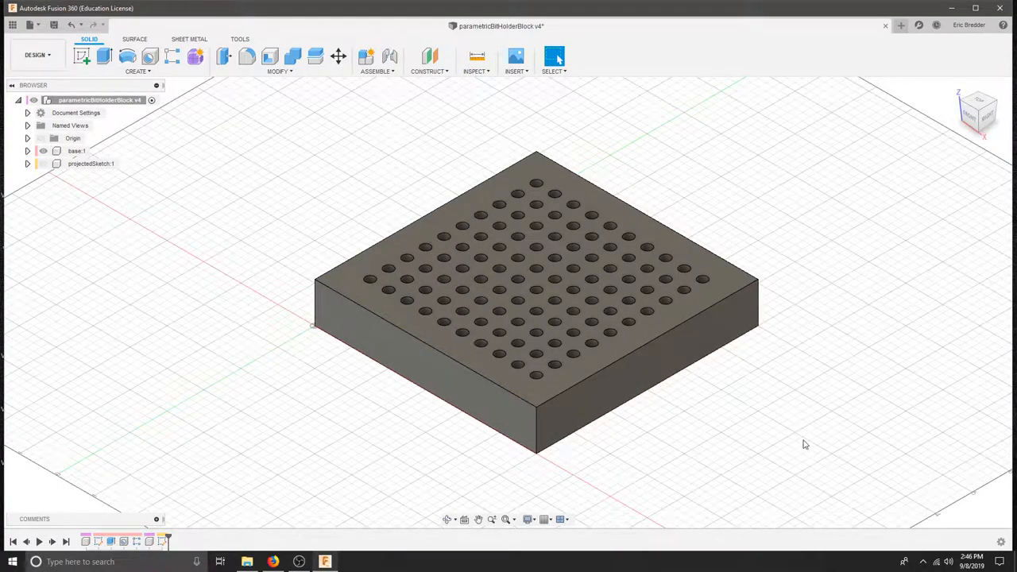
mouse_move(289, 79)
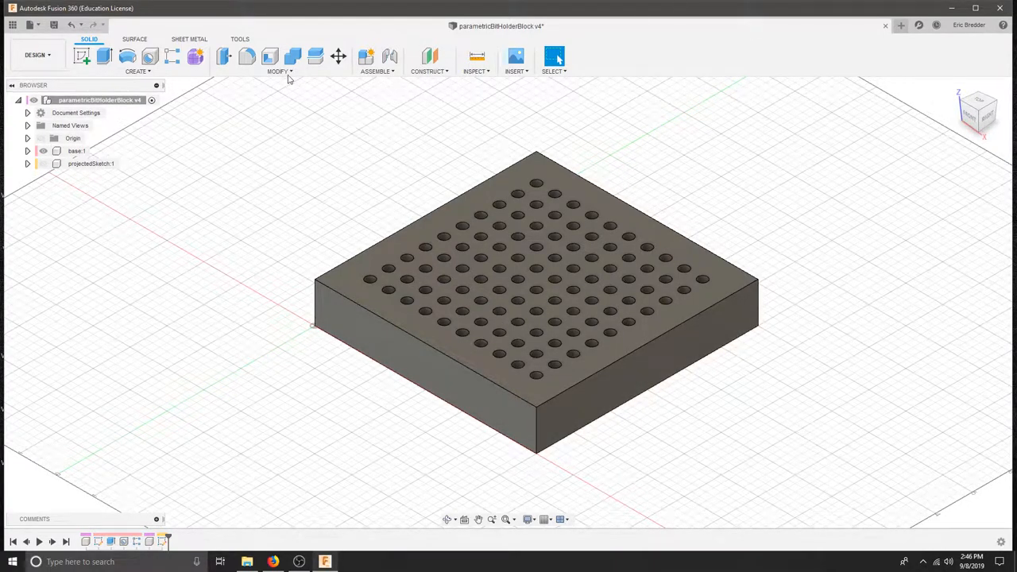
Review the model's parameters, checking the yQuantity and xEdge expressions.
left_click(279, 70)
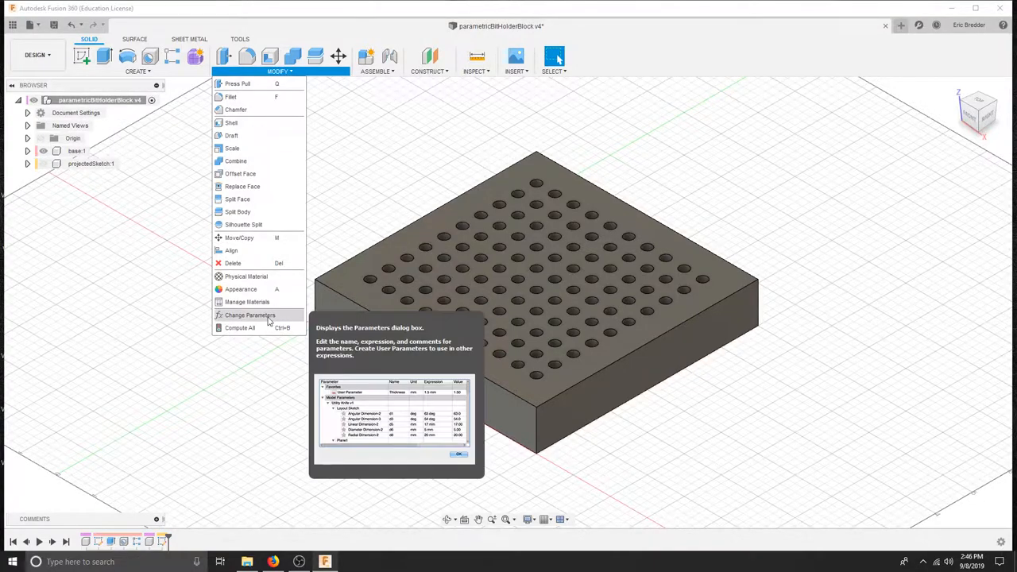
mouse_move(289, 321)
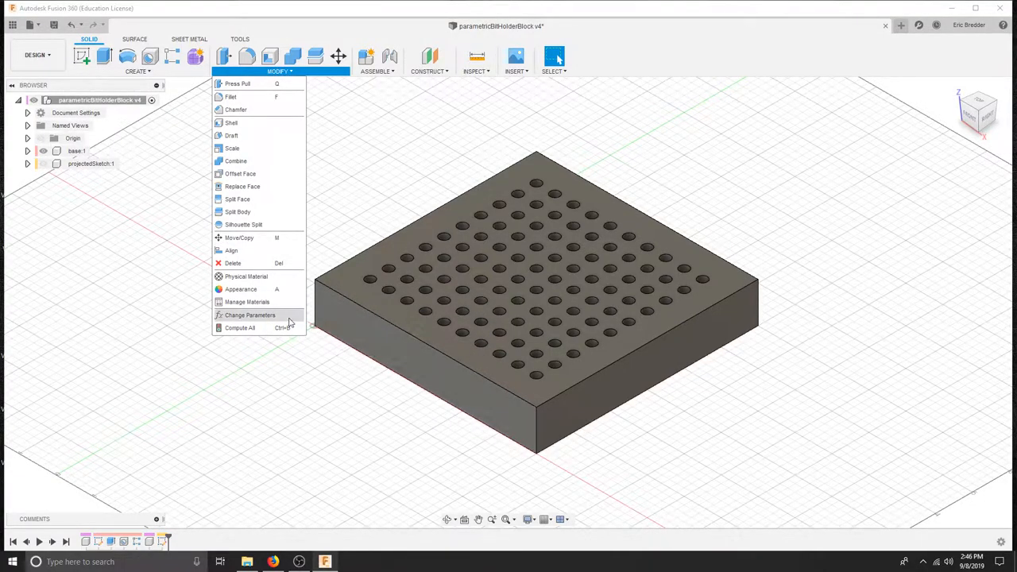
left_click(249, 314)
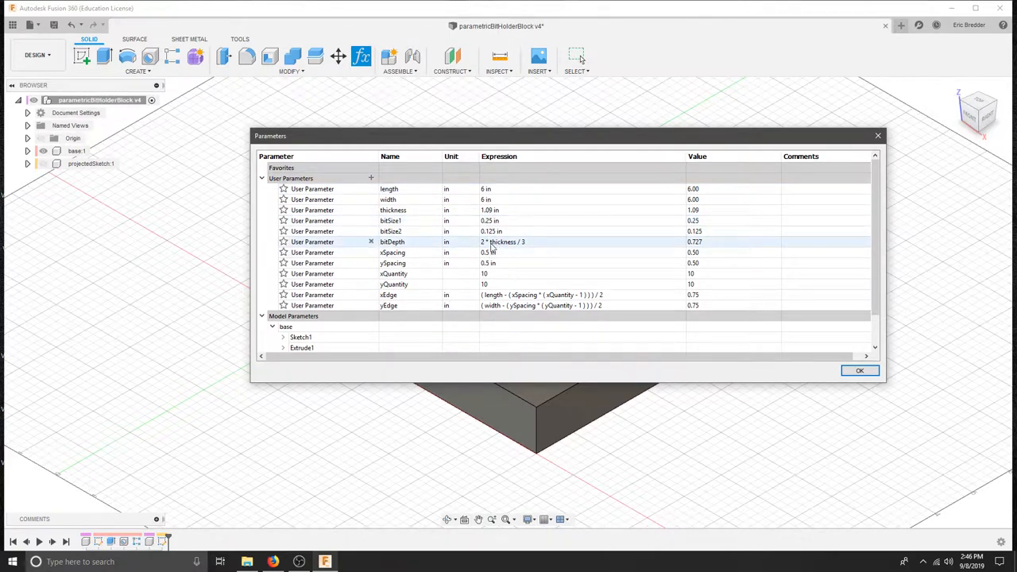
mouse_move(516, 248)
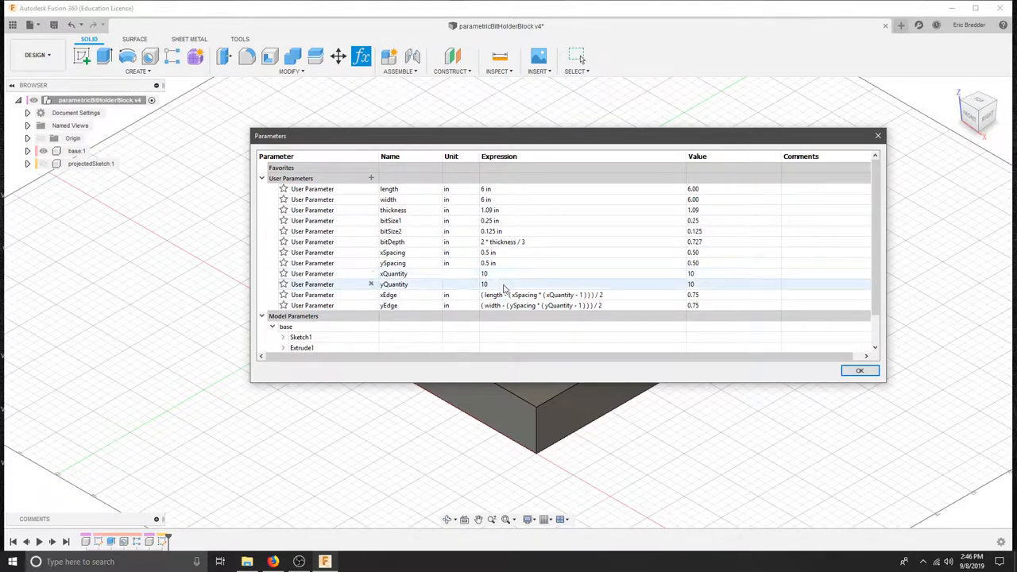
left_click(388, 294)
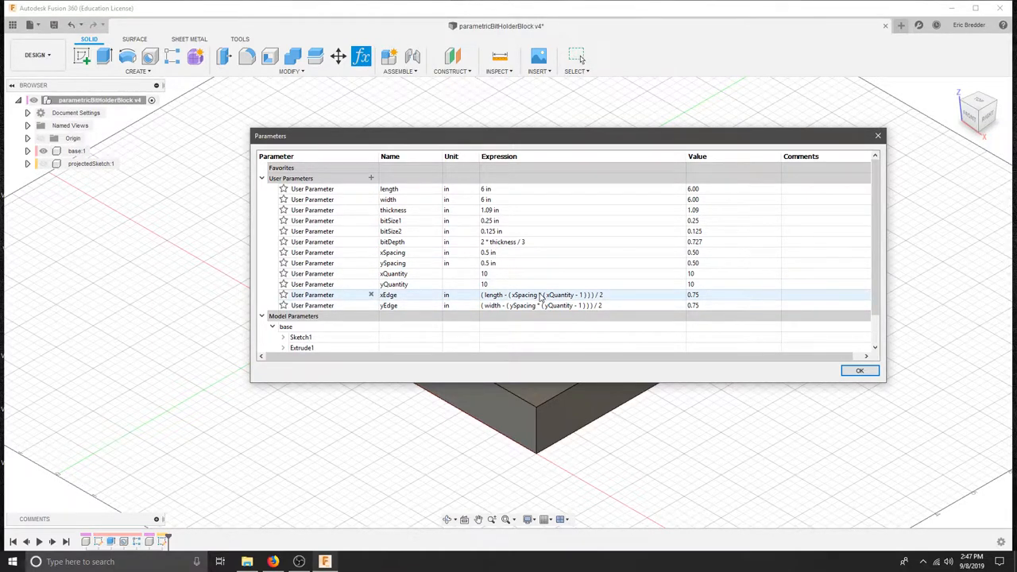
left_click(540, 305)
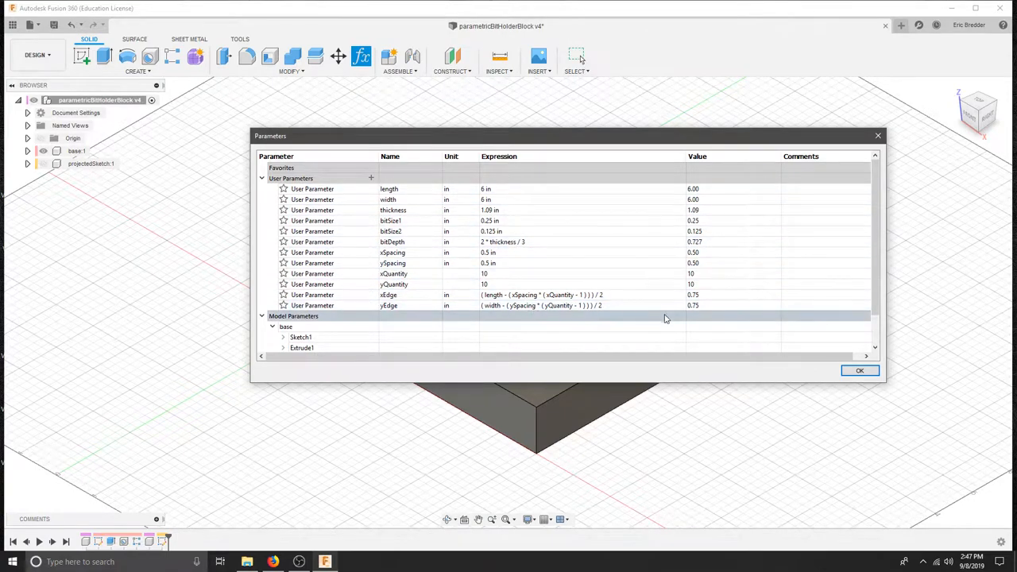
left_click(859, 370)
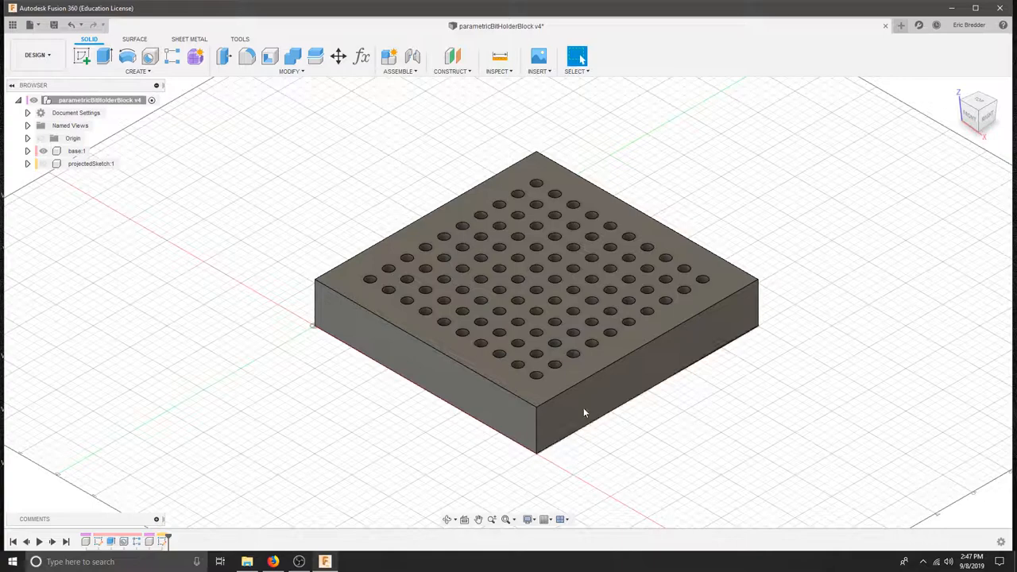
Hide the base body in the browser so only the projected hole-pattern sketch shows.
left_click(91, 164)
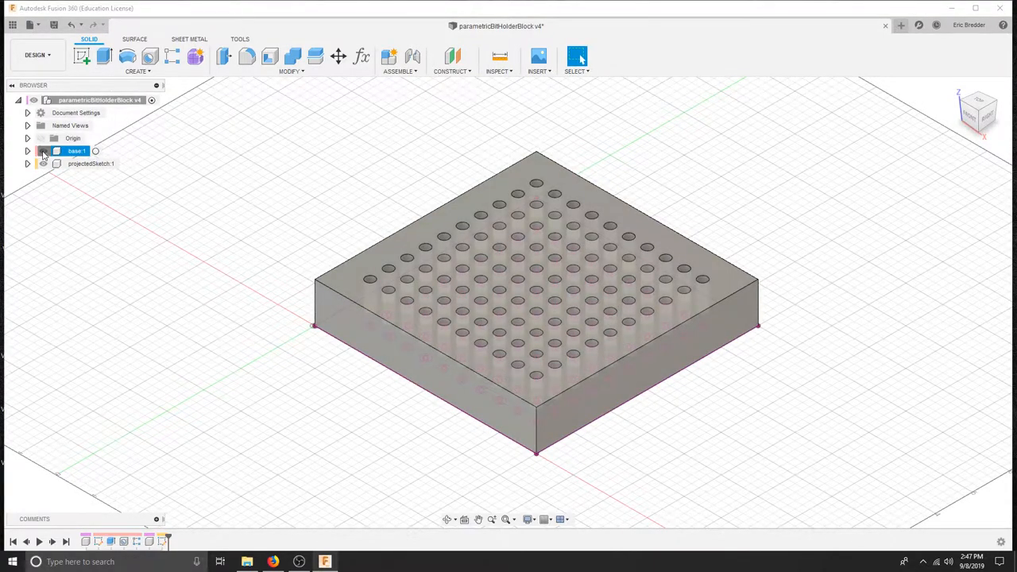
left_click(43, 151)
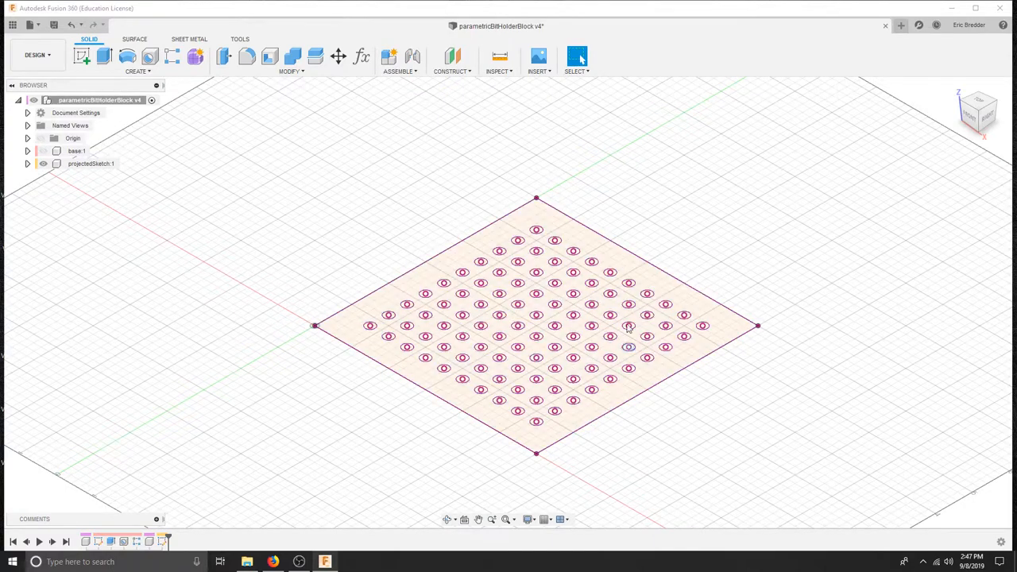
mouse_move(397, 130)
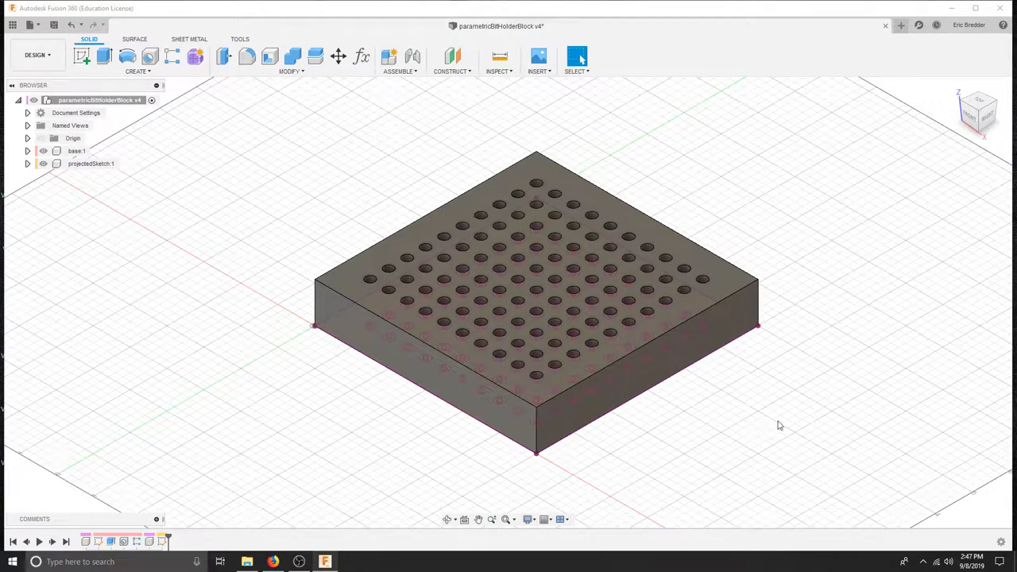
mouse_move(754, 395)
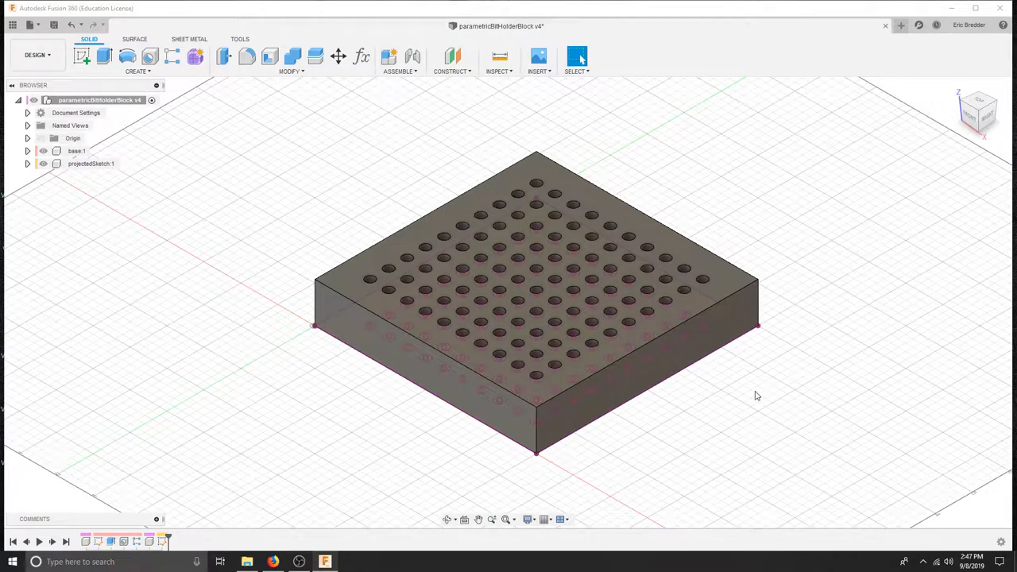
mouse_move(800, 263)
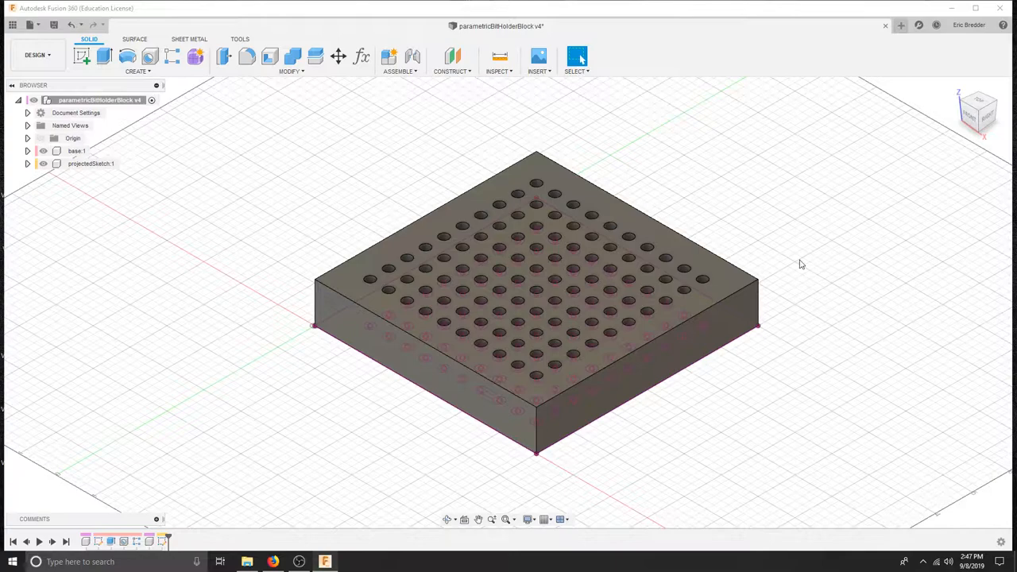
Switch to the Manufacture workspace and start a new machining setup.
left_click(37, 54)
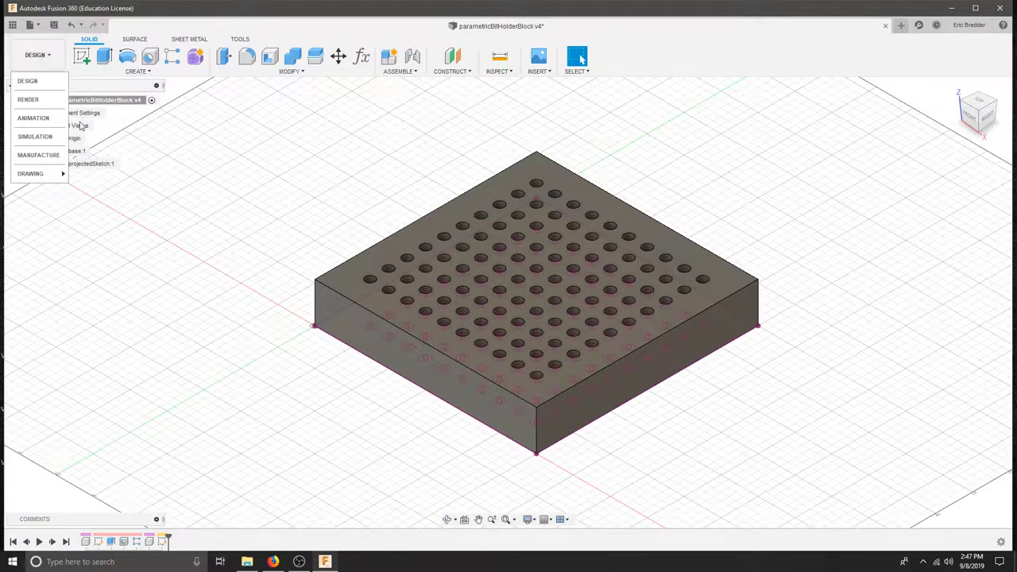
left_click(38, 156)
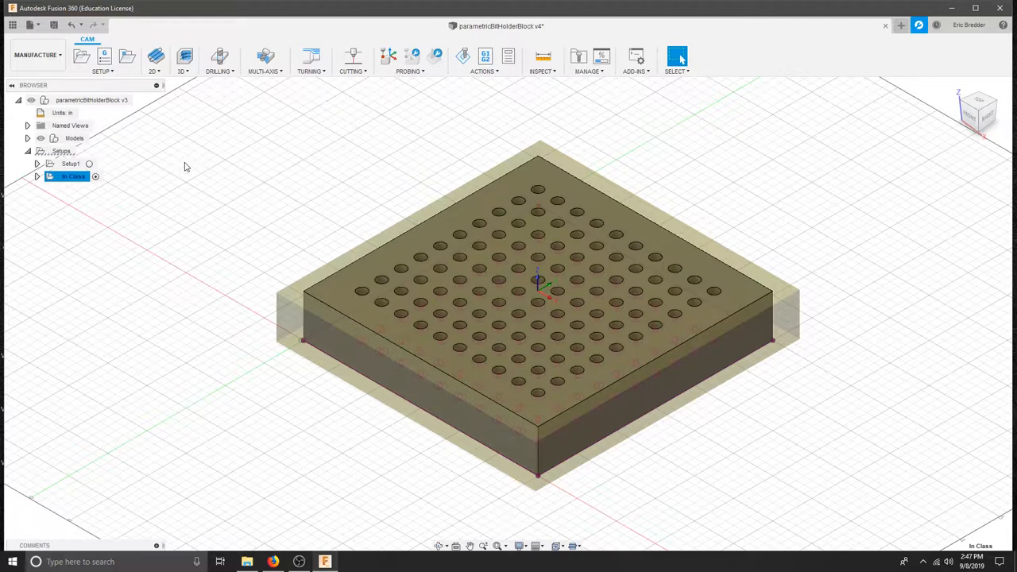
mouse_move(83, 55)
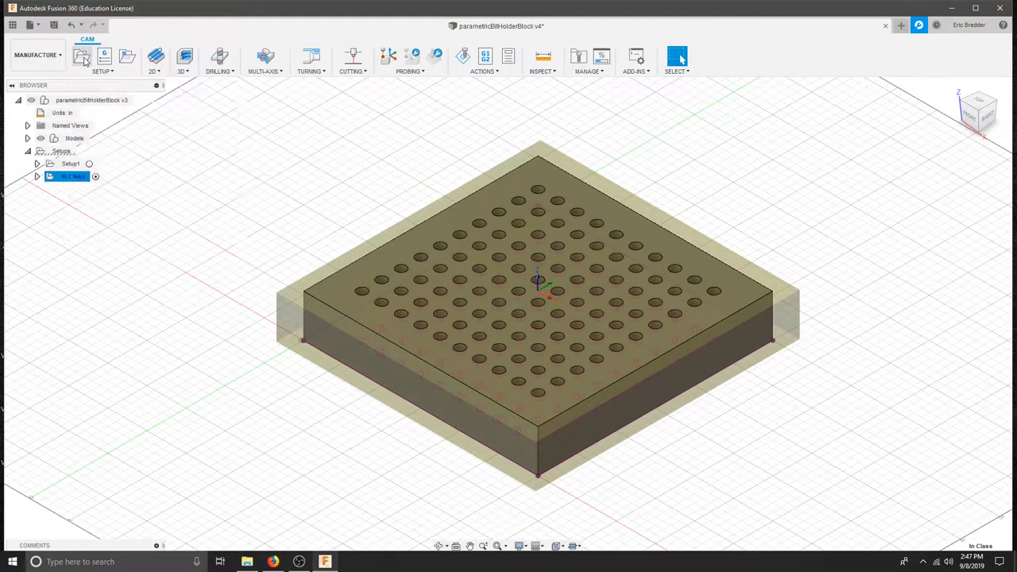
left_click(82, 58)
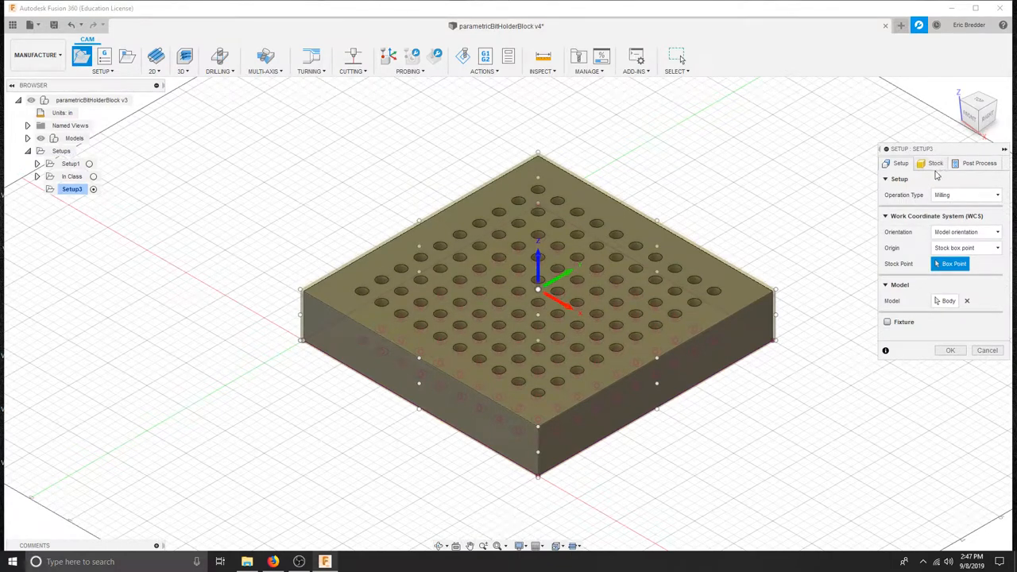
Define a centred fixed-size stock box of 6.75 × 6.25 × 1 in rounded to .001 and create Setup3.
left_click(936, 162)
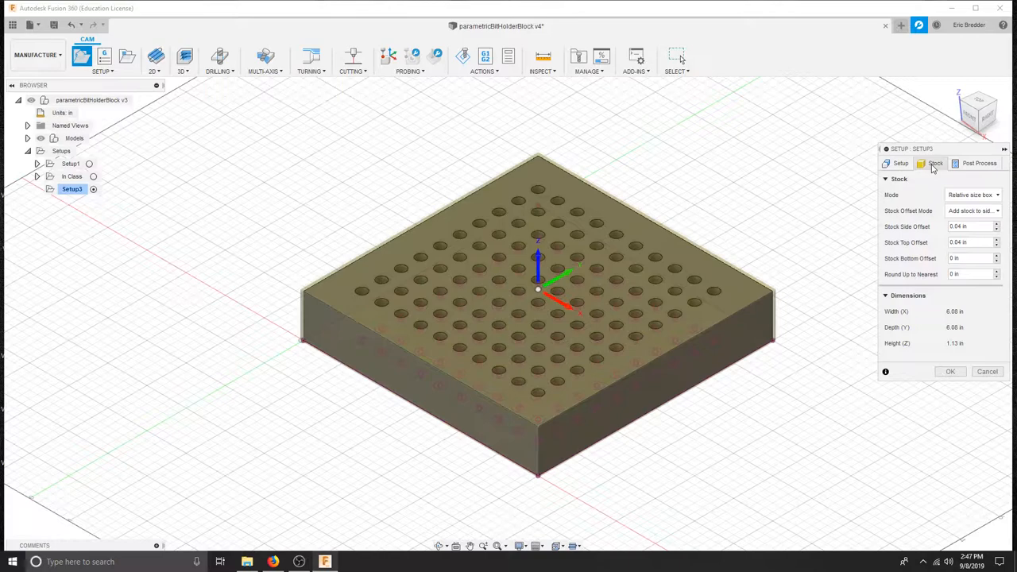
left_click(972, 194)
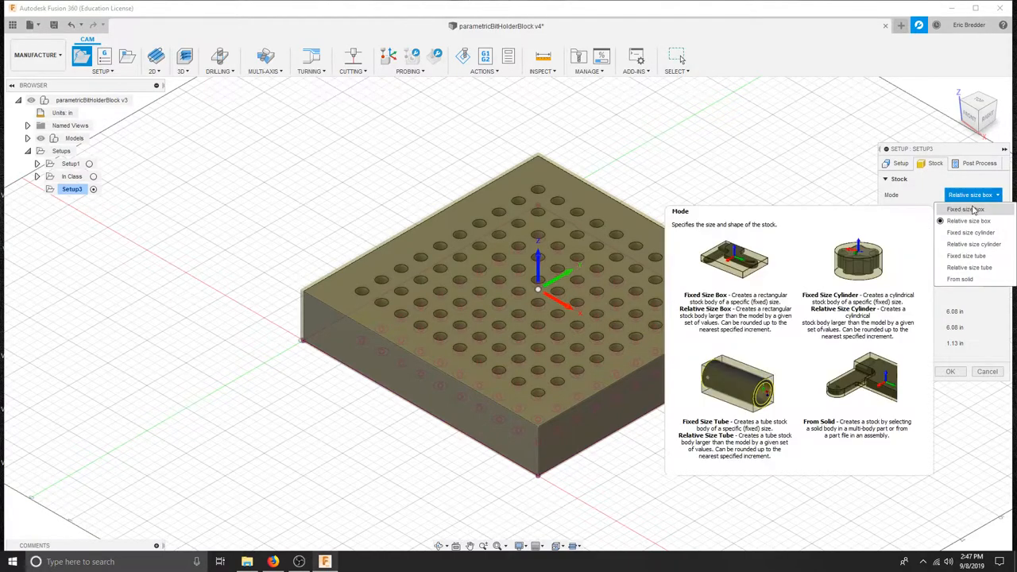
left_click(964, 209)
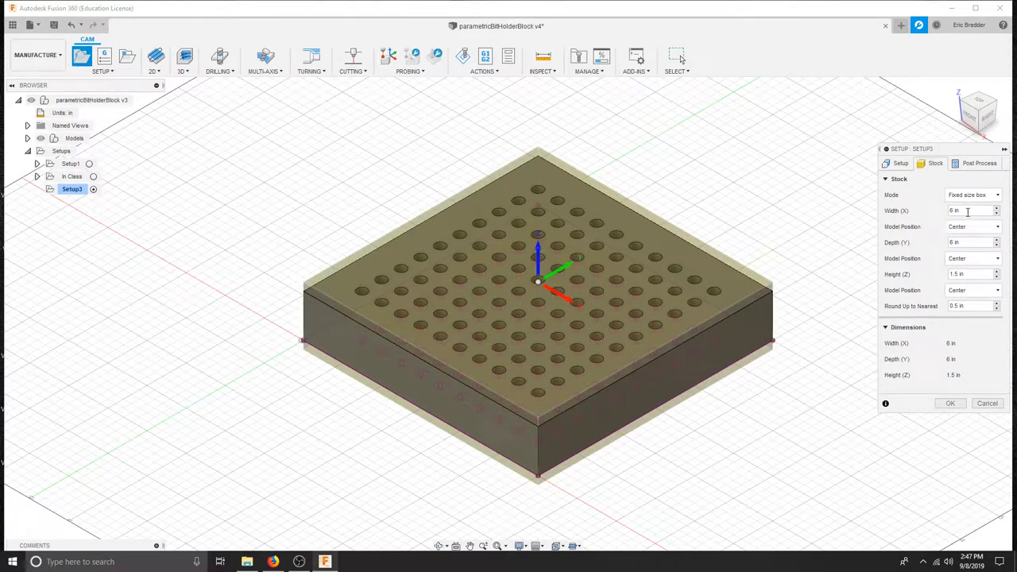
left_click(969, 210)
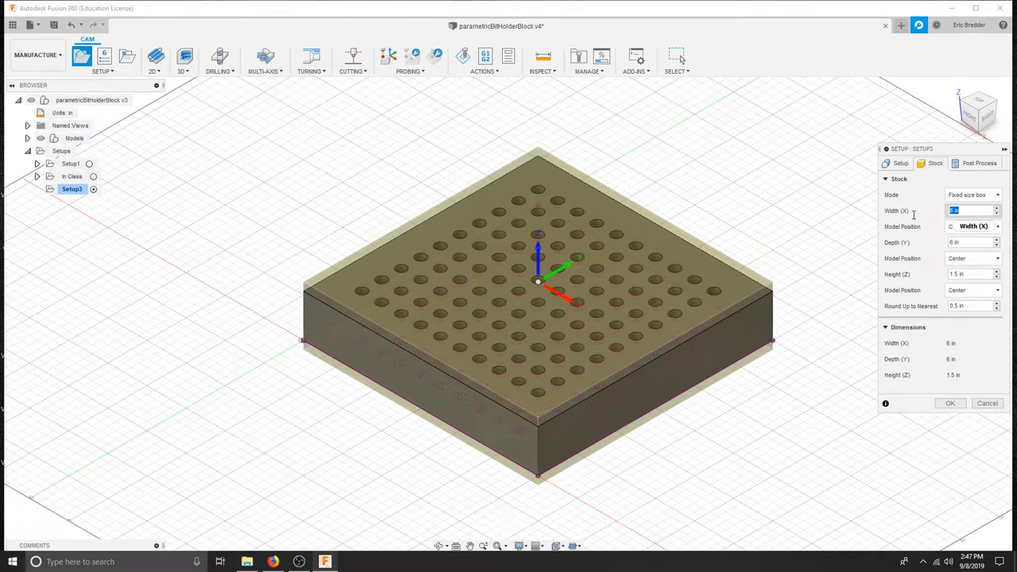
type("6.75")
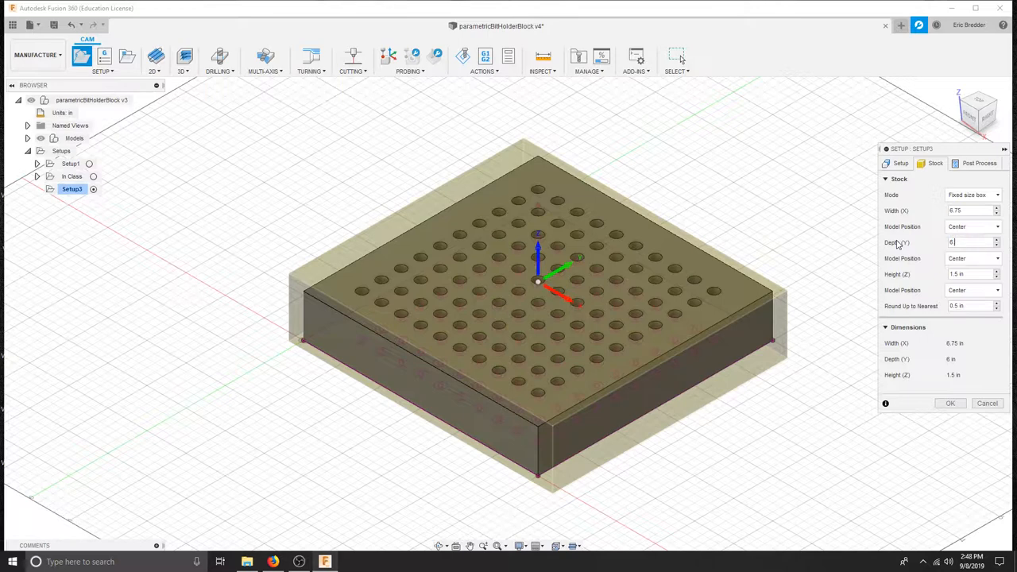
type("6.25")
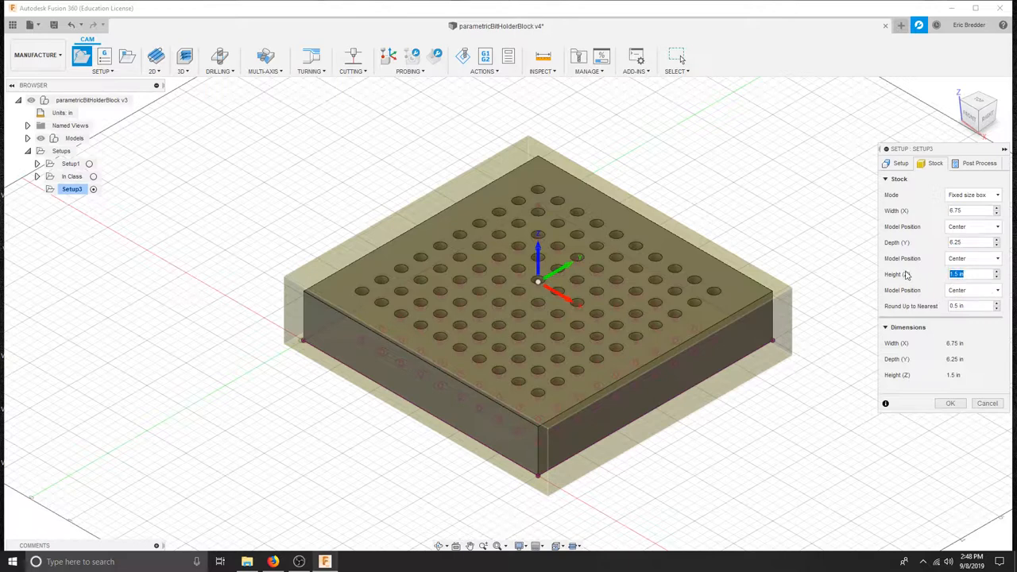
type("1.09")
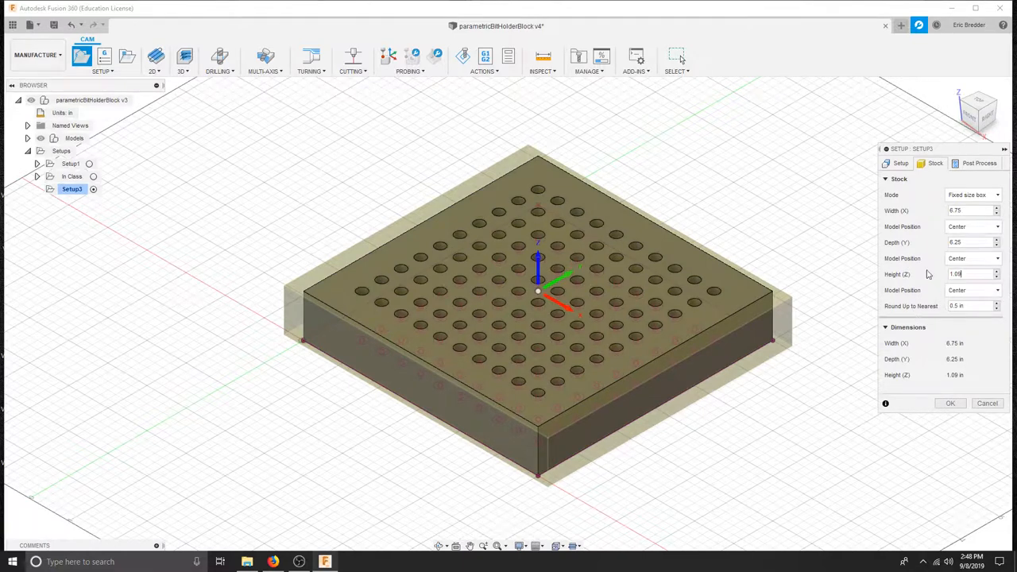
mouse_move(940, 308)
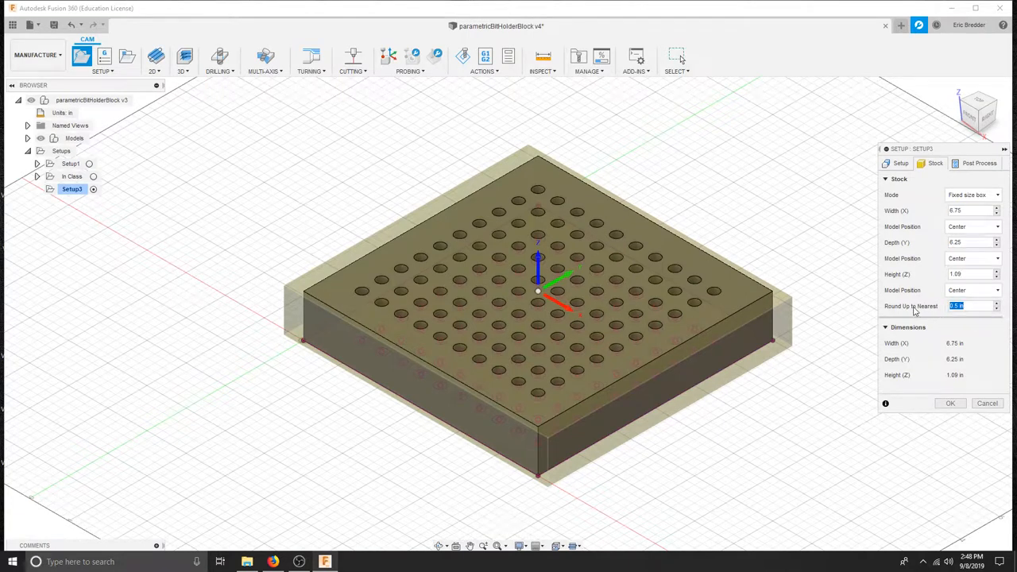
type(".001")
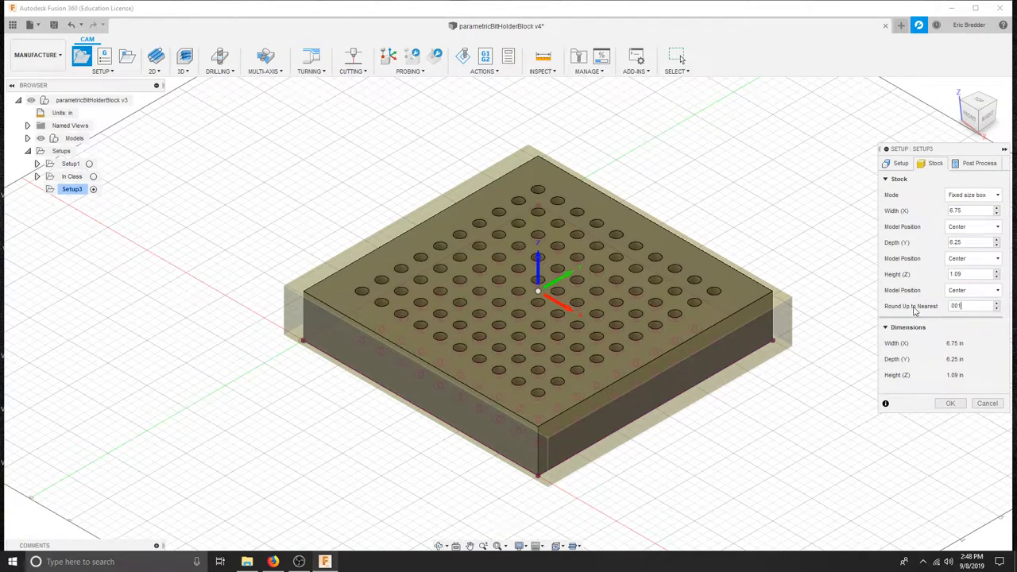
left_click(899, 162)
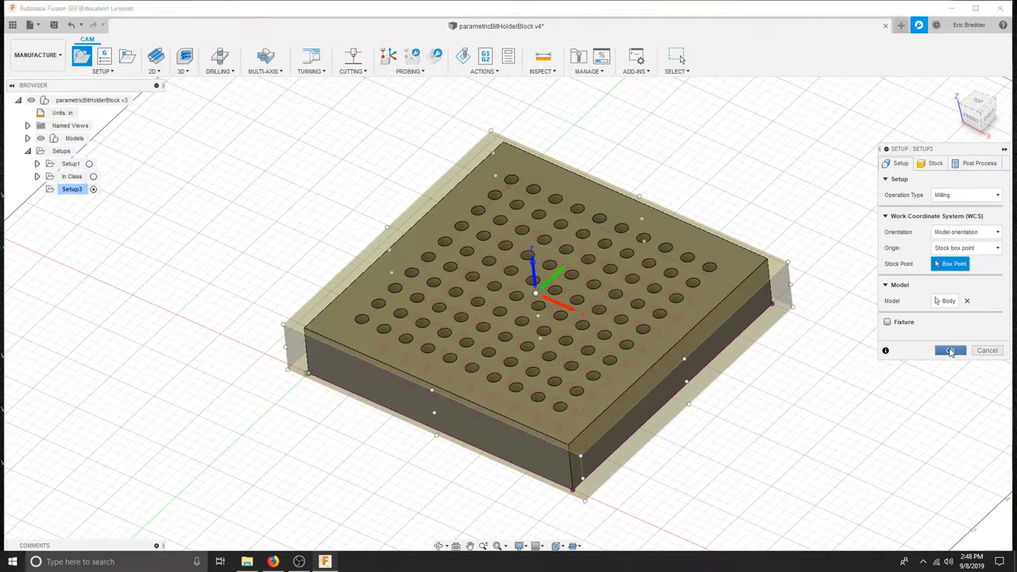
left_click(950, 351)
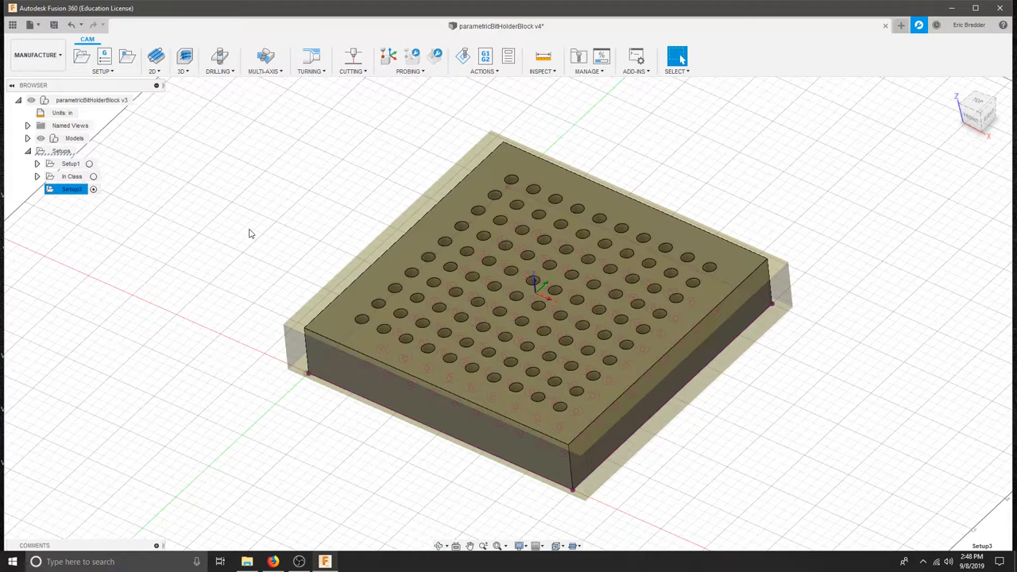
Activate Setup3 and start a new drilling operation in it.
left_click(72, 189)
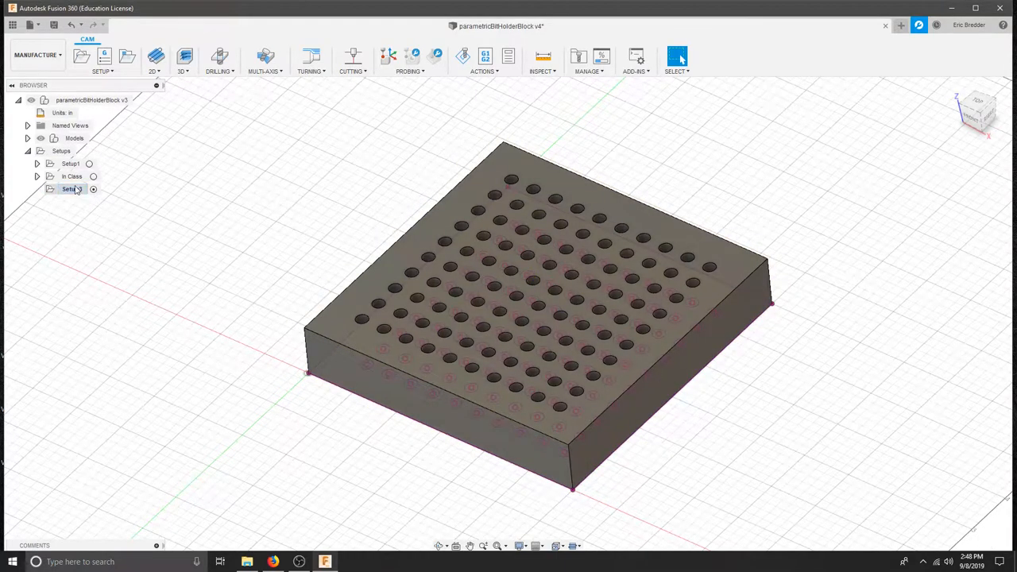
left_click(71, 189)
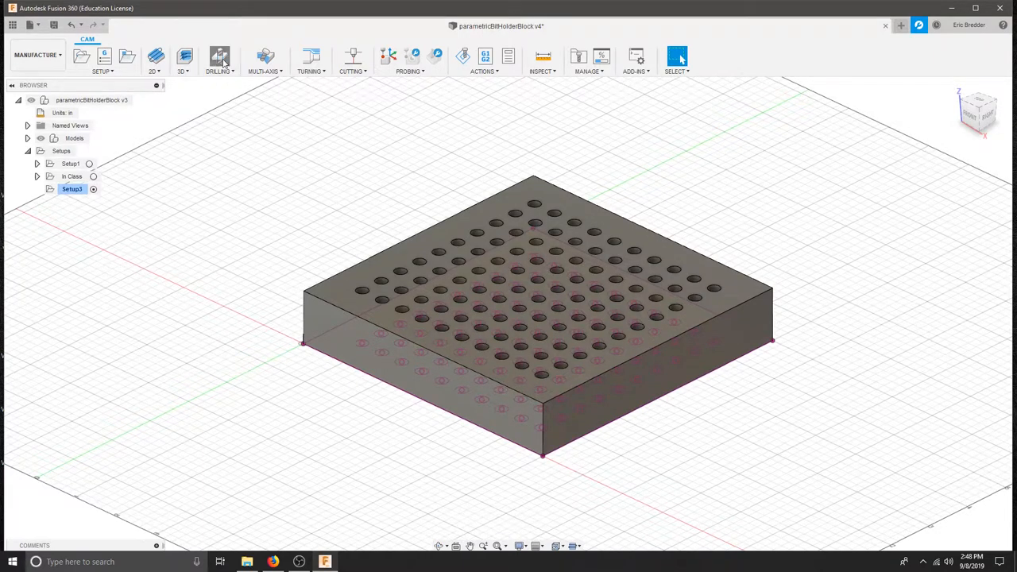
left_click(219, 57)
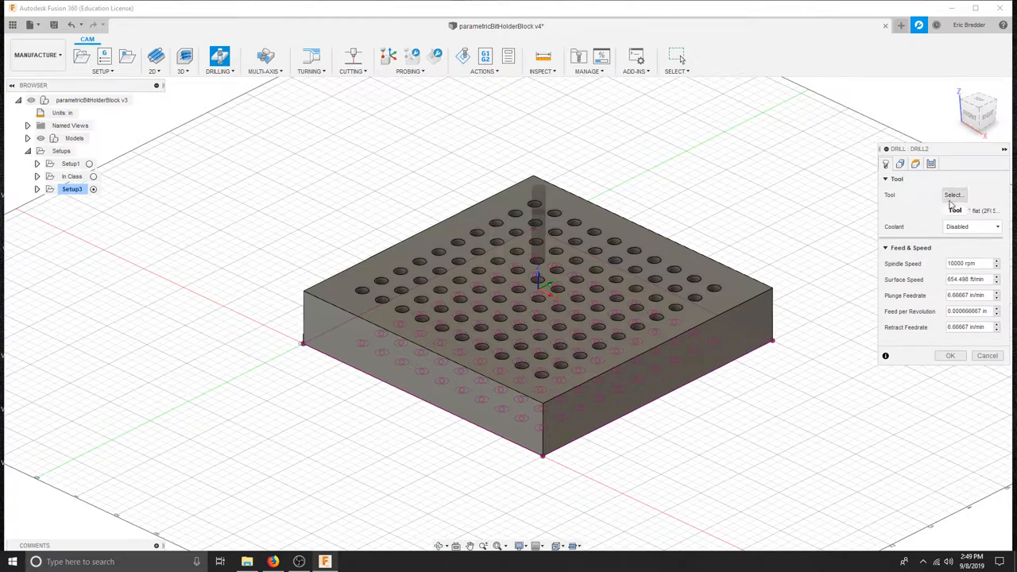
Choose a library tool and describe it as '.25 drill bit' in its general settings.
left_click(953, 194)
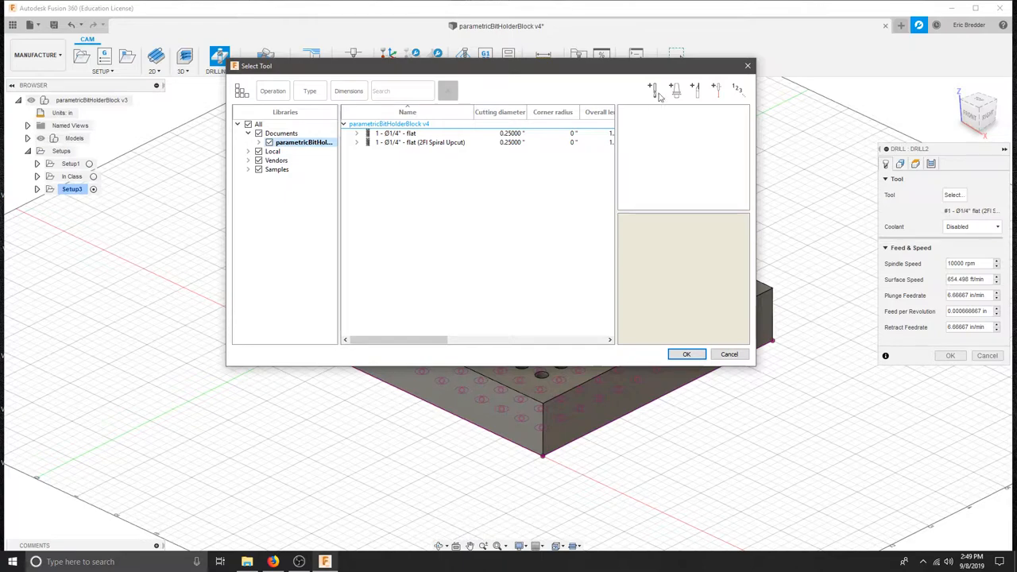
mouse_move(651, 88)
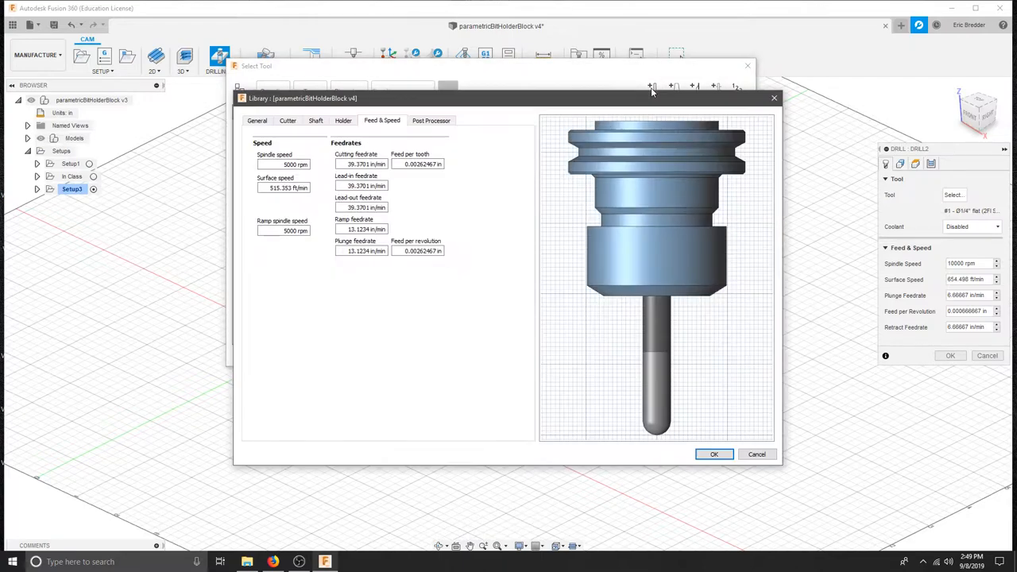
mouse_move(489, 257)
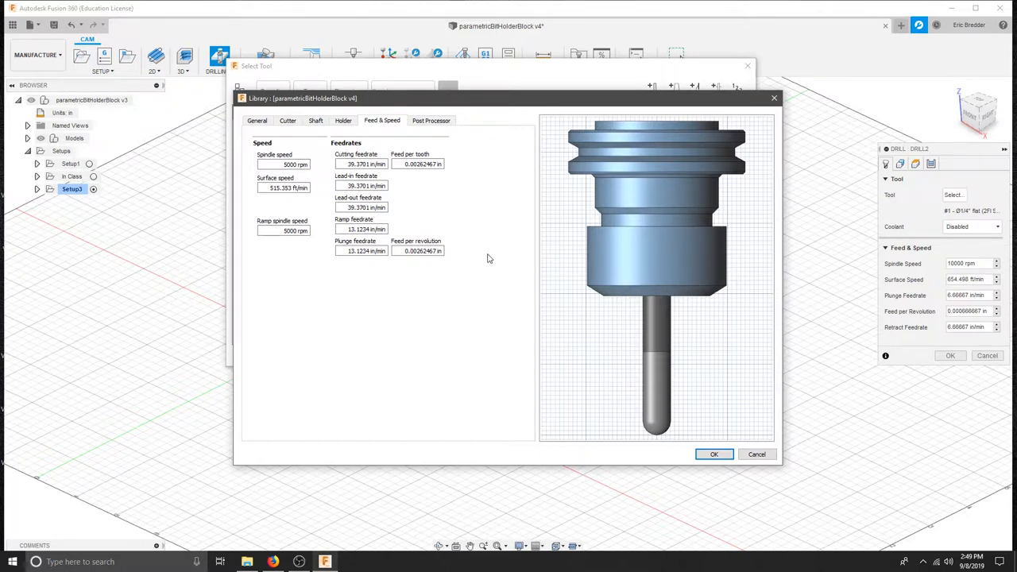
mouse_move(482, 222)
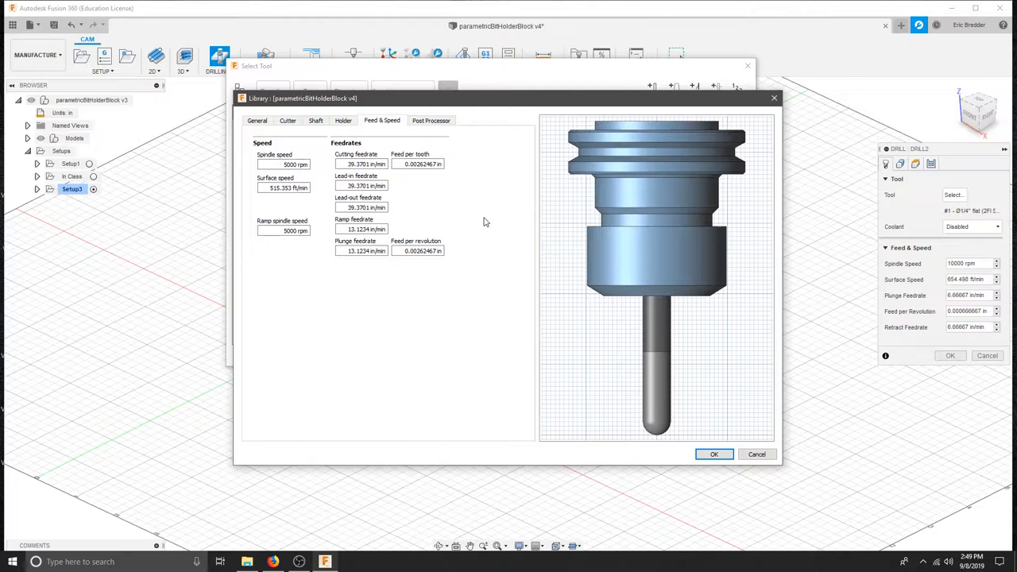
mouse_move(464, 213)
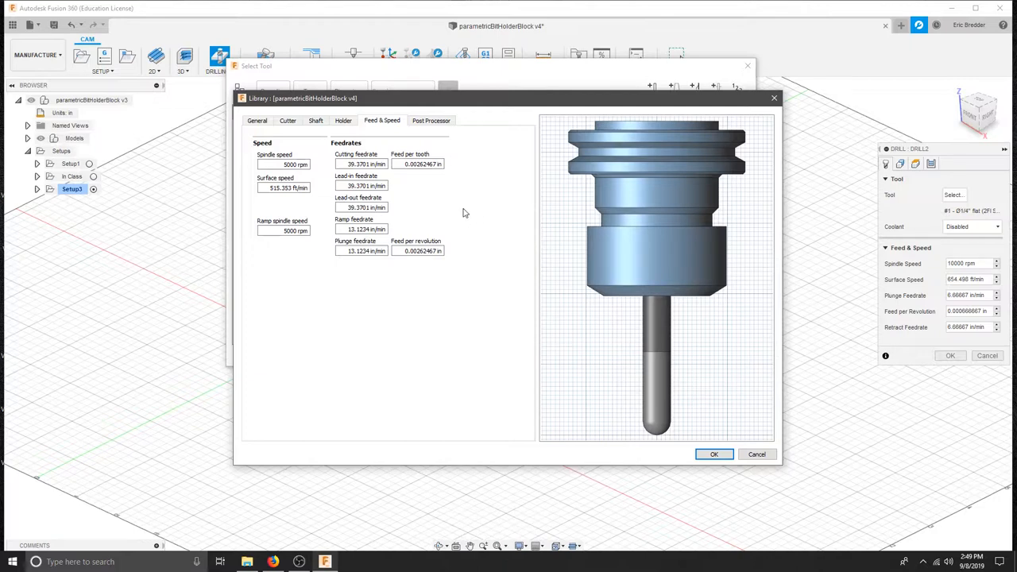
left_click(258, 121)
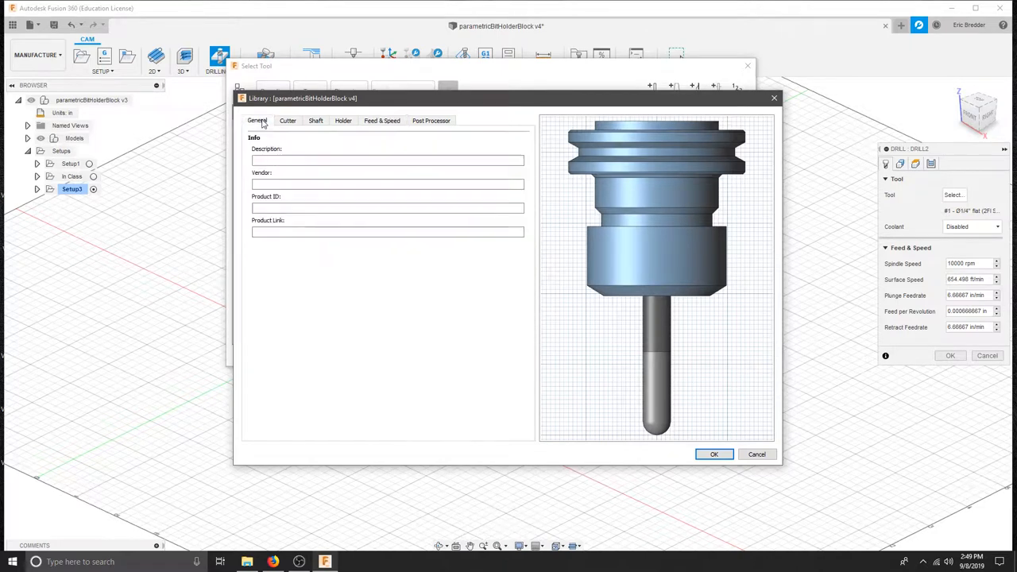
left_click(388, 159)
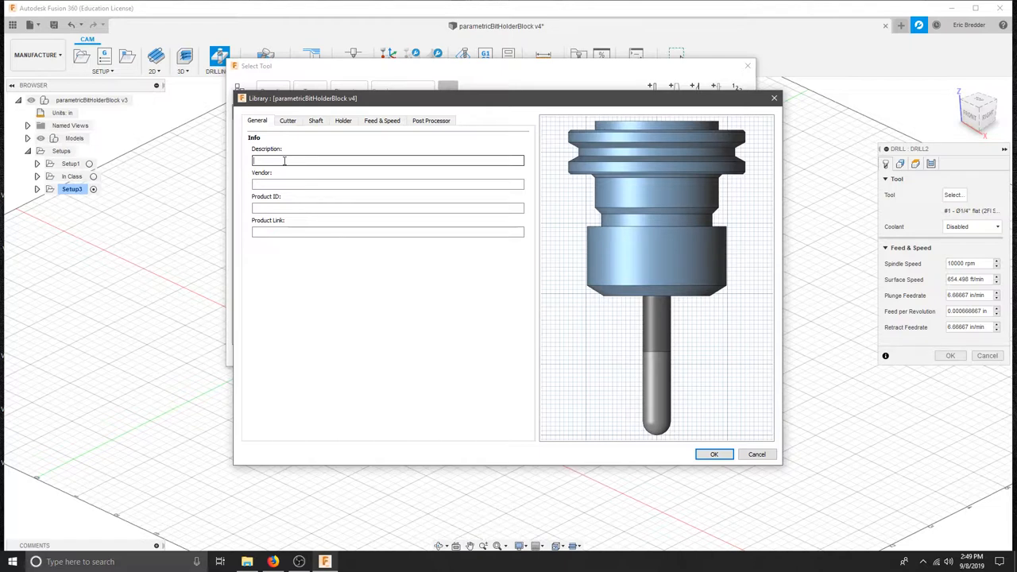
type(".25 118 deg")
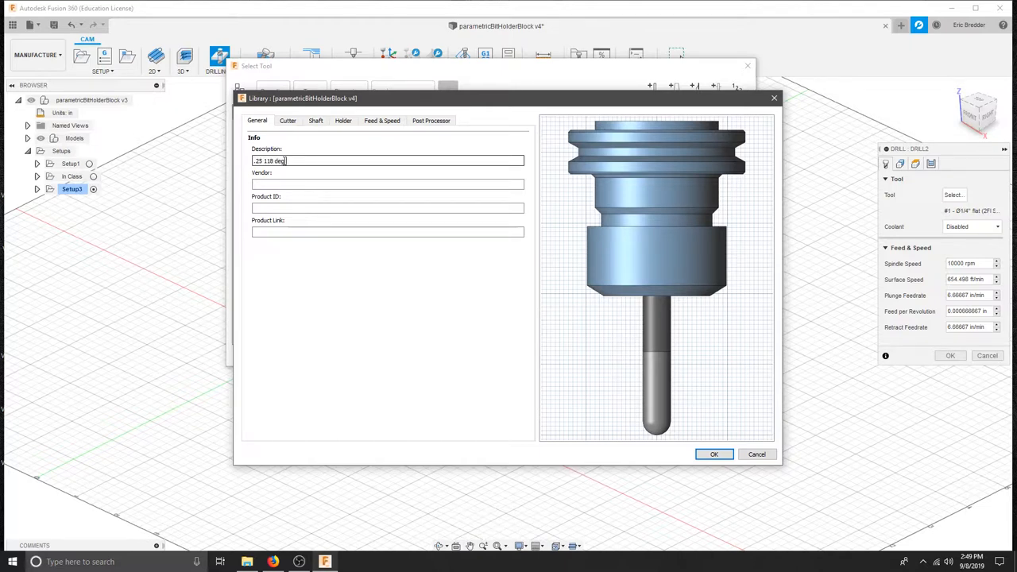
type("drill")
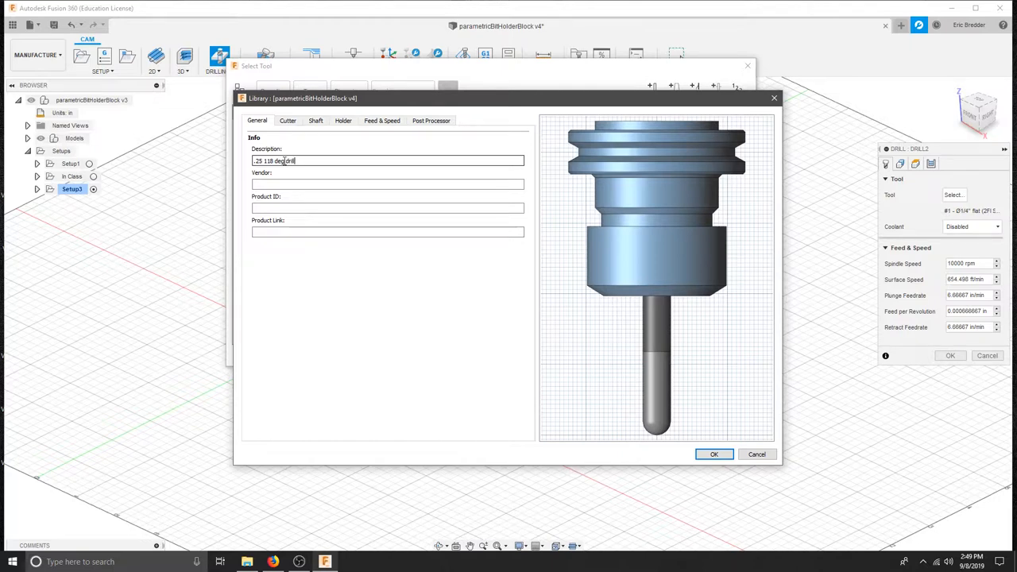
type("bit")
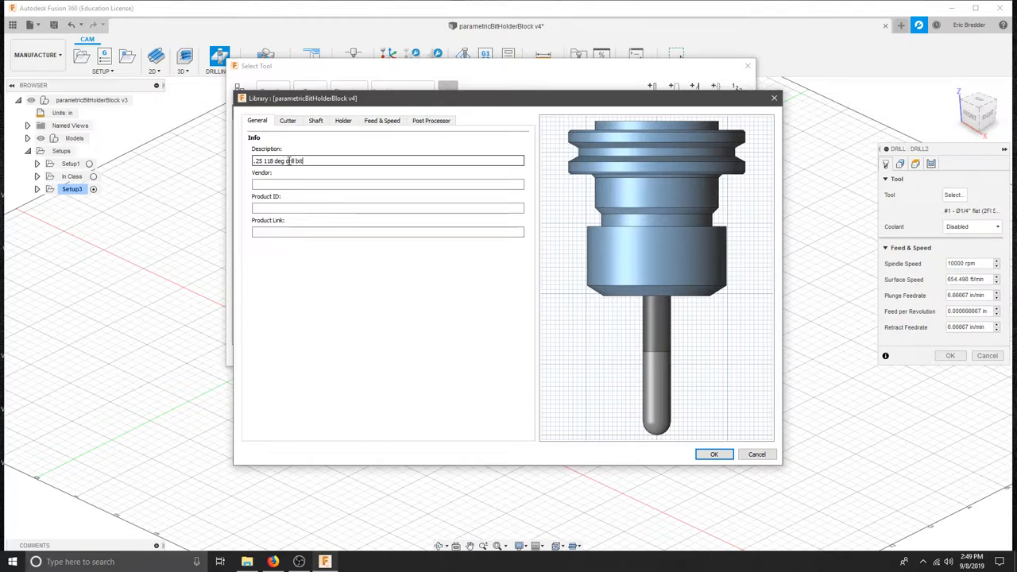
Make the tool's cutter type Drill with a 0.25 in diameter.
left_click(287, 121)
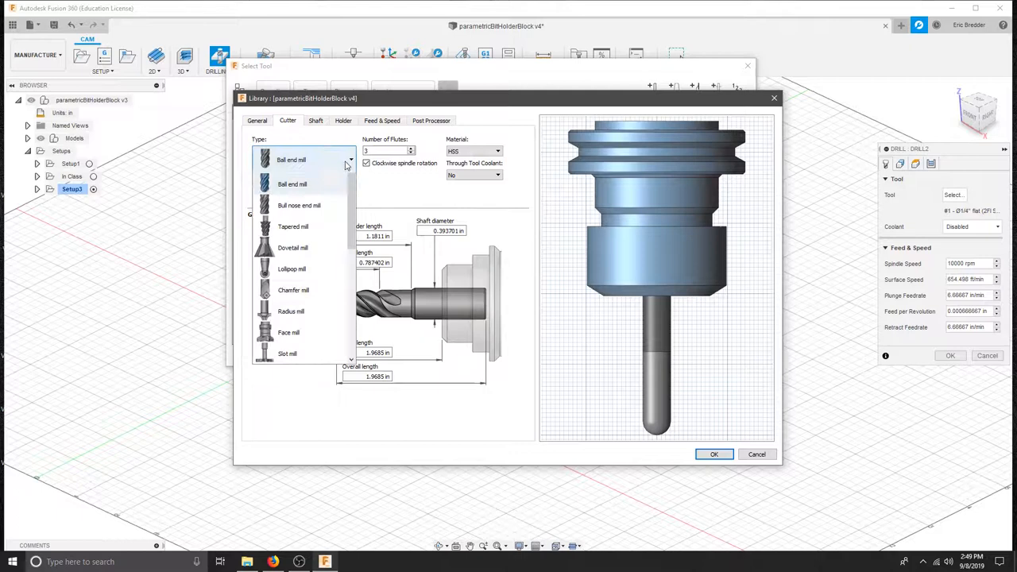
scroll("down", 3)
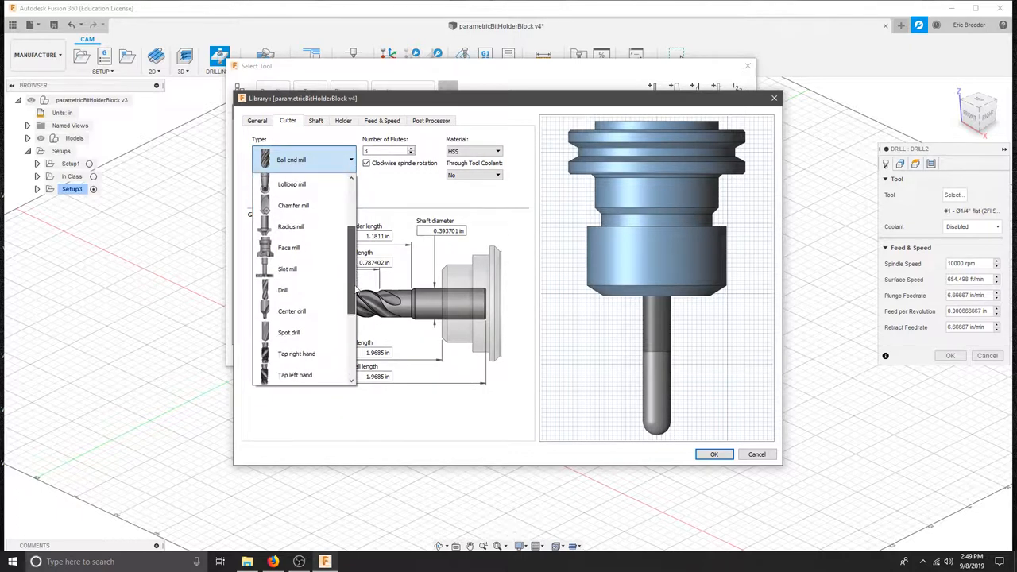
left_click(283, 289)
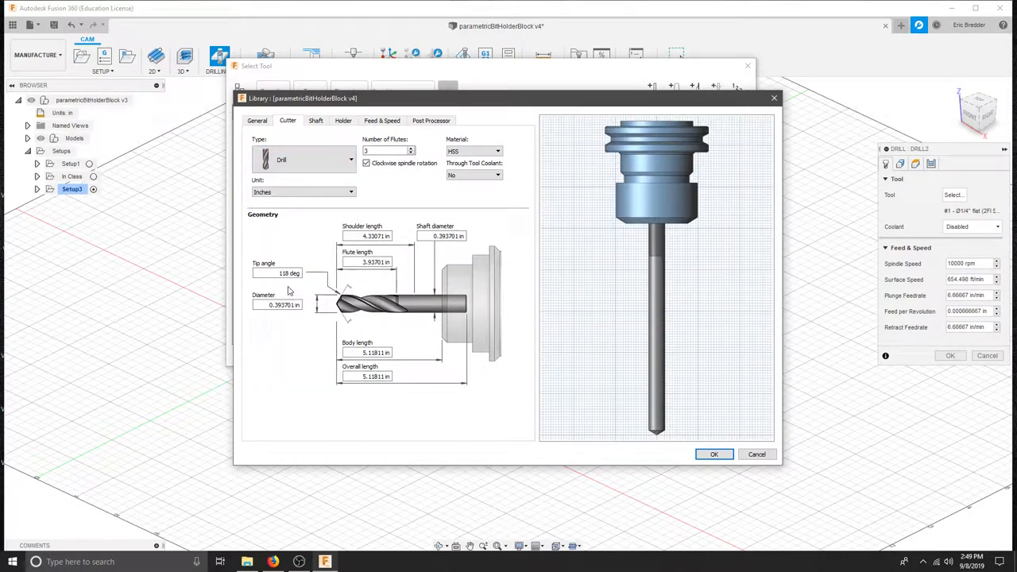
left_click(276, 305)
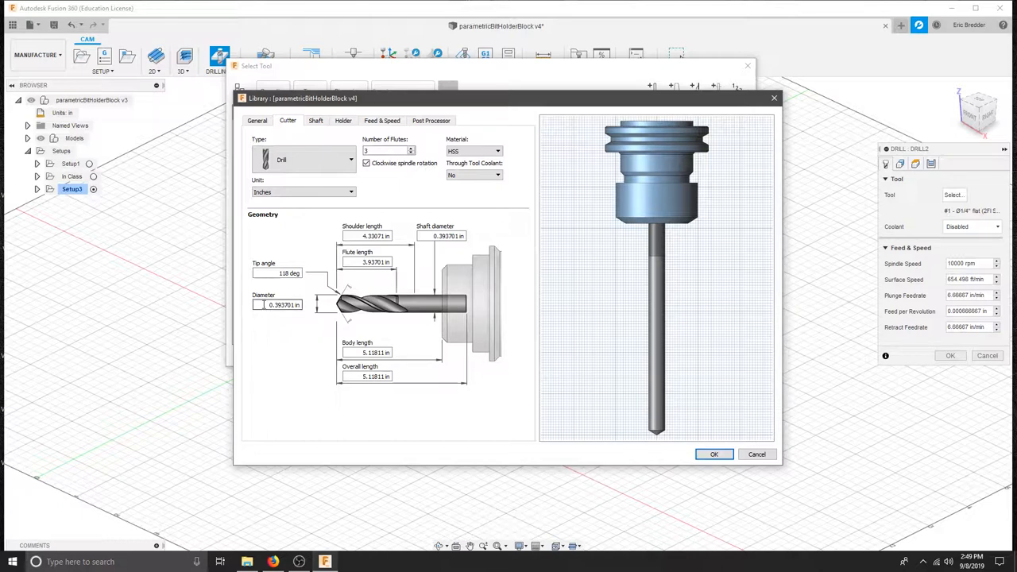
left_click(387, 151)
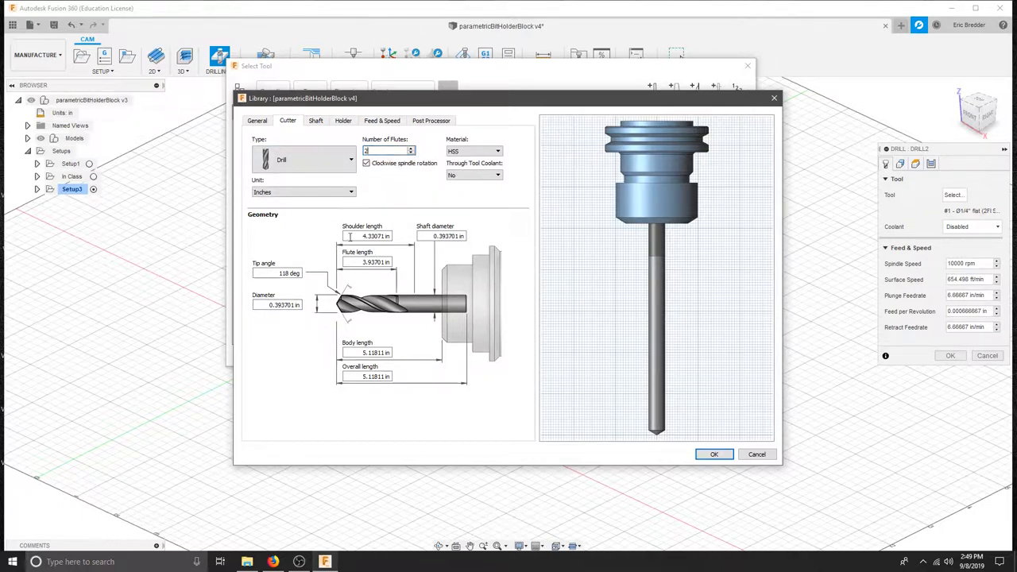
left_click(278, 305)
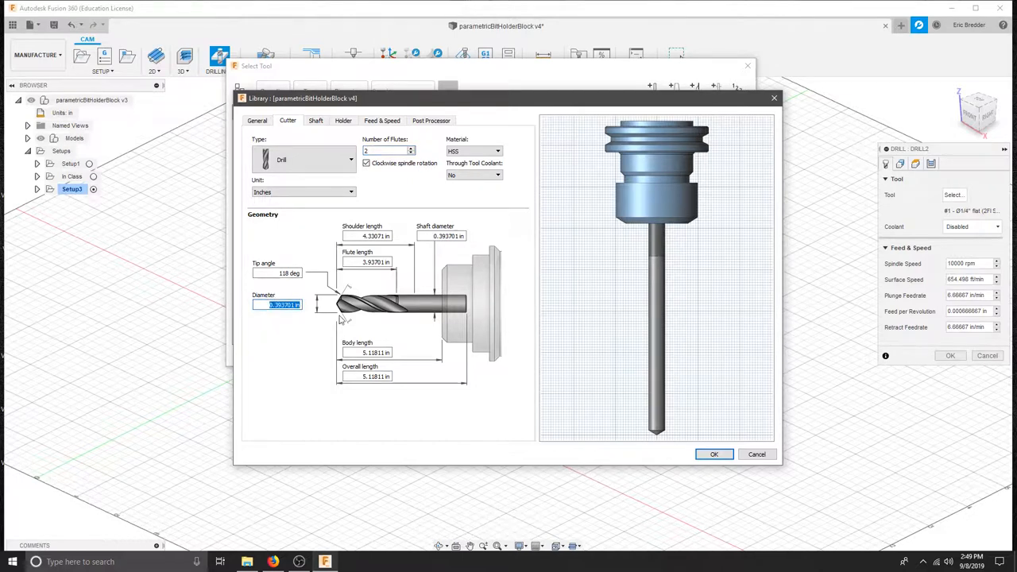
type("0.25")
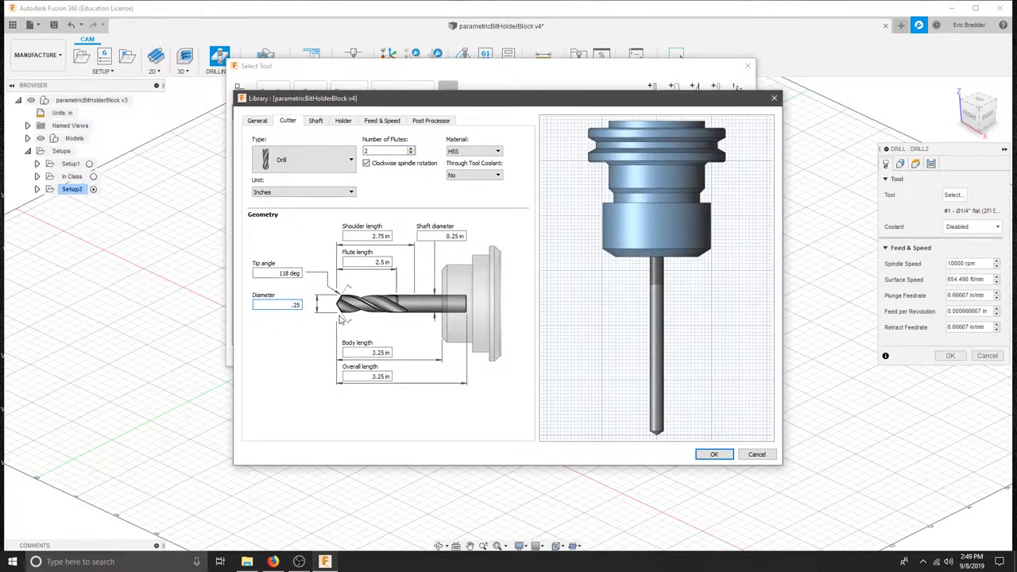
mouse_move(531, 273)
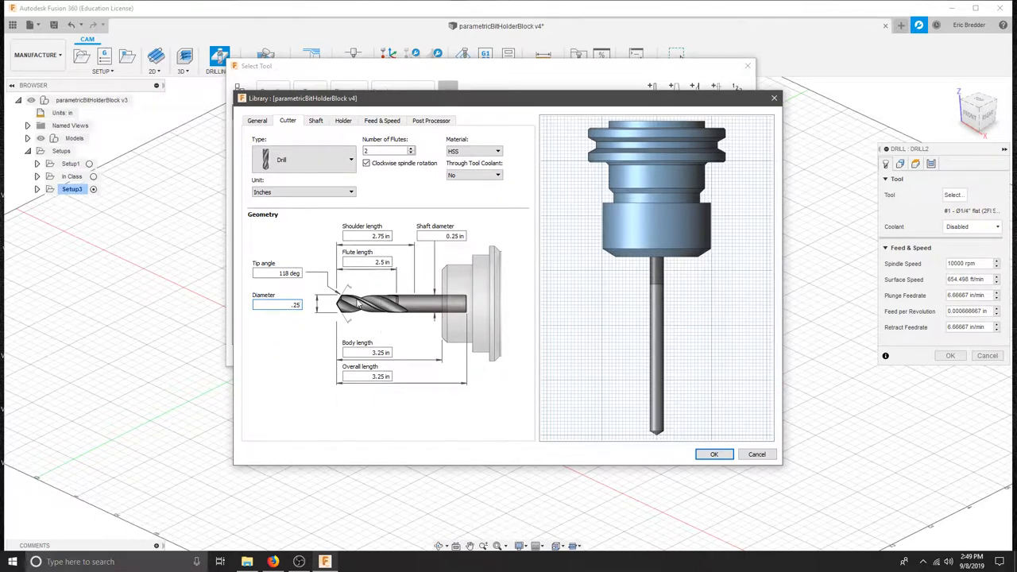
mouse_move(405, 362)
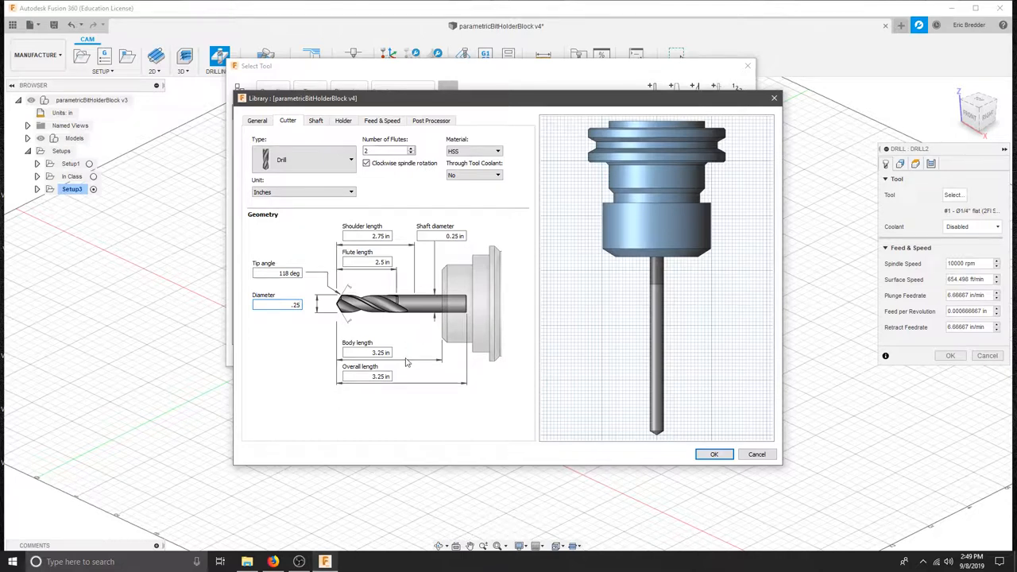
Remove the tool holder and set a 10000 rpm spindle speed and feed of 12.
left_click(315, 121)
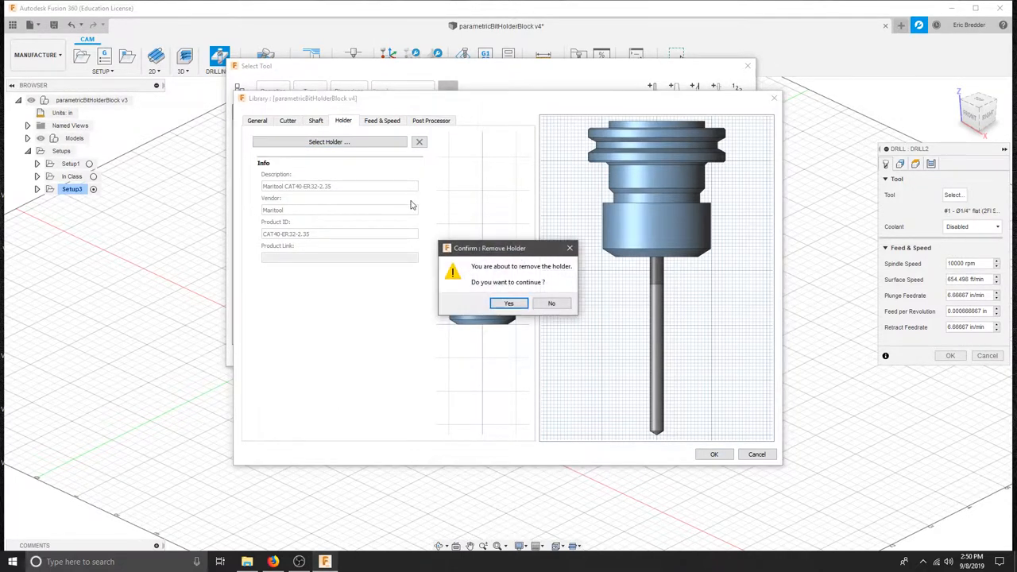
left_click(508, 302)
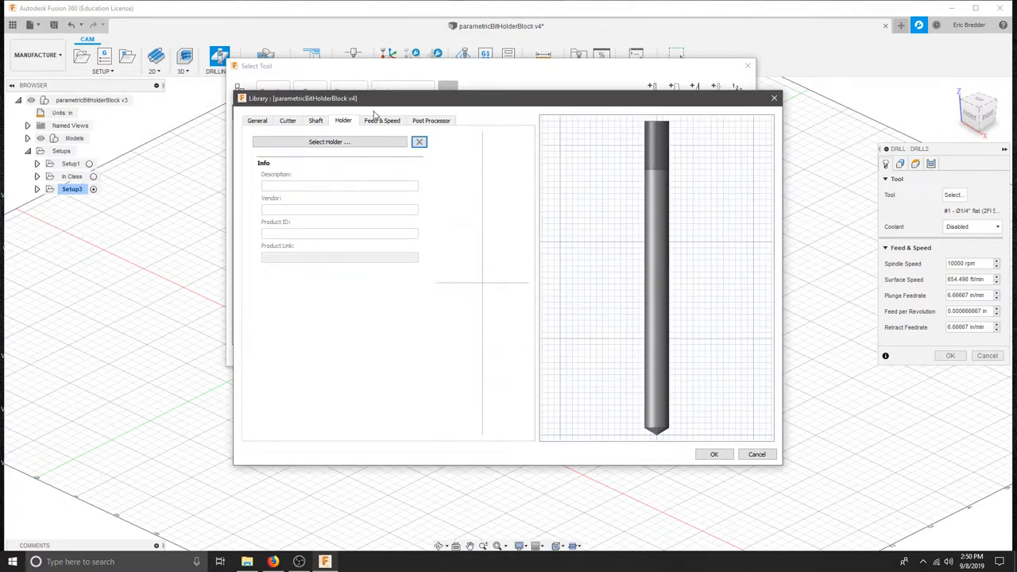
left_click(381, 121)
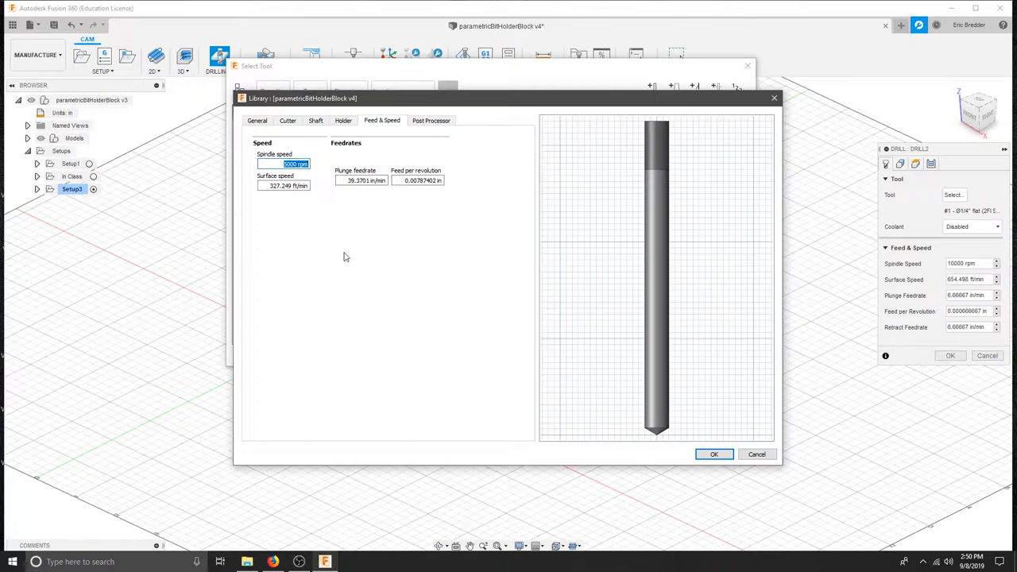
type("10000")
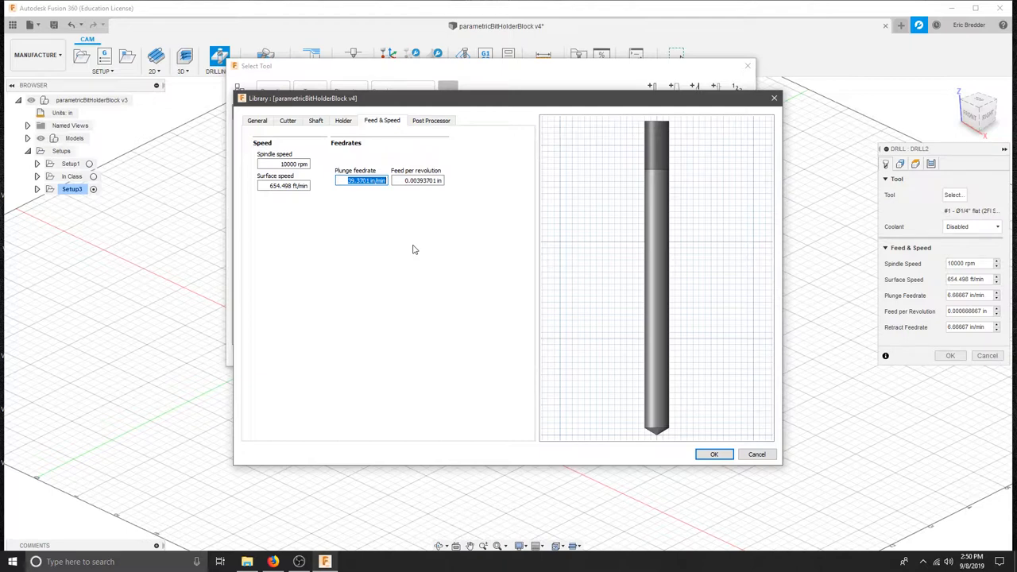
type("12")
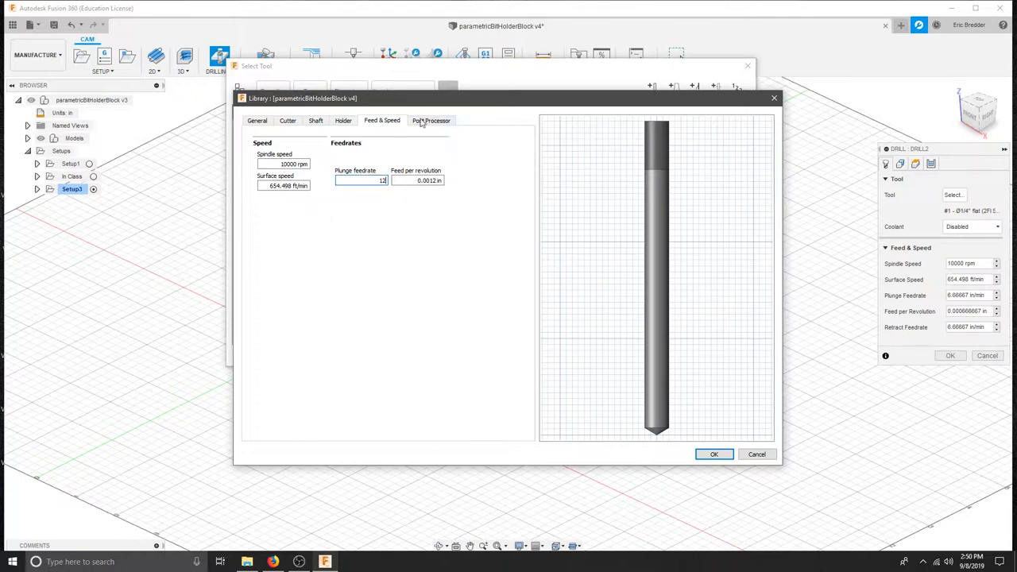
Disable coolant in the tool's post-processor settings.
left_click(430, 121)
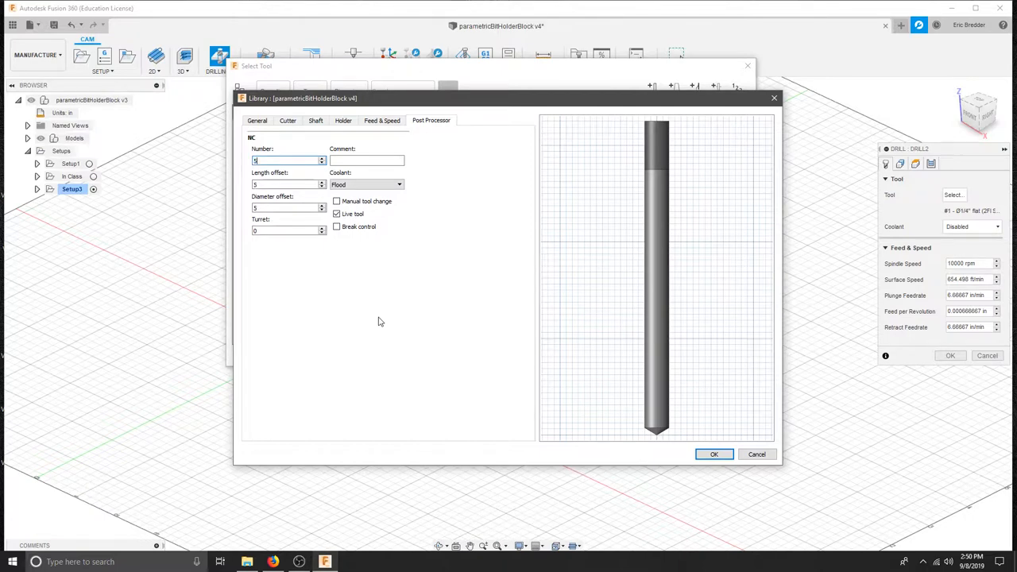
left_click(366, 184)
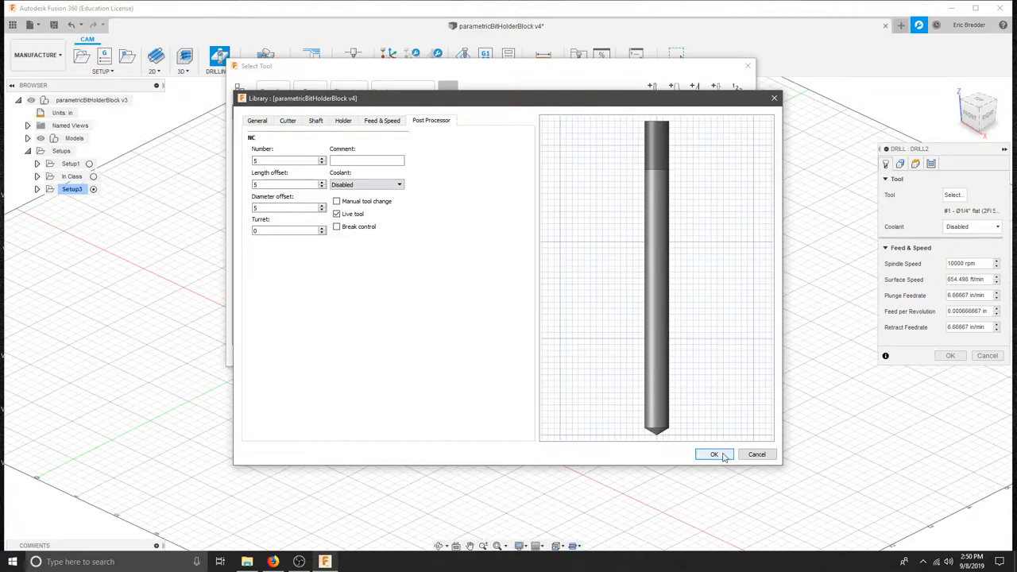
Accept the 0.25 in drill for the operation and select every same-diameter hole as geometry.
left_click(713, 454)
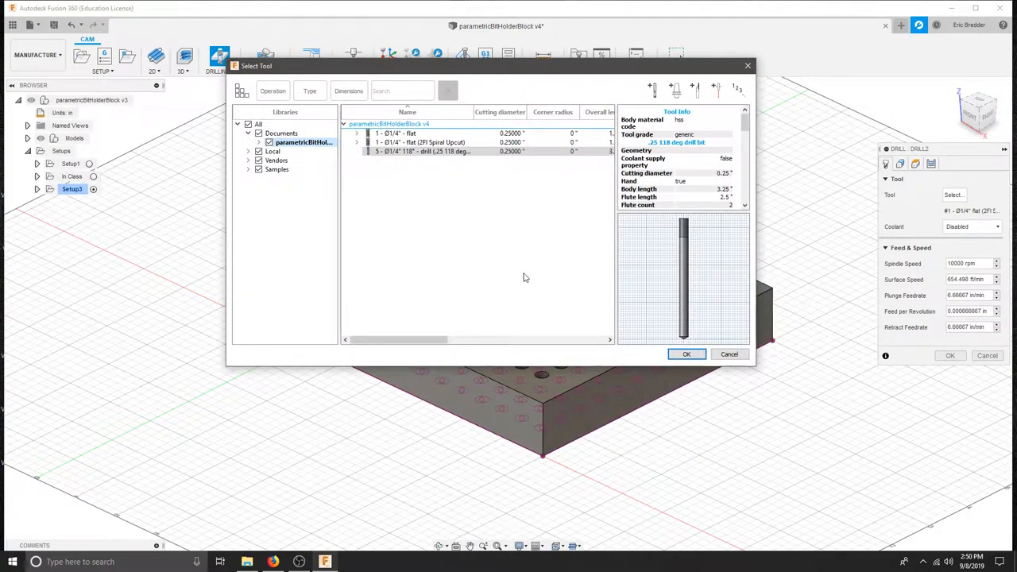
mouse_move(468, 307)
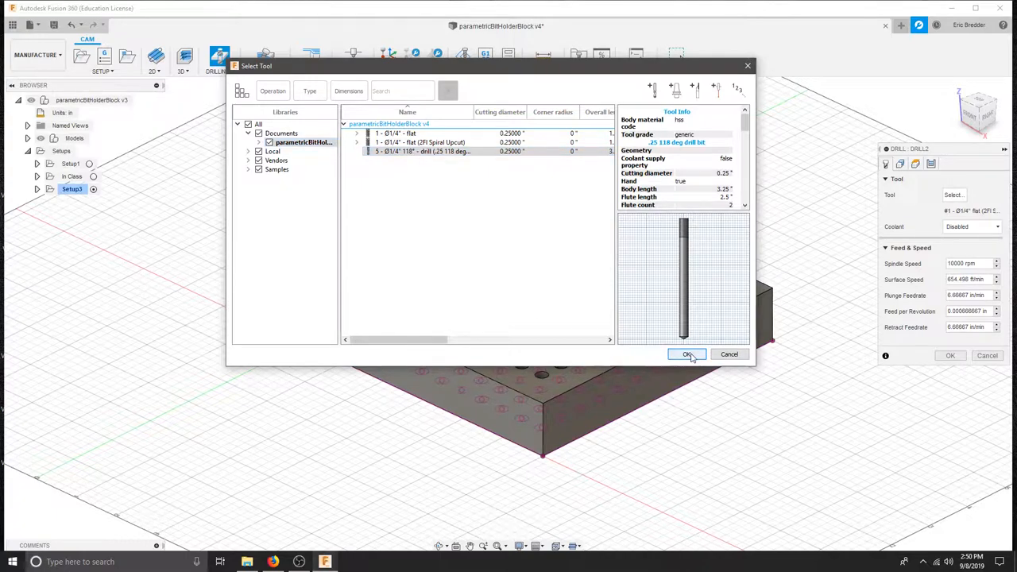
left_click(686, 354)
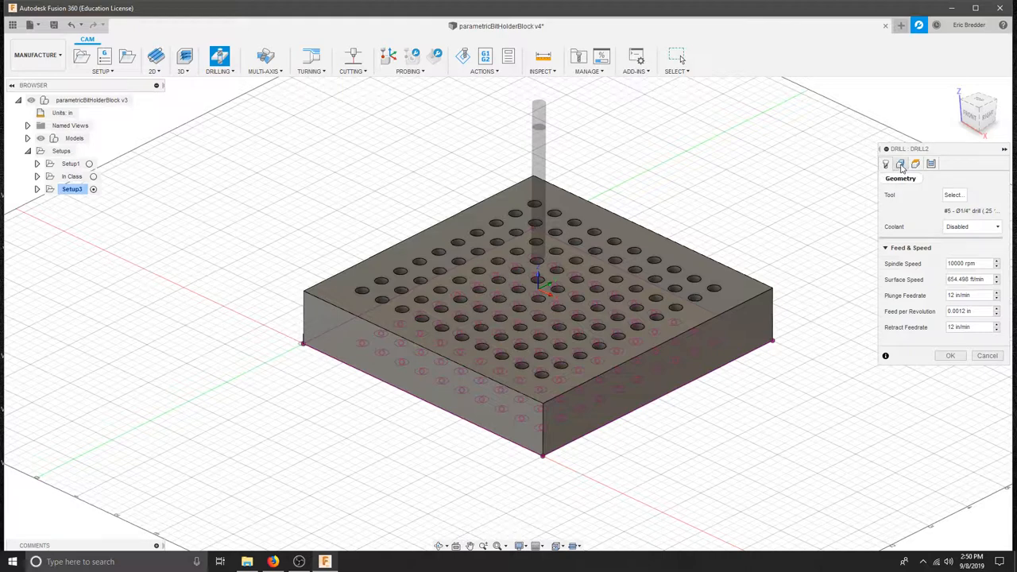
left_click(899, 163)
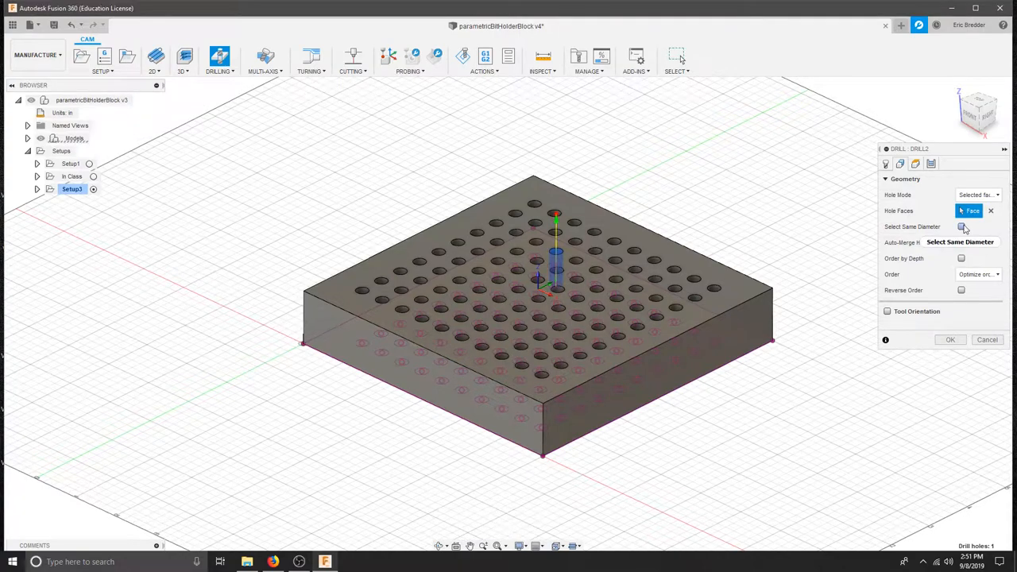
left_click(961, 225)
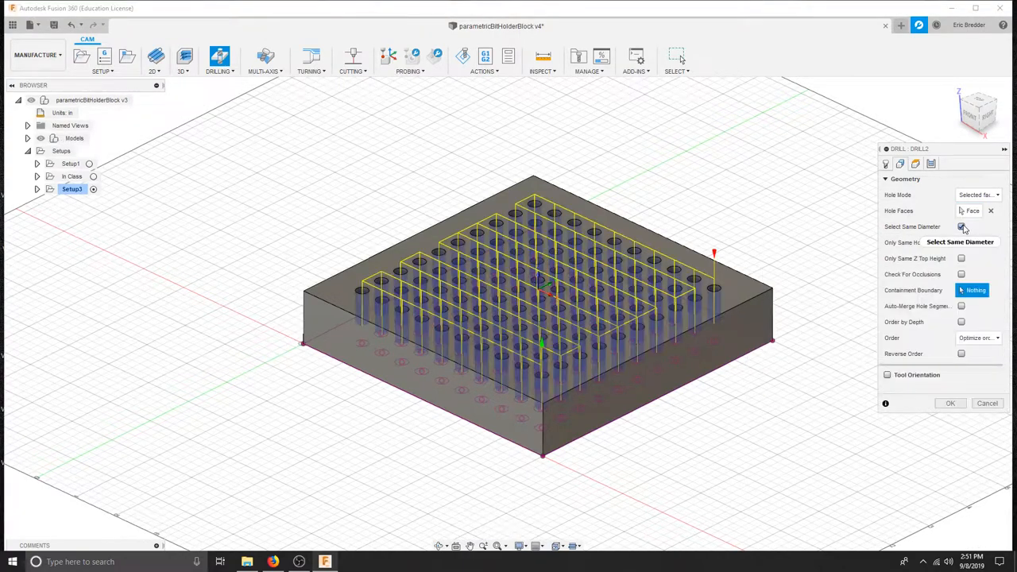
left_click(961, 226)
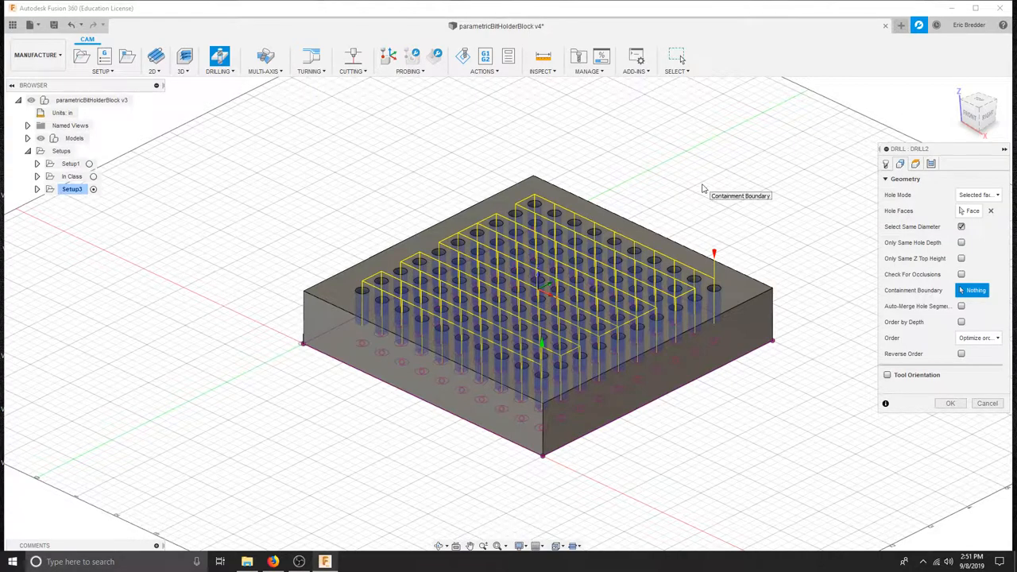
mouse_move(804, 252)
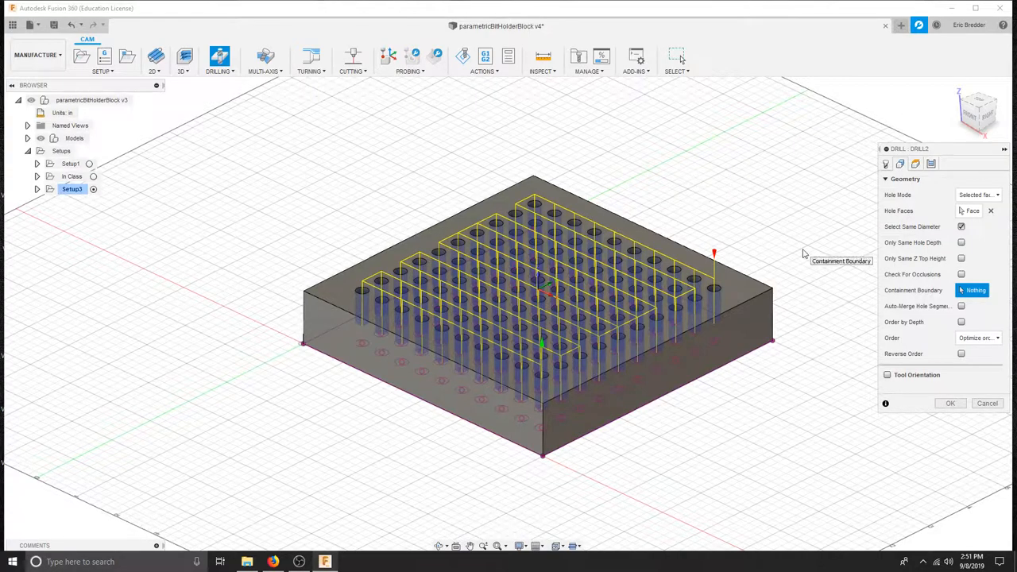
left_click(915, 164)
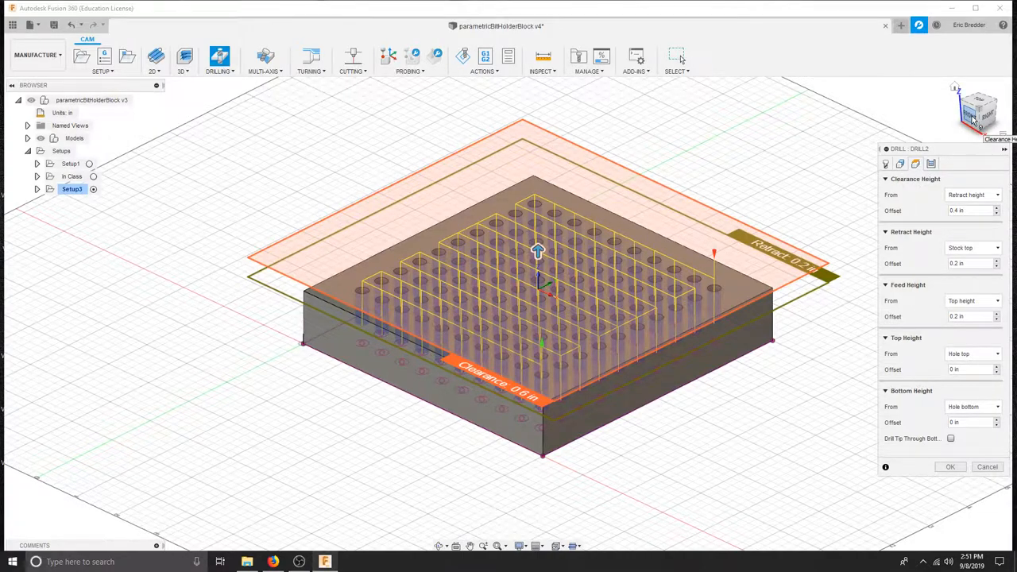
View the block from the front as wireframe and enter a .01 bottom-height offset for drilling.
left_click(975, 111)
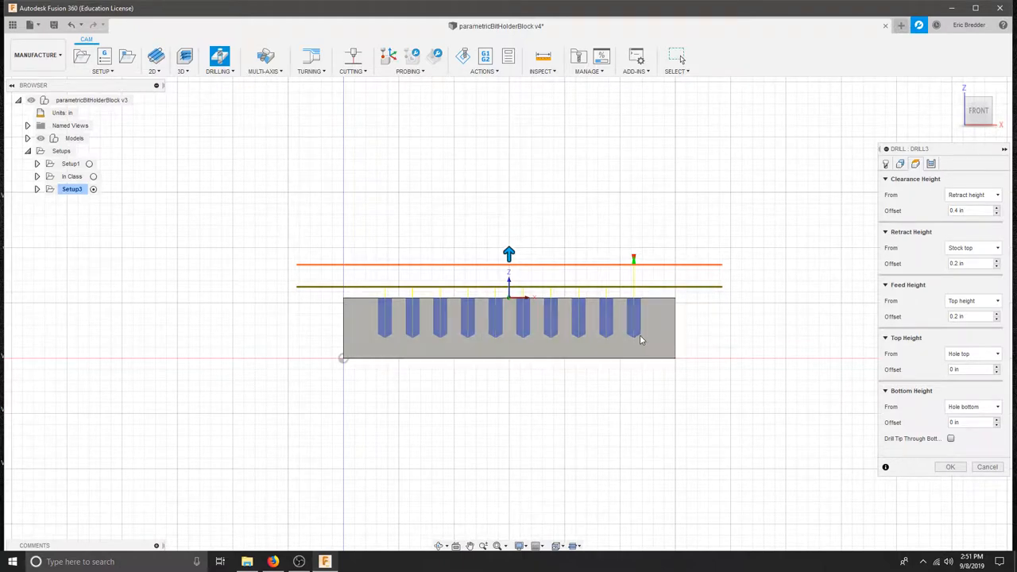
mouse_move(629, 347)
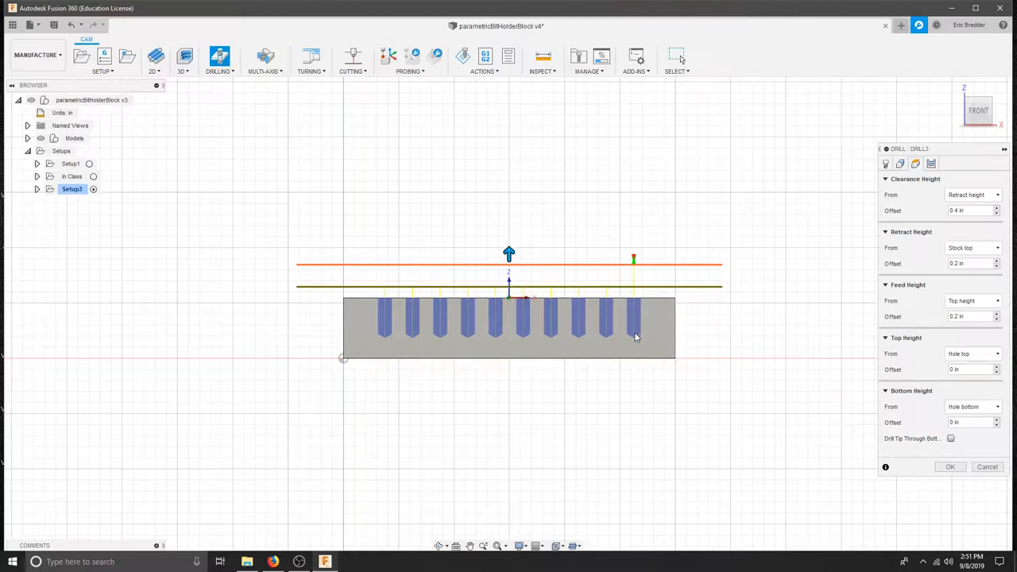
mouse_move(642, 341)
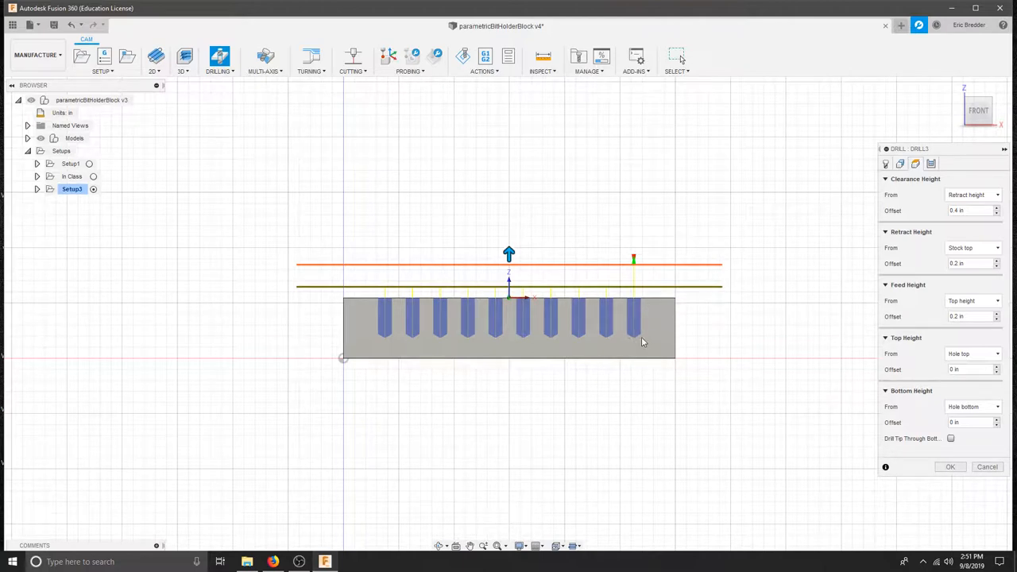
mouse_move(644, 353)
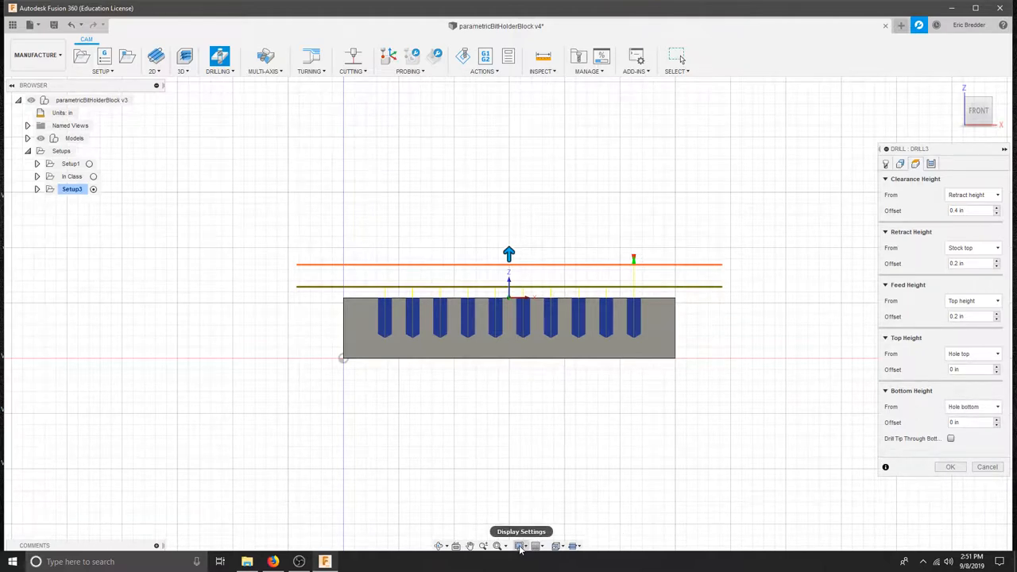
left_click(521, 547)
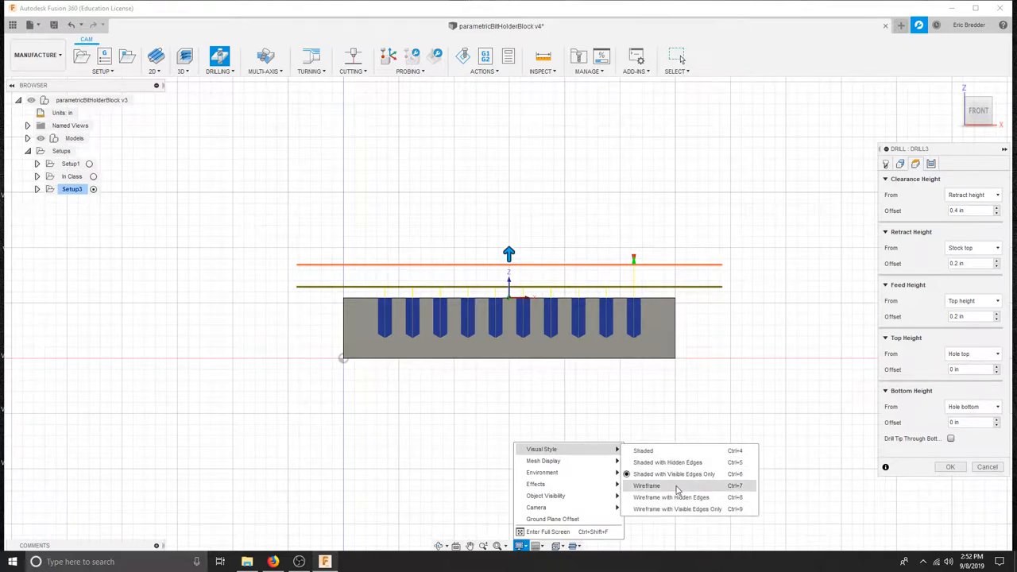
left_click(646, 486)
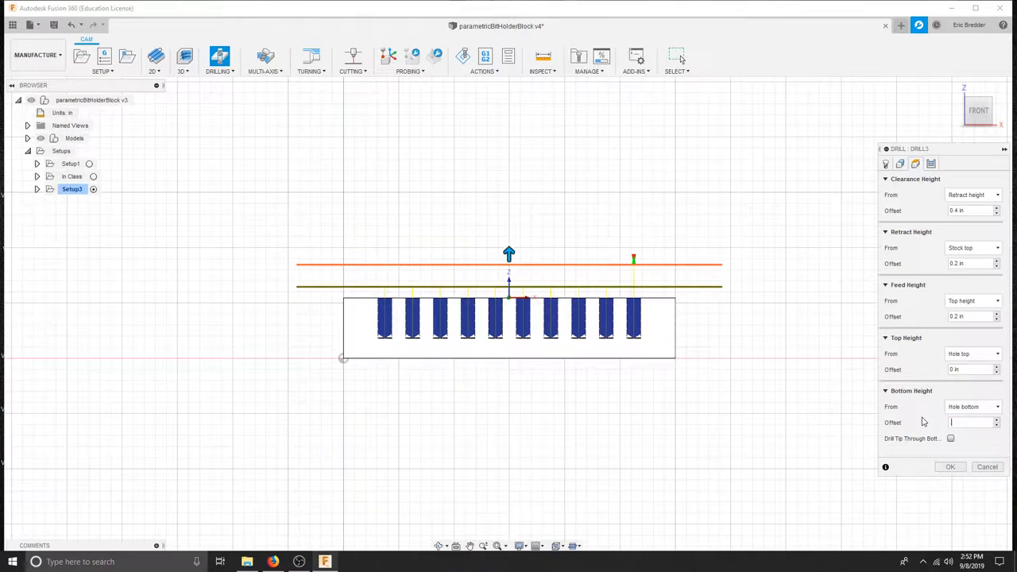
type(".01")
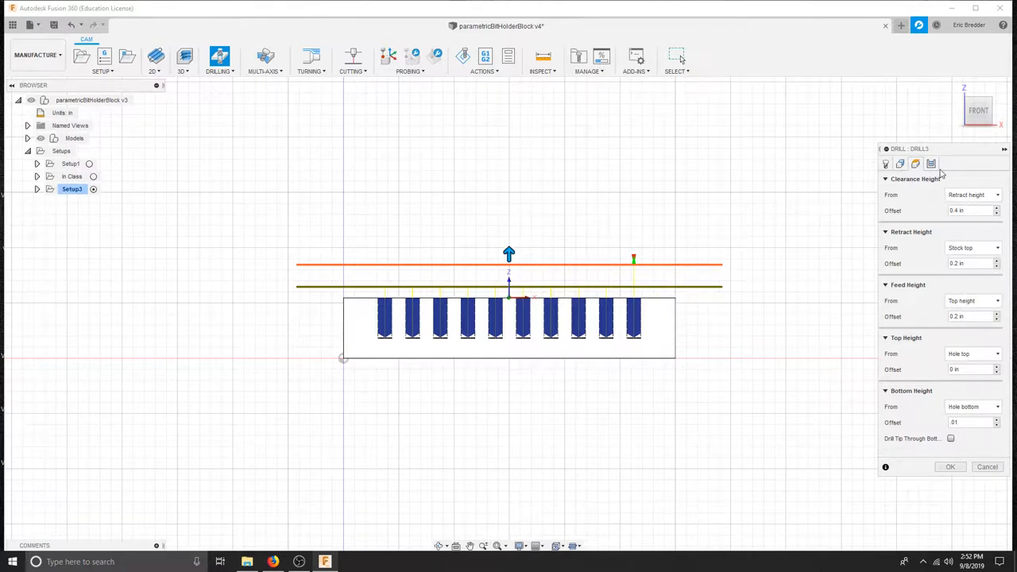
Set the cycle to deep drilling with full retract and generate the drill operation.
left_click(899, 164)
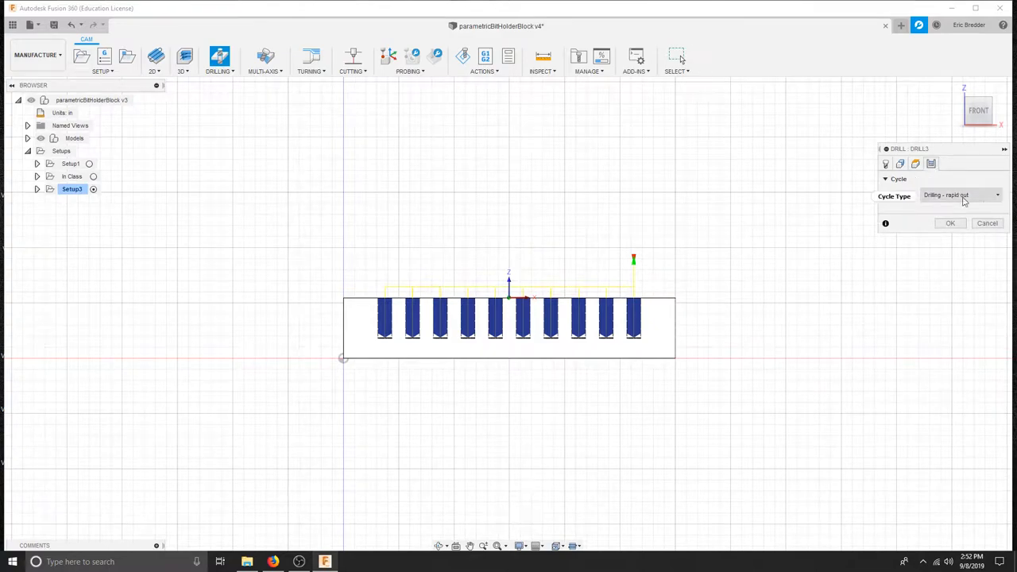
left_click(959, 194)
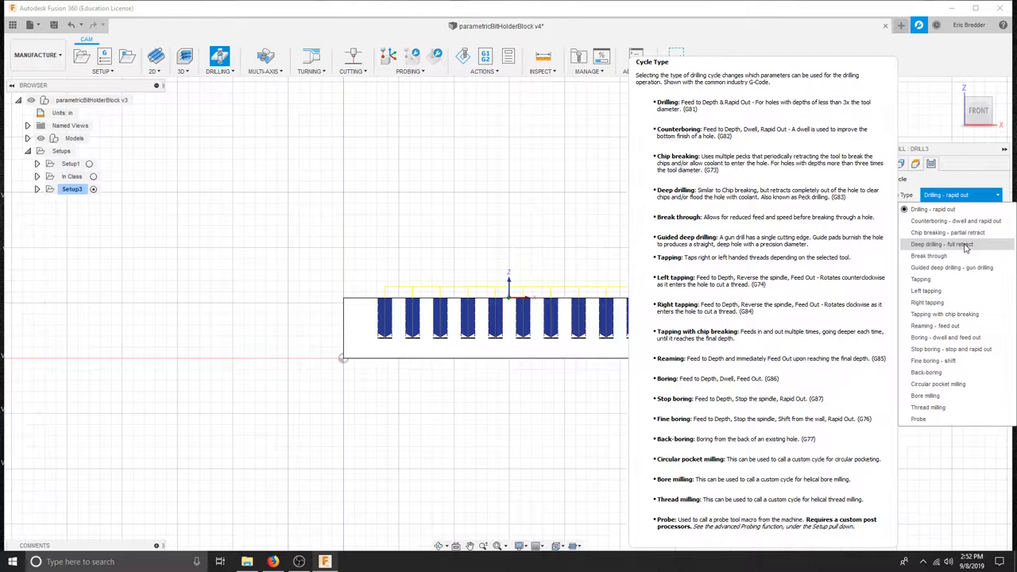
left_click(940, 244)
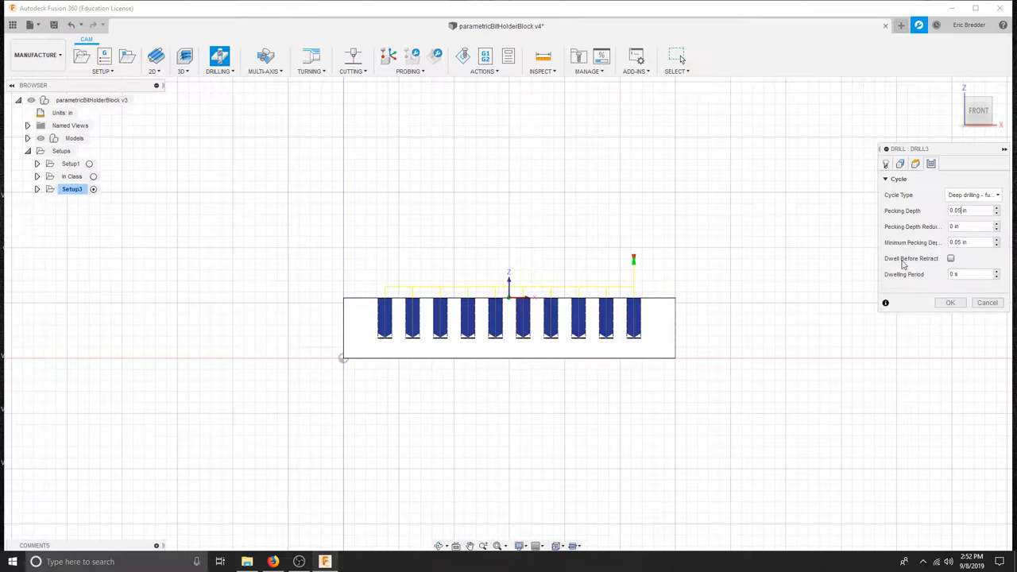
mouse_move(950, 257)
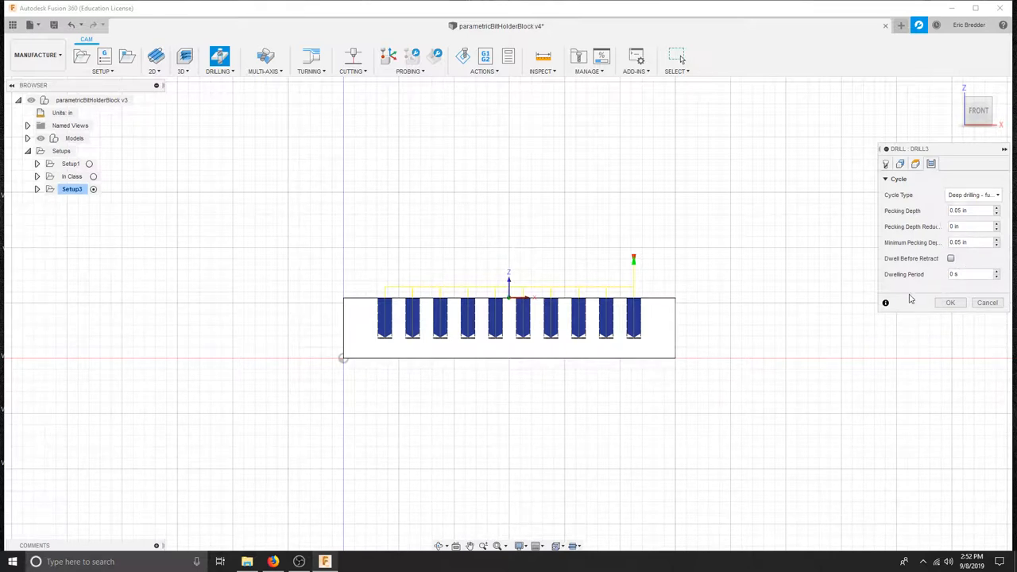
mouse_move(956, 305)
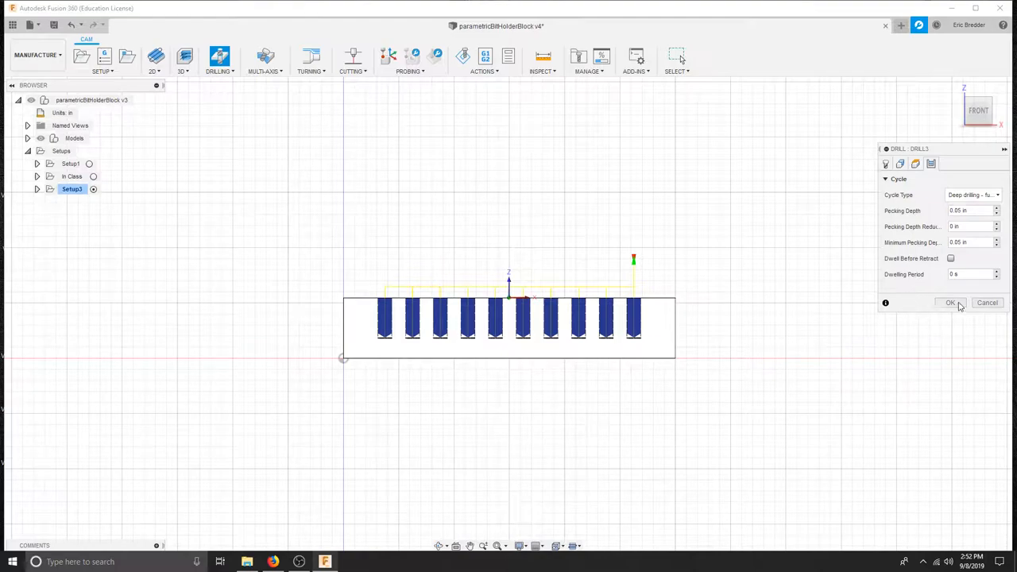
left_click(950, 301)
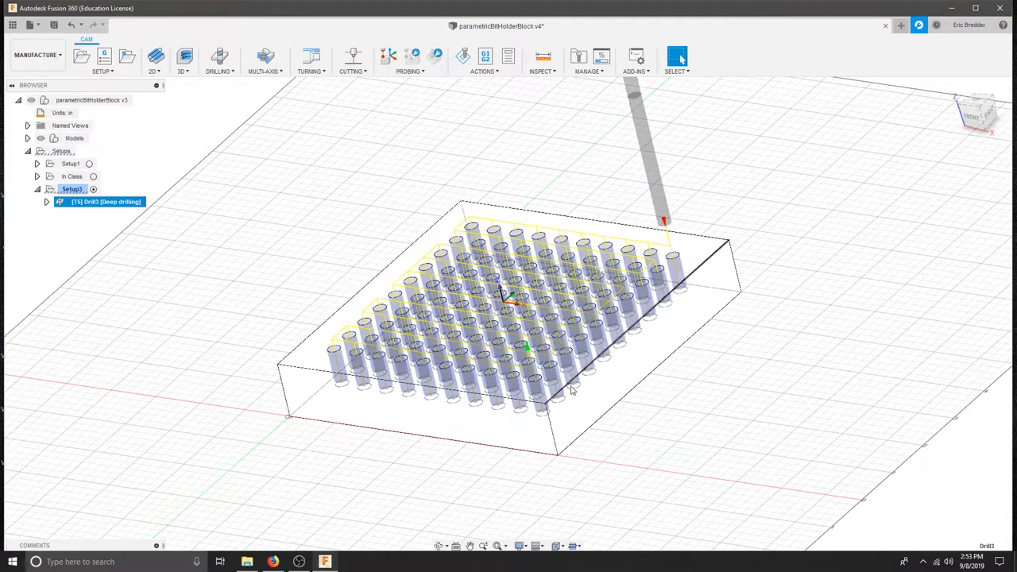
mouse_move(299, 563)
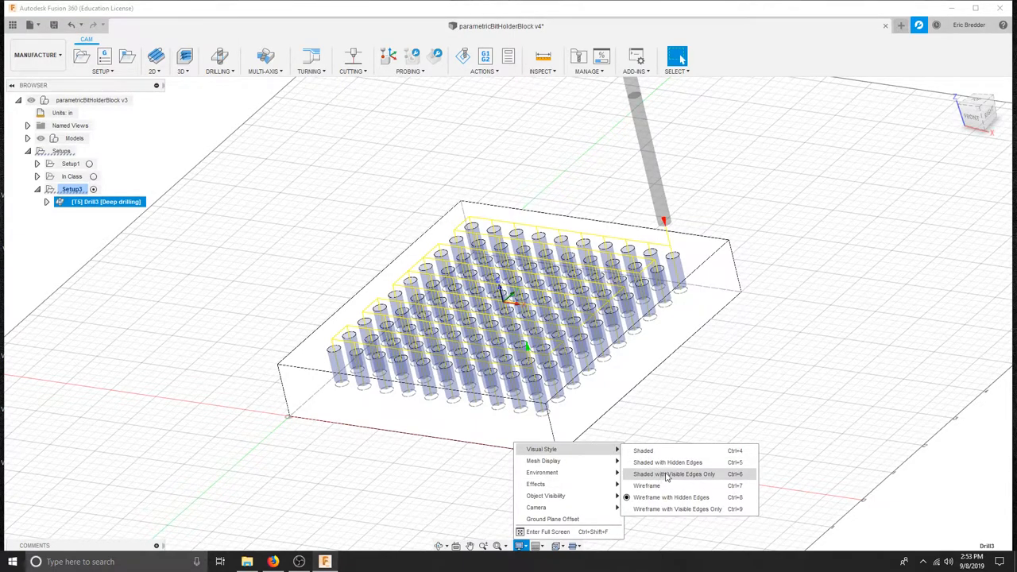
Show the block shaded with visible edges only, the drilling toolpath running through the holes.
left_click(674, 473)
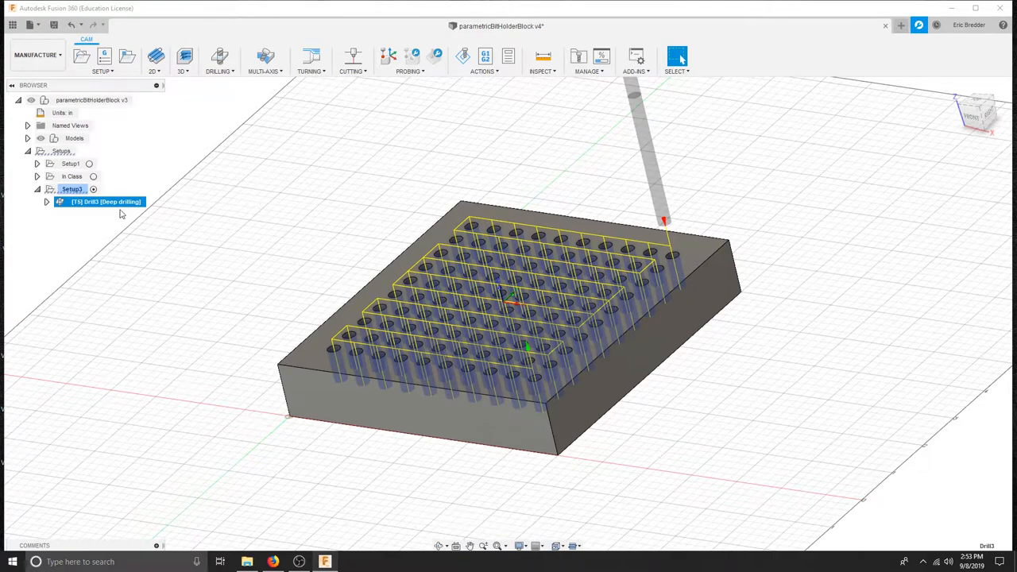
Derive a new drilling operation from the deep drilling one and edit its tool in the library.
right_click(103, 202)
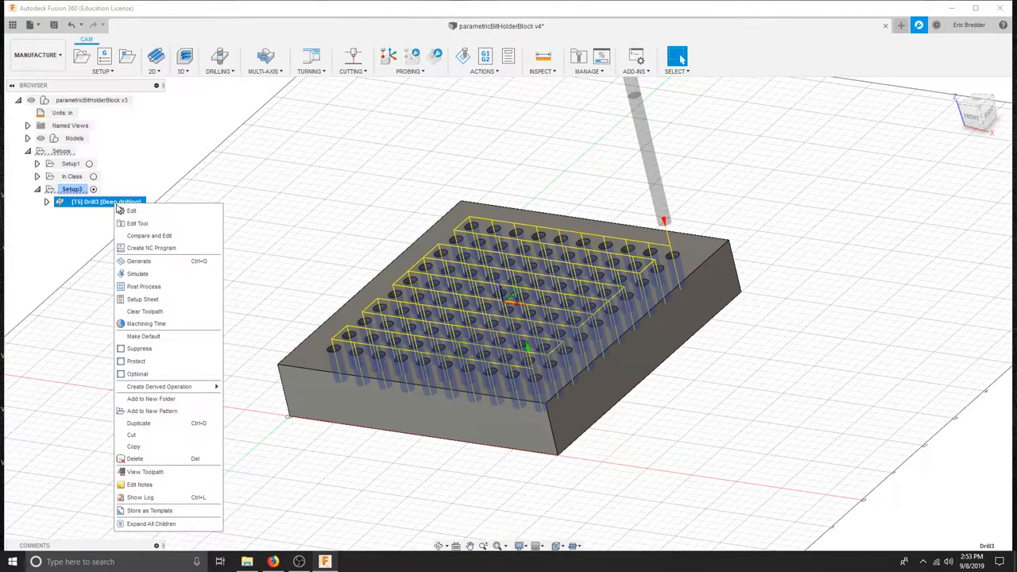
mouse_move(158, 386)
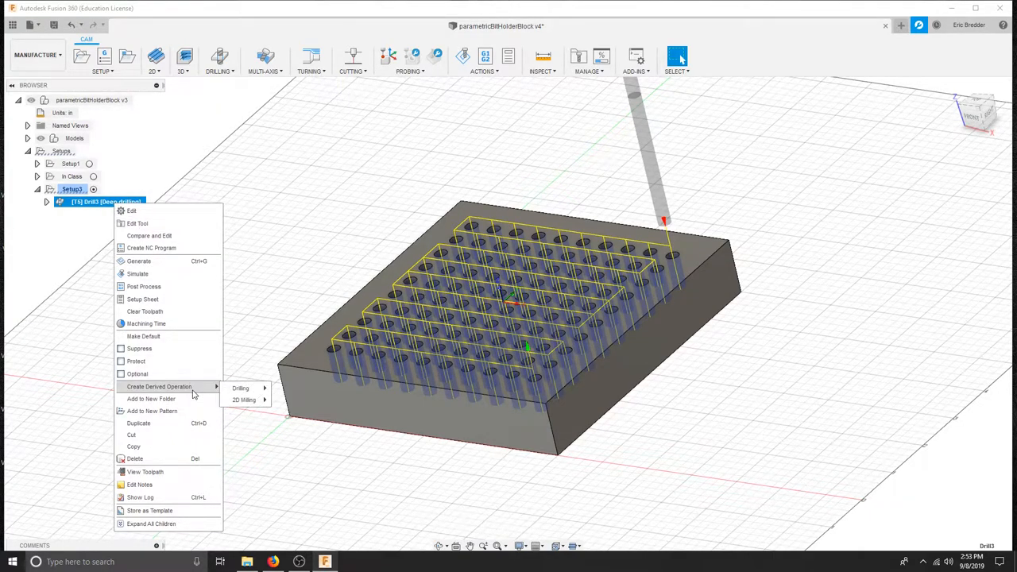
left_click(240, 388)
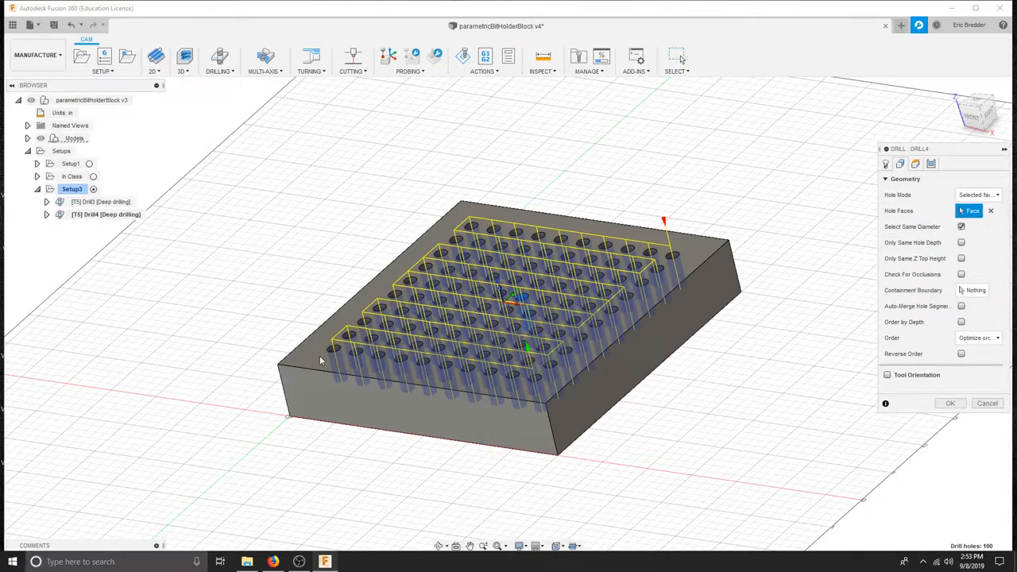
left_click(899, 163)
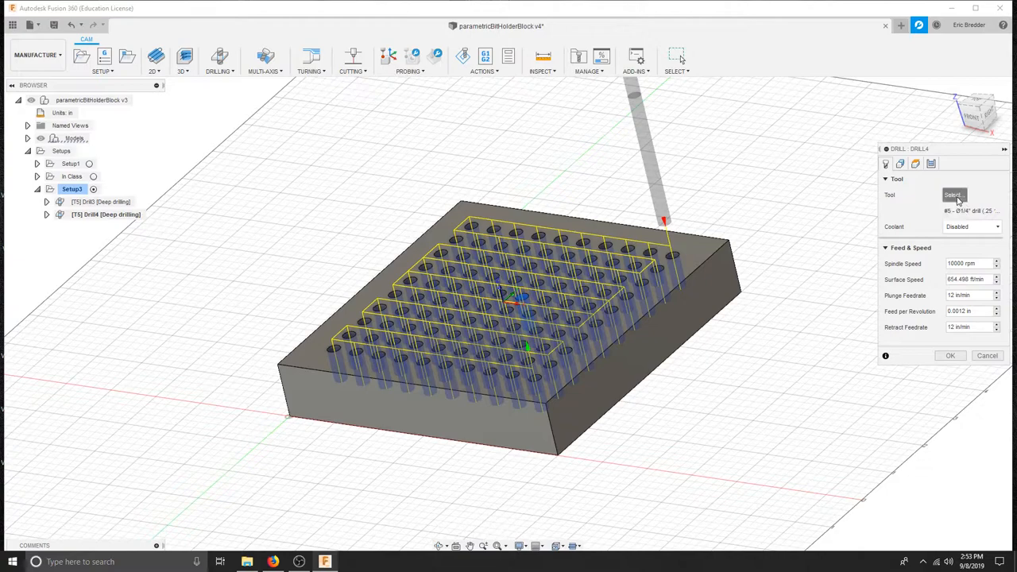
left_click(953, 193)
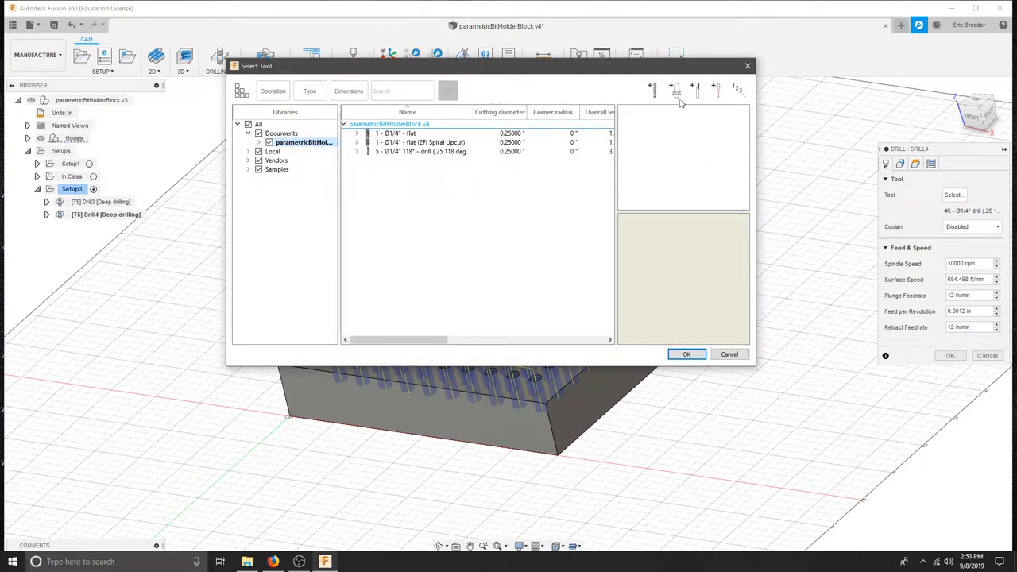
double_click(421, 151)
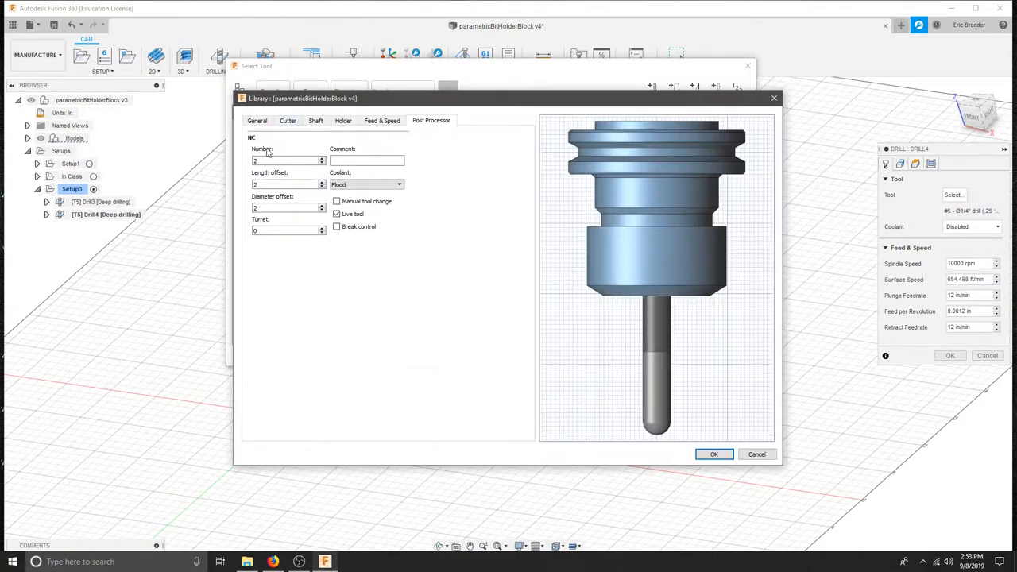
left_click(286, 161)
type("6")
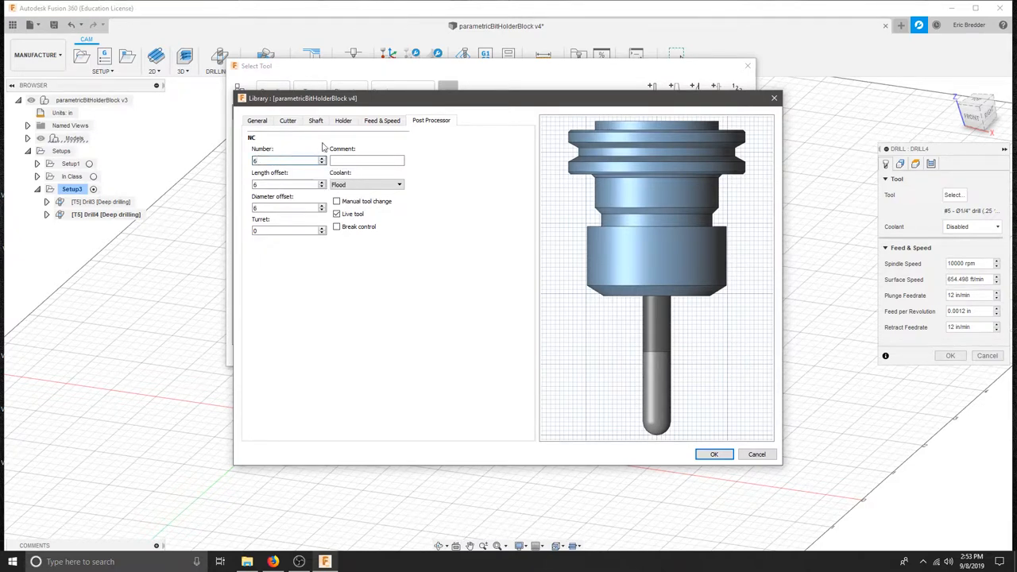
Make the cutter a 0.25 in flat end mill and remove its tool holder.
left_click(288, 120)
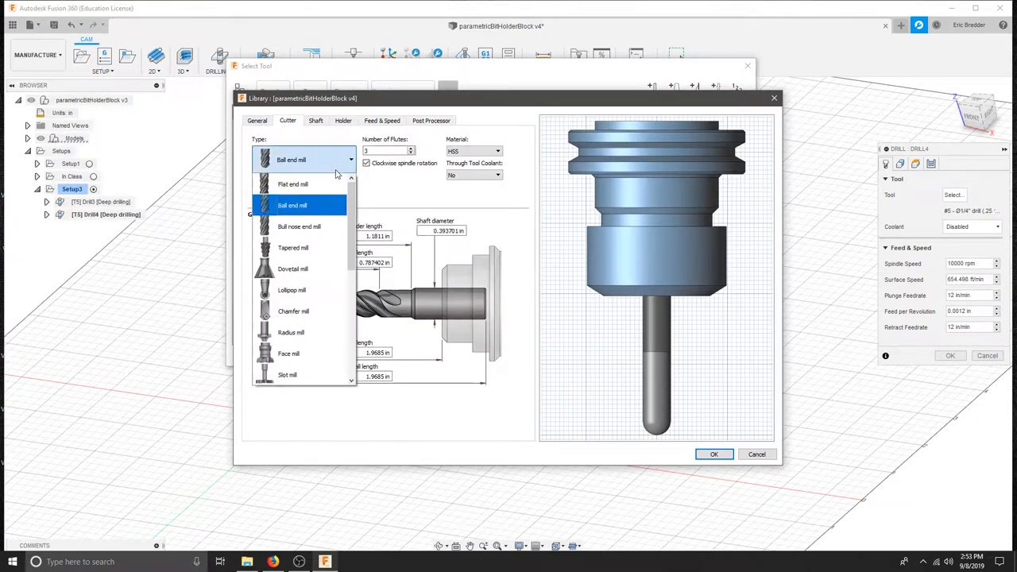
left_click(292, 205)
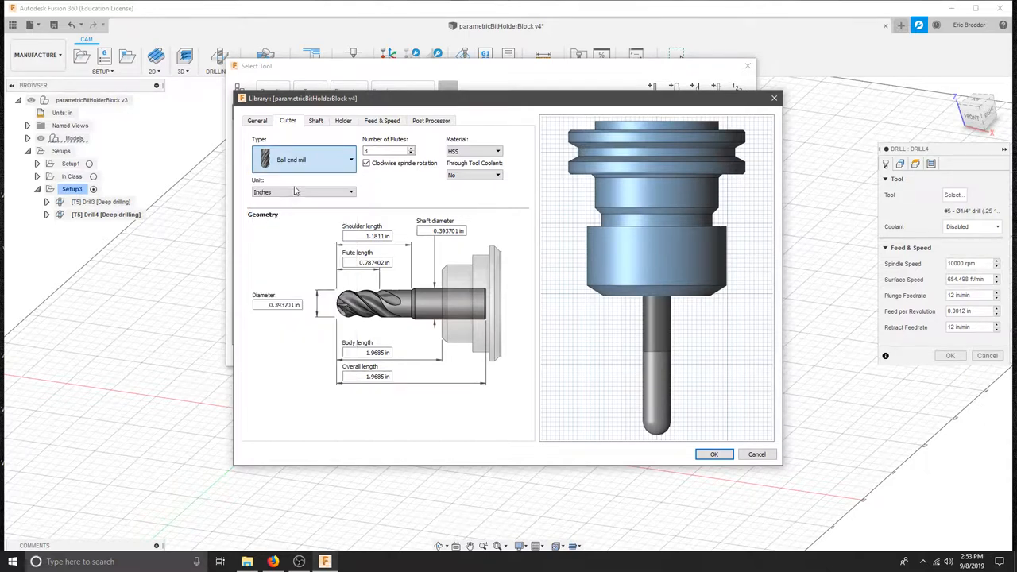
left_click(305, 159)
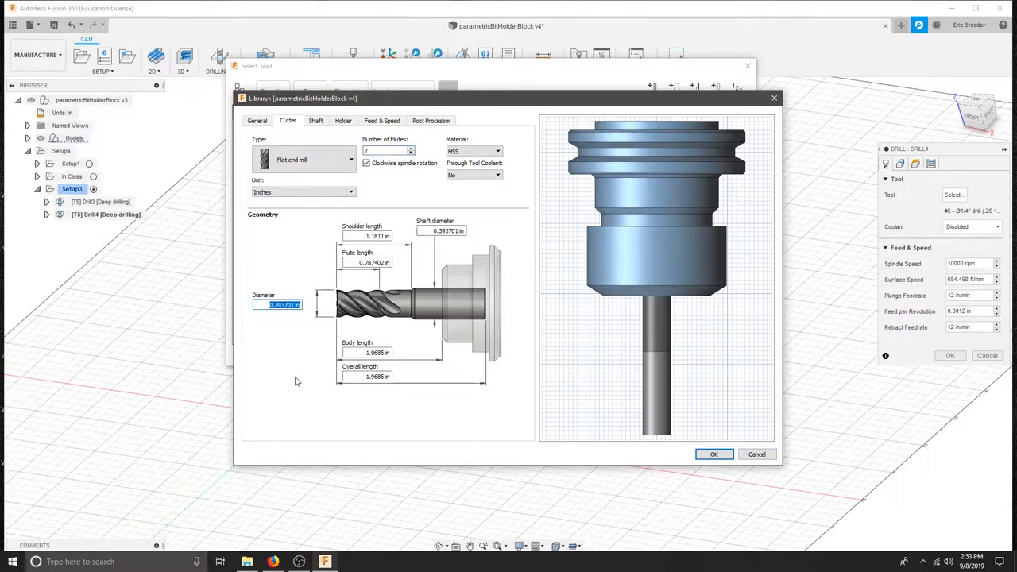
type(".25 in")
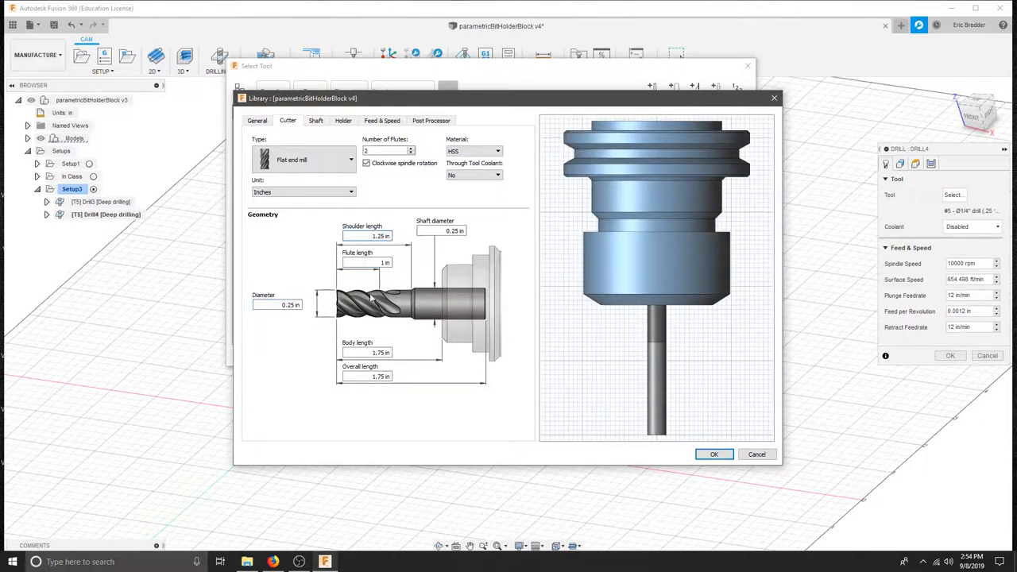
left_click(314, 121)
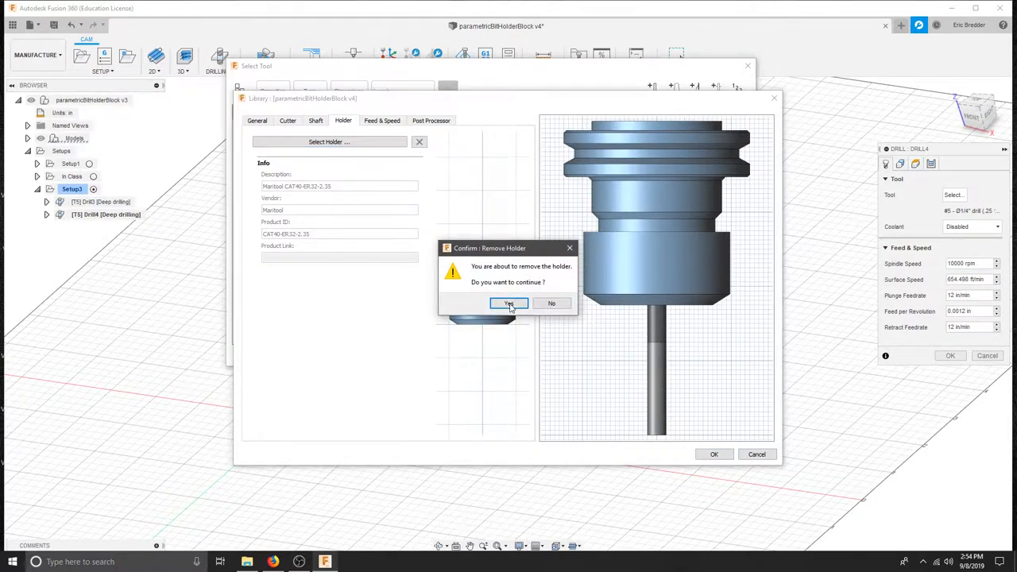
left_click(508, 303)
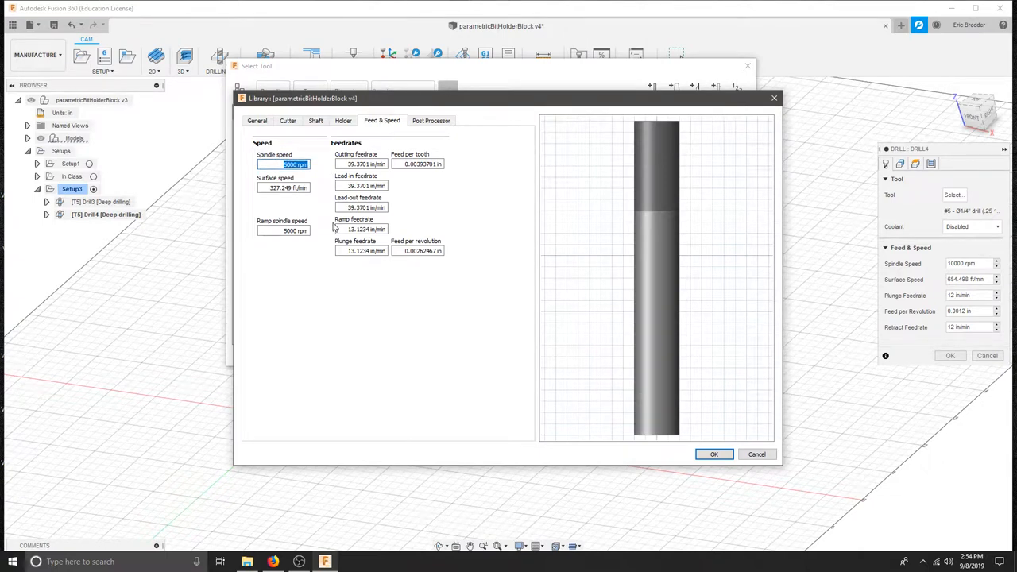
Set the tool to 10000 rpm with 9 in/min ramp/plunge feed and choose its coolant option.
type("10000")
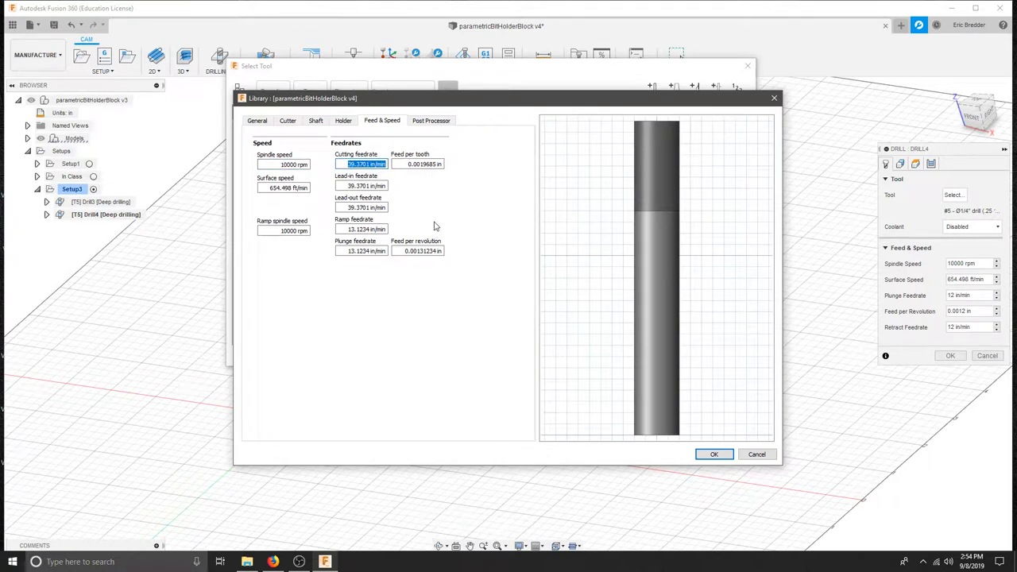
mouse_move(457, 197)
type("6")
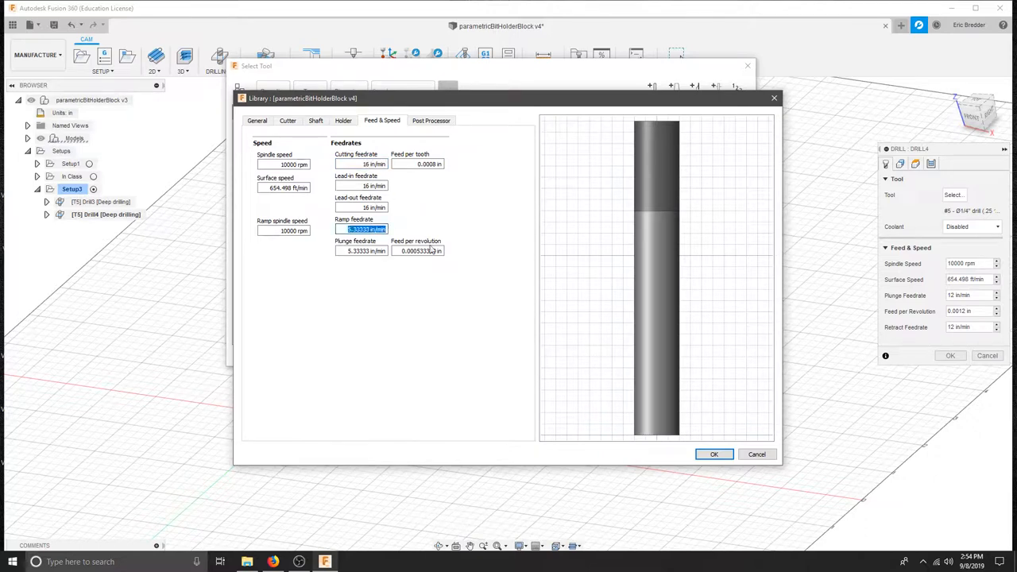
type("9")
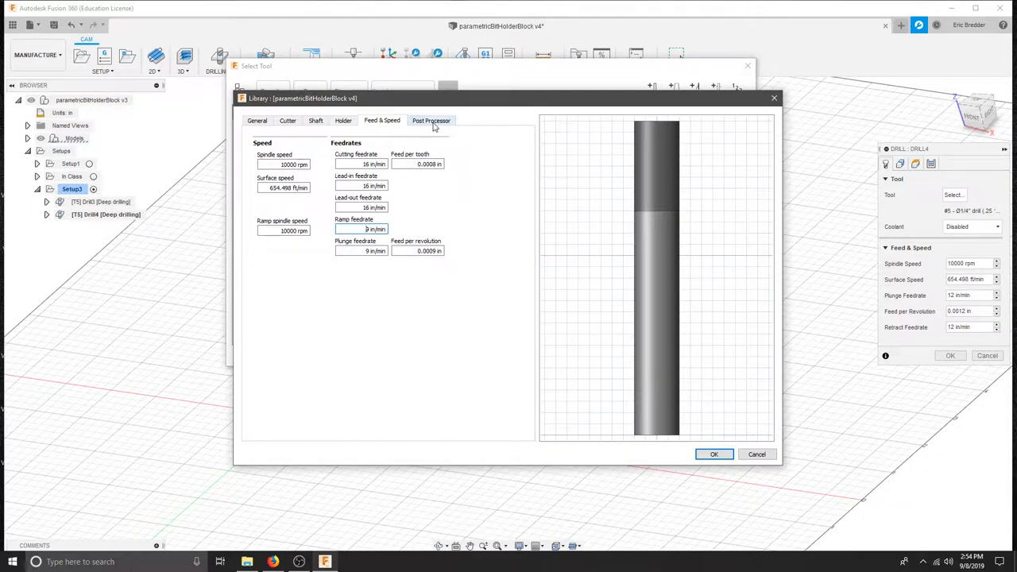
left_click(430, 120)
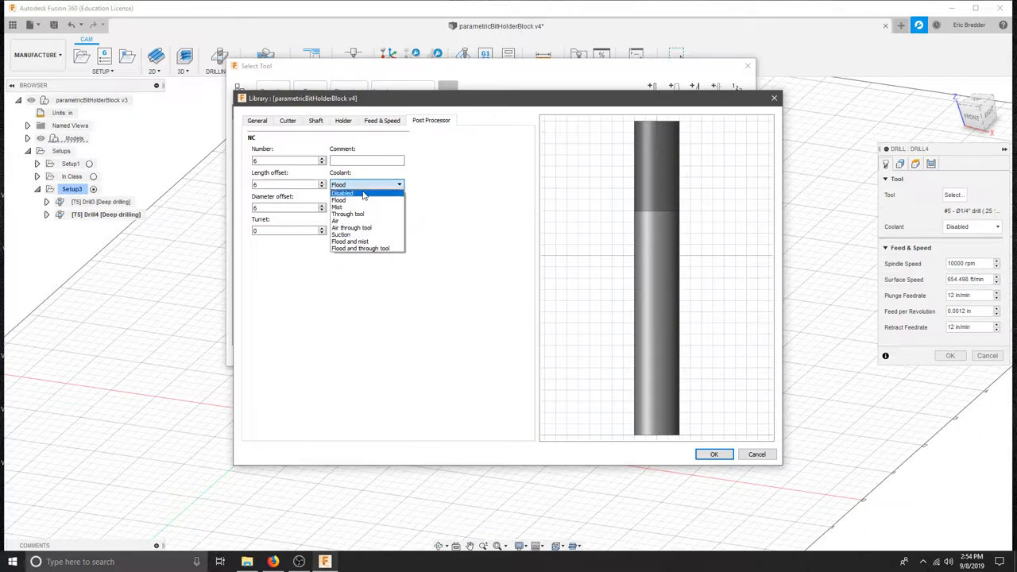
left_click(343, 194)
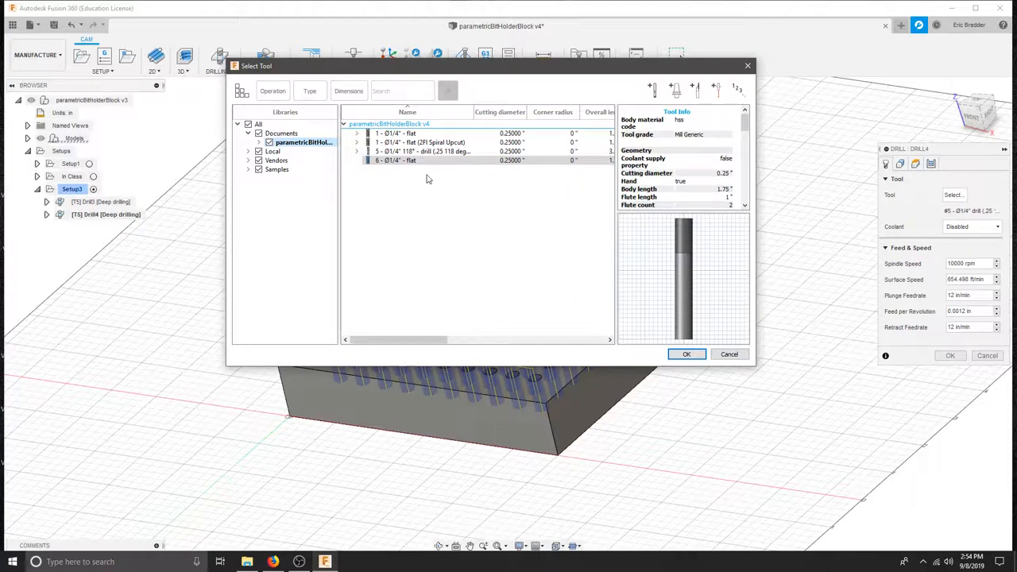
Accept the 1/4-inch flat tool for the drilling operation and review its geometry and heights.
left_click(686, 352)
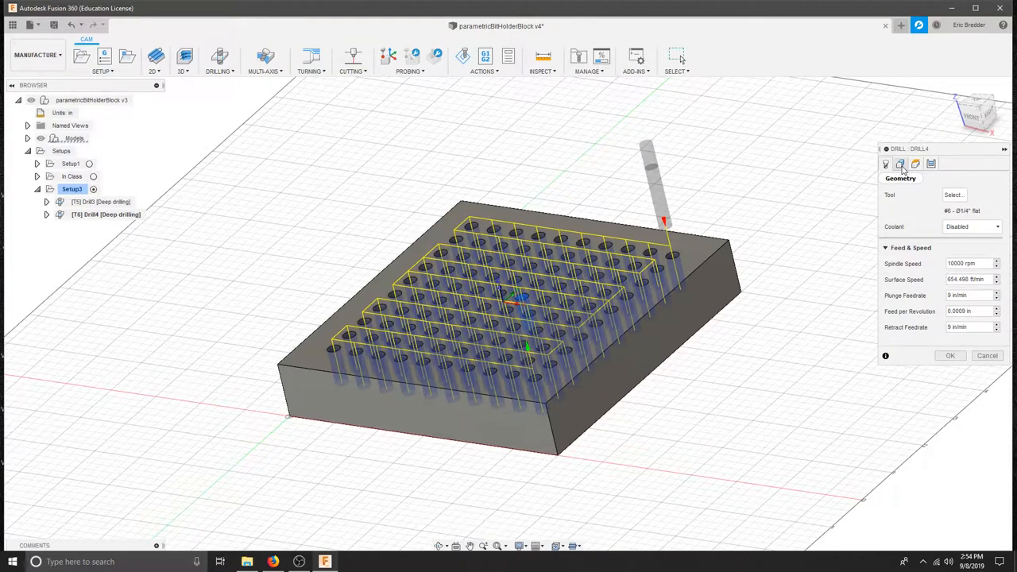
left_click(899, 163)
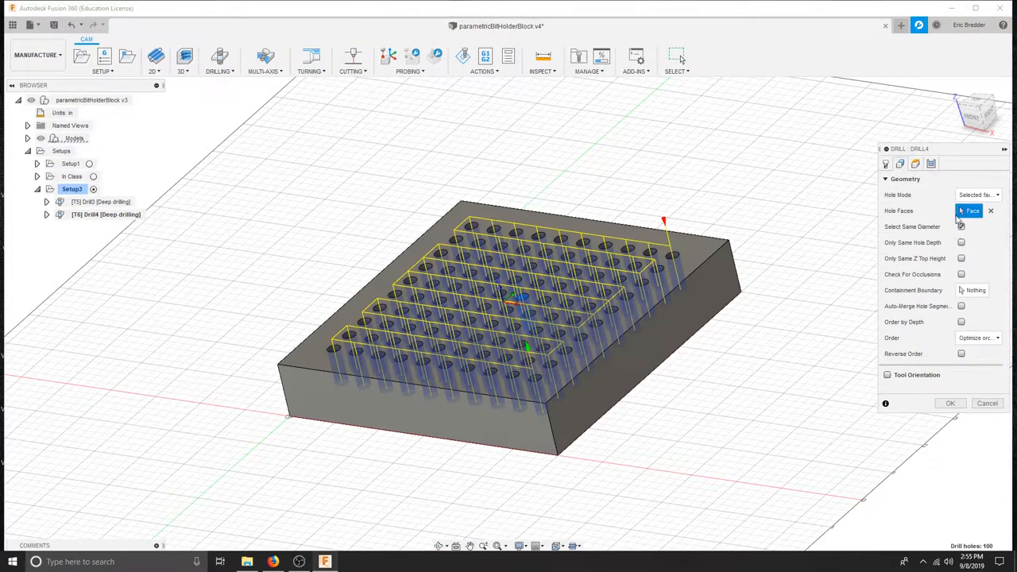
left_click(915, 163)
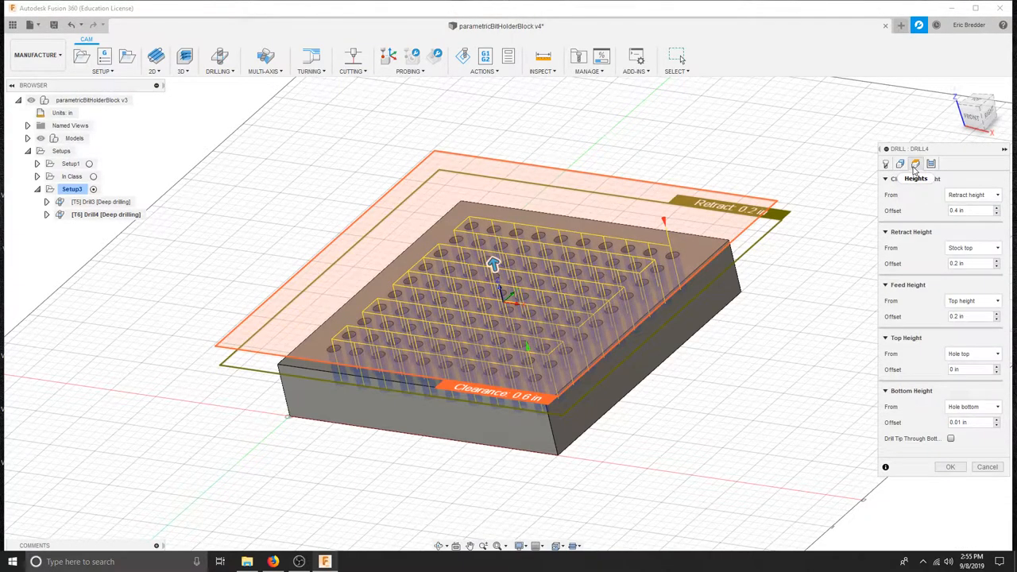
View the block from the front as a see-through outline showing the holes.
left_click(969, 422)
type("0")
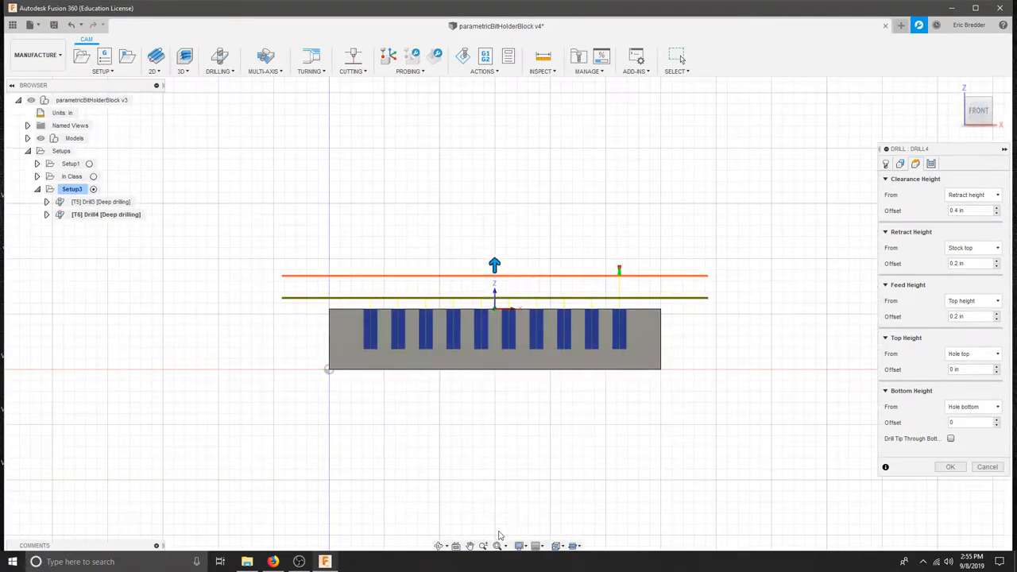
left_click(521, 547)
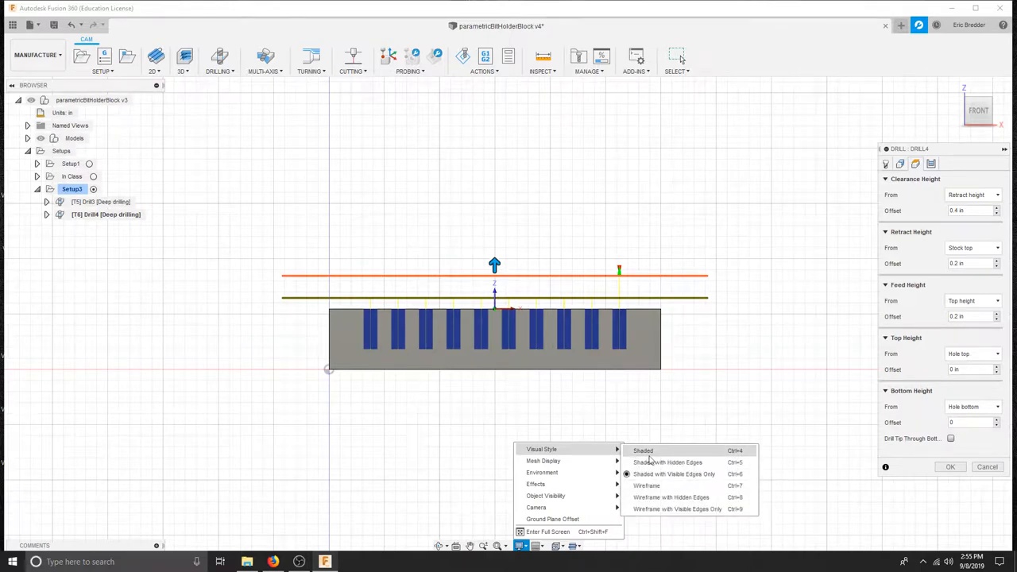
left_click(645, 486)
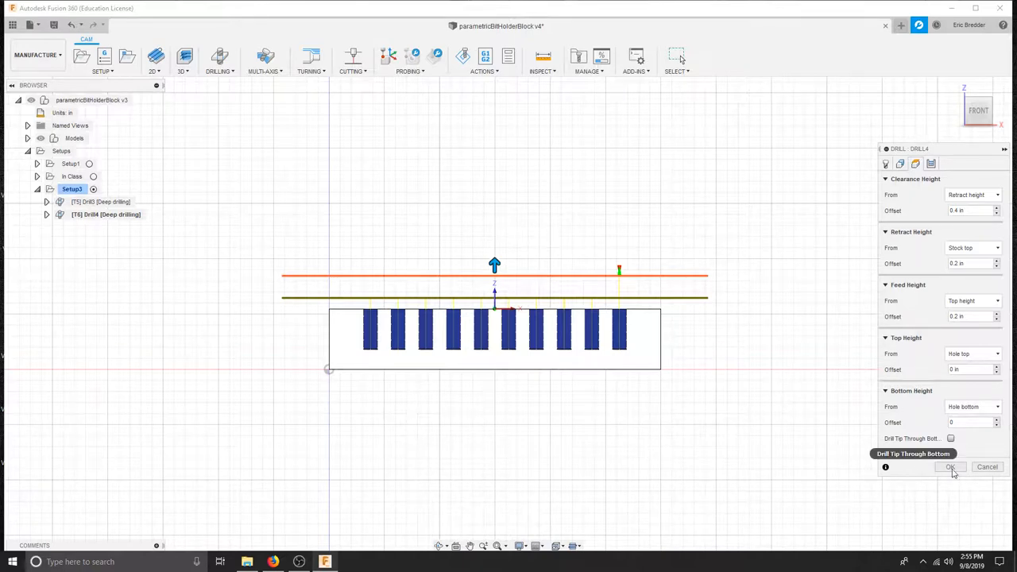
left_click(931, 164)
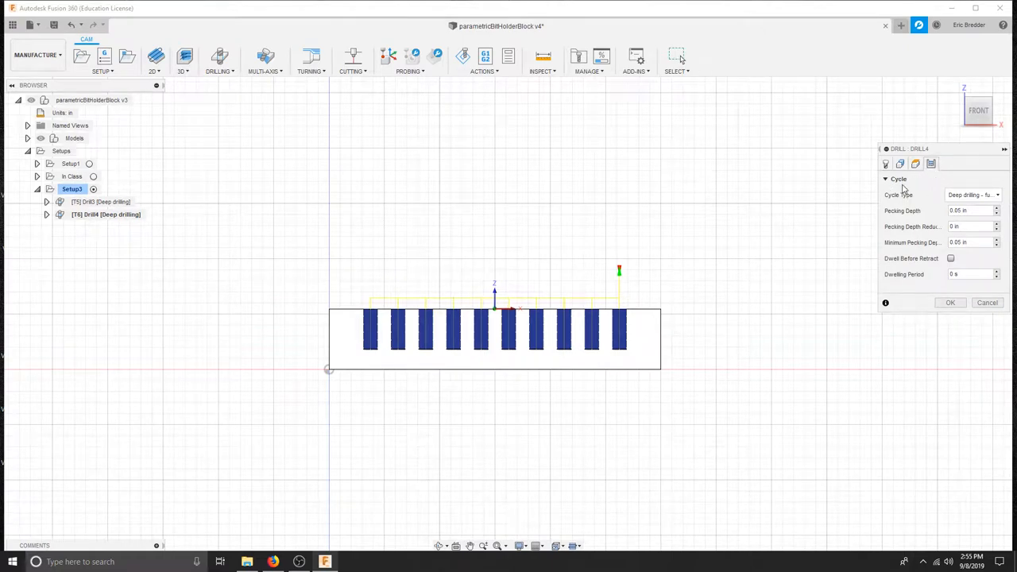
Set the cycle type to 'Drilling - rapid out' and regenerate the drilling toolpath.
left_click(972, 193)
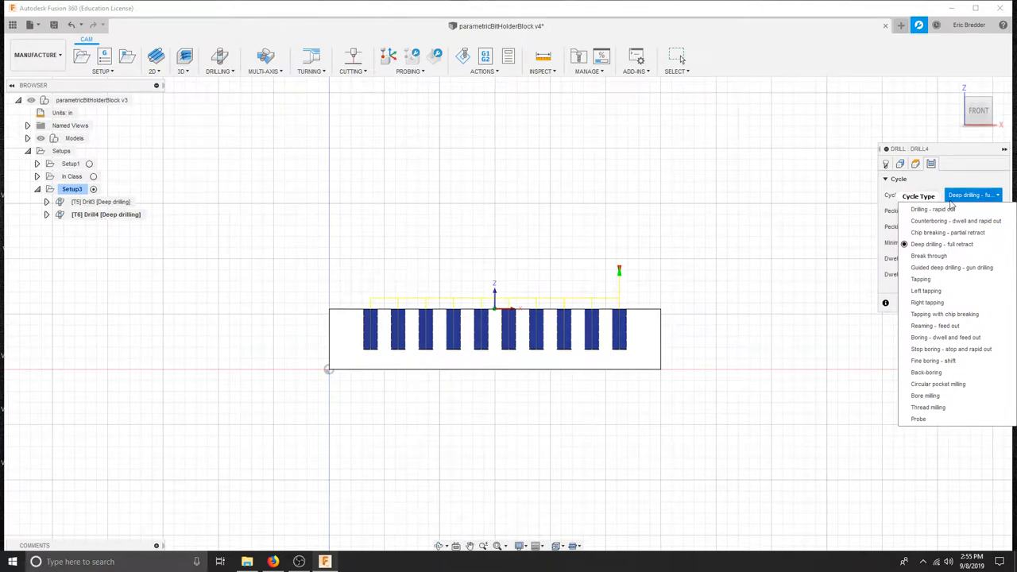
left_click(931, 209)
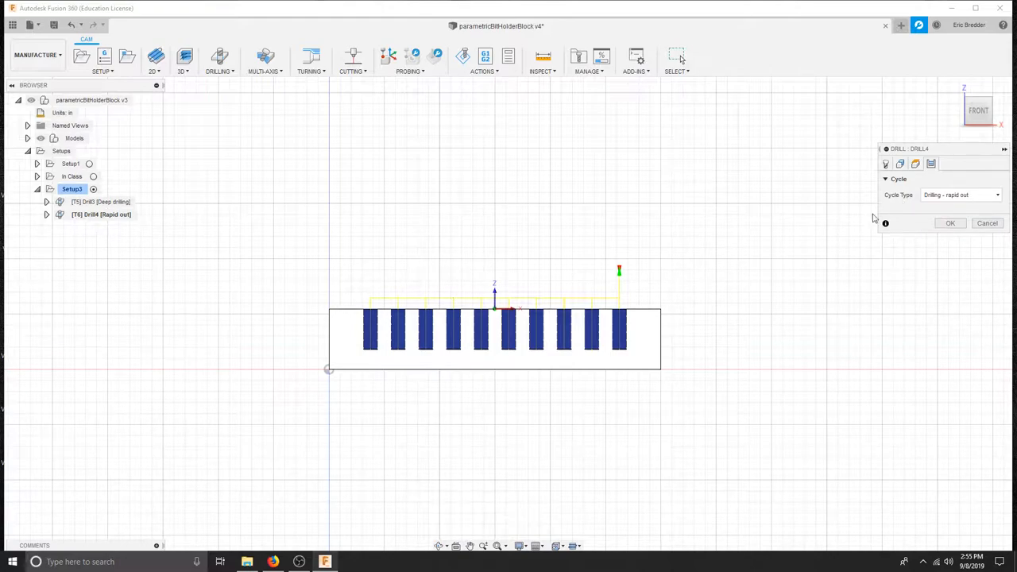
left_click(950, 222)
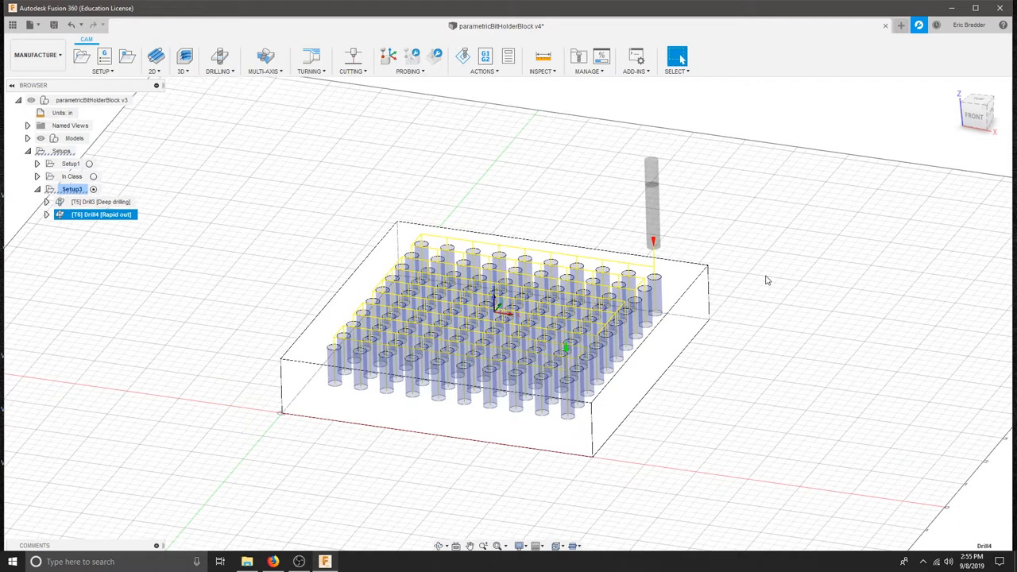
mouse_move(397, 153)
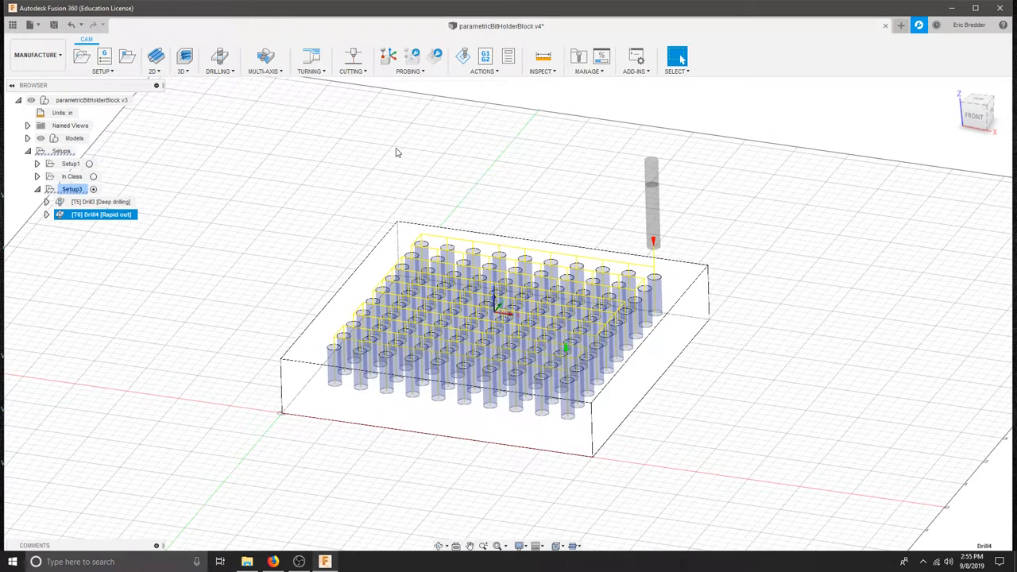
Save the bit holder design as a new version, accepting the version description.
left_click(54, 25)
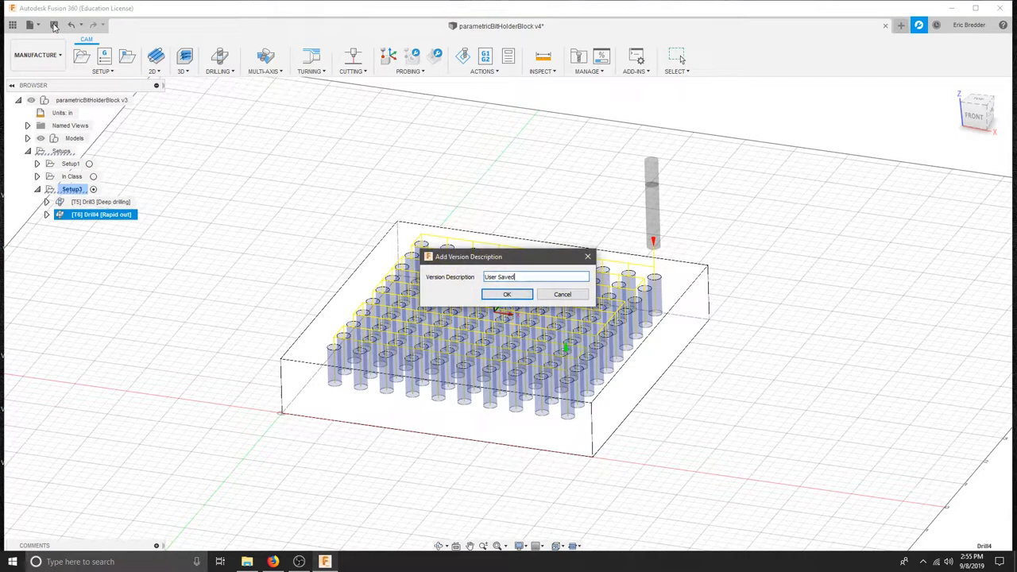
left_click(506, 294)
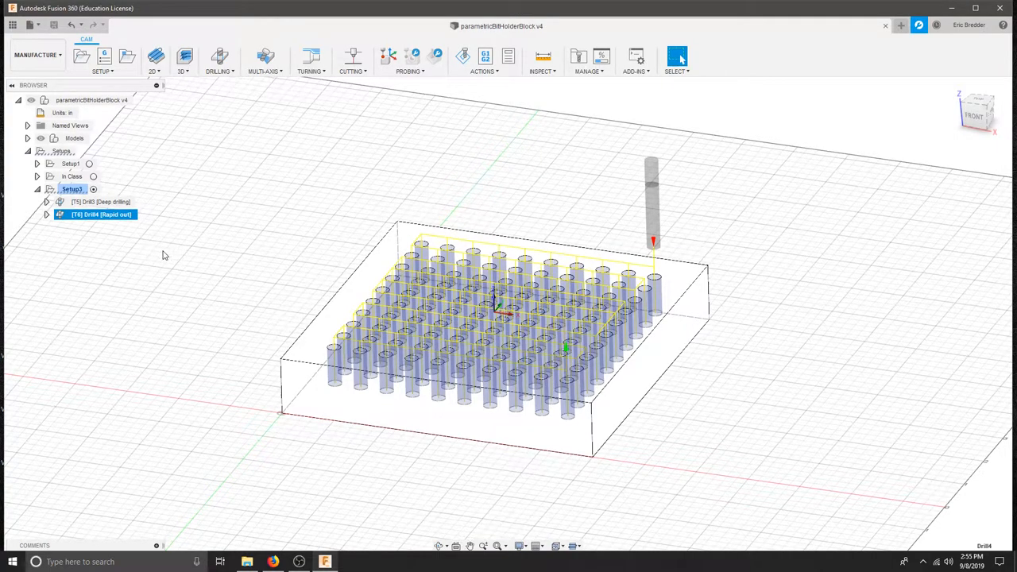
mouse_move(168, 163)
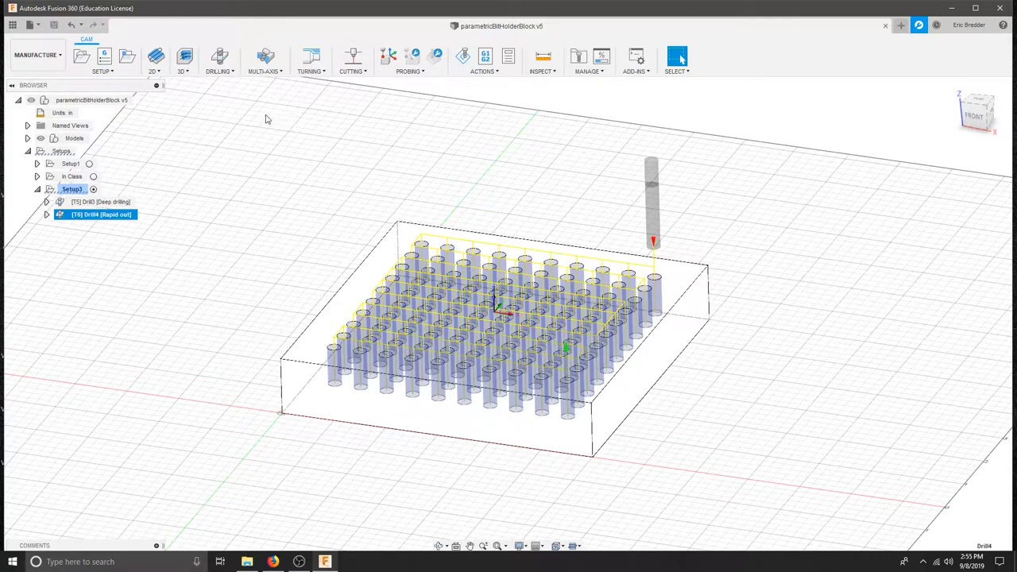
left_click(152, 61)
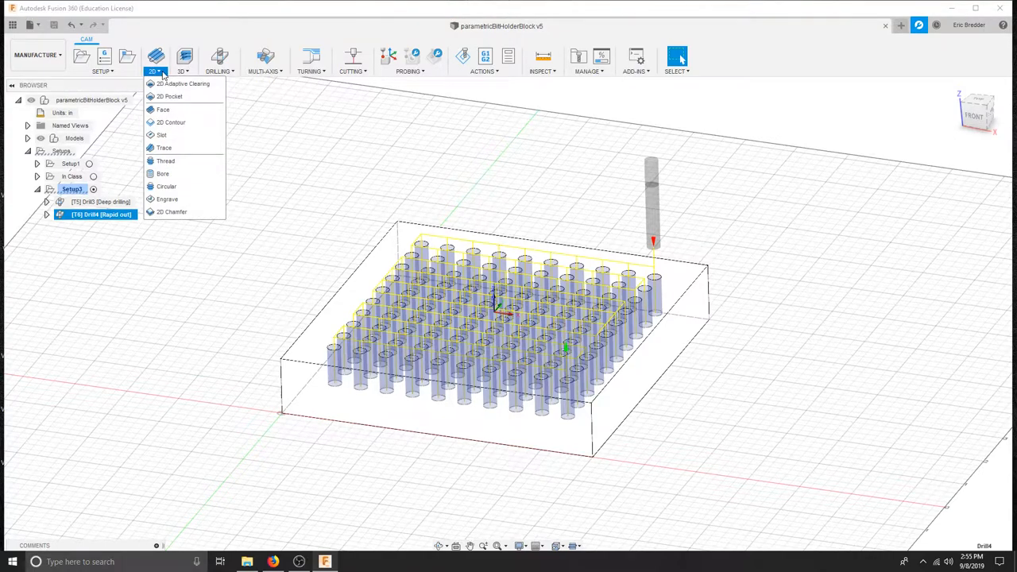
Start a 2D Contour operation, shade the block again and select its bottom outer edge as the contour.
left_click(172, 123)
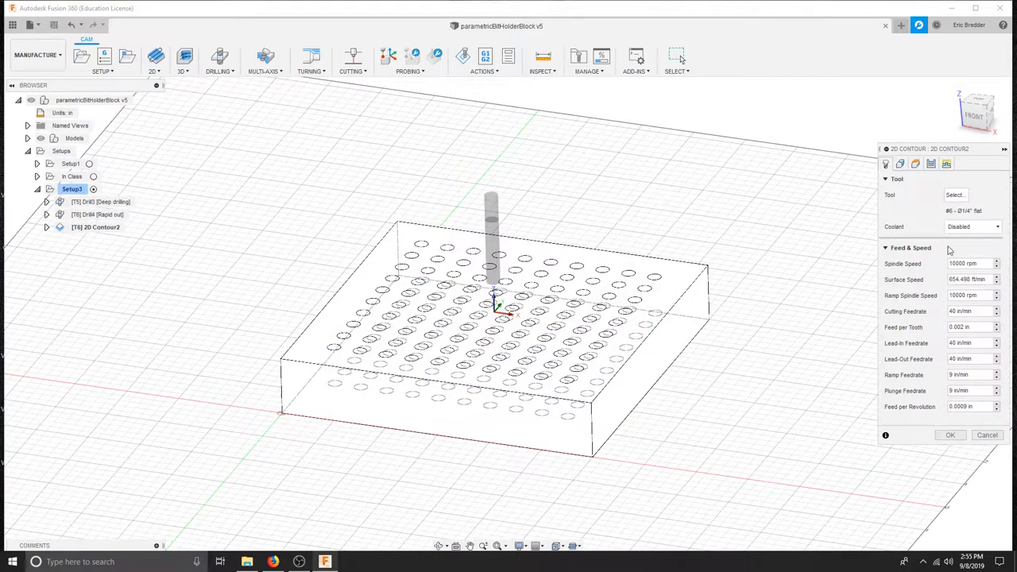
mouse_move(962, 210)
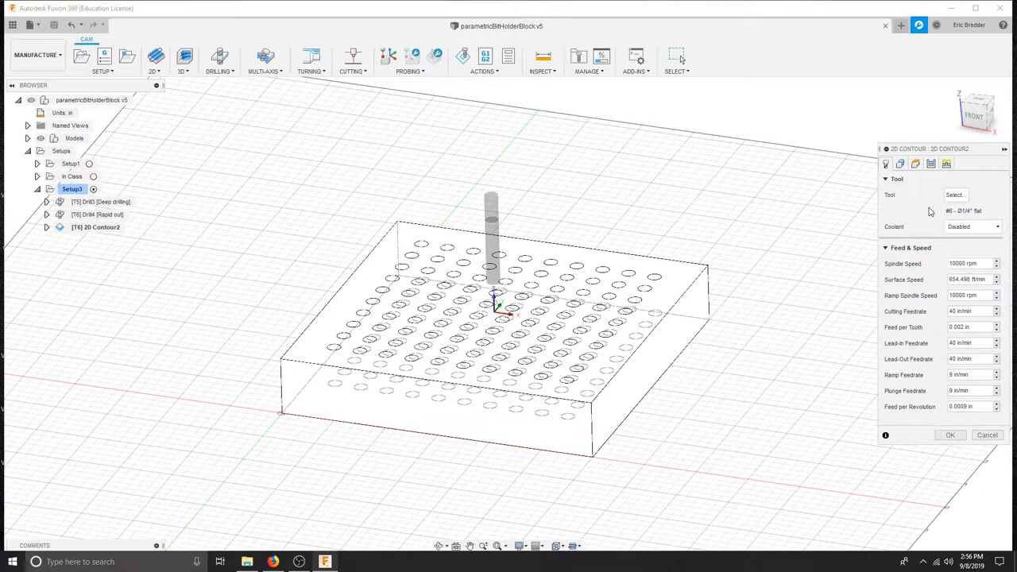
left_click(899, 163)
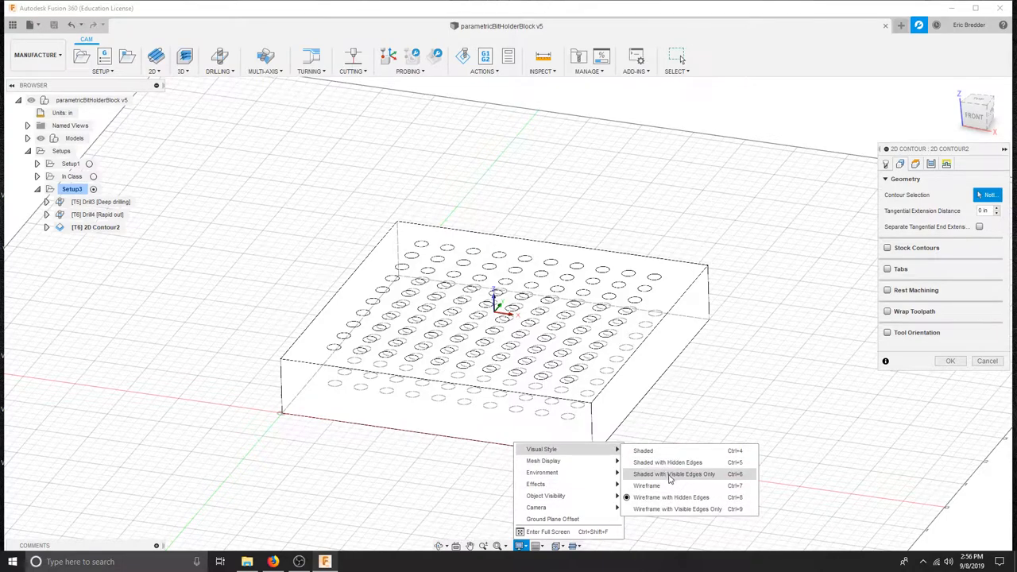
left_click(673, 474)
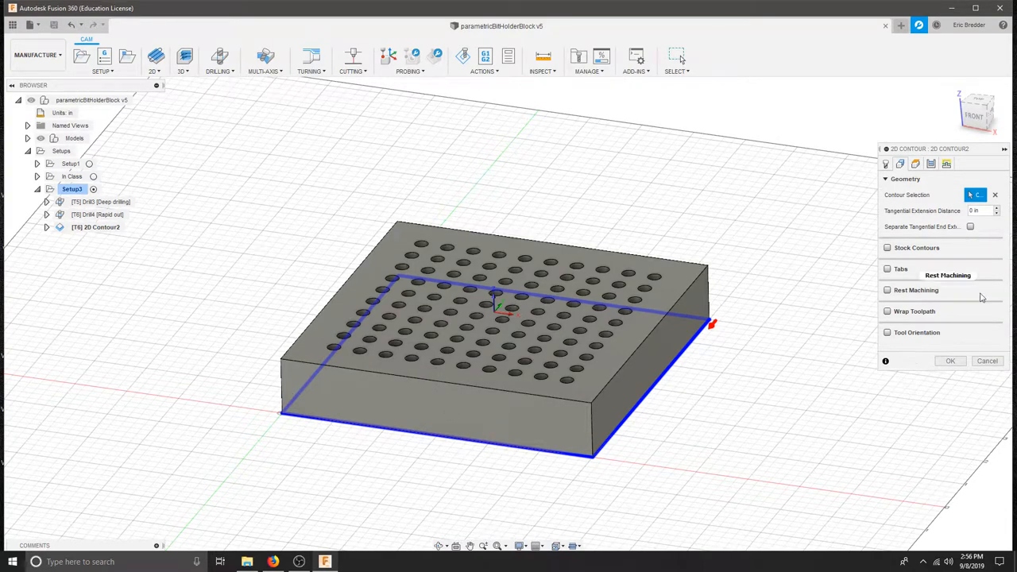
left_click(915, 164)
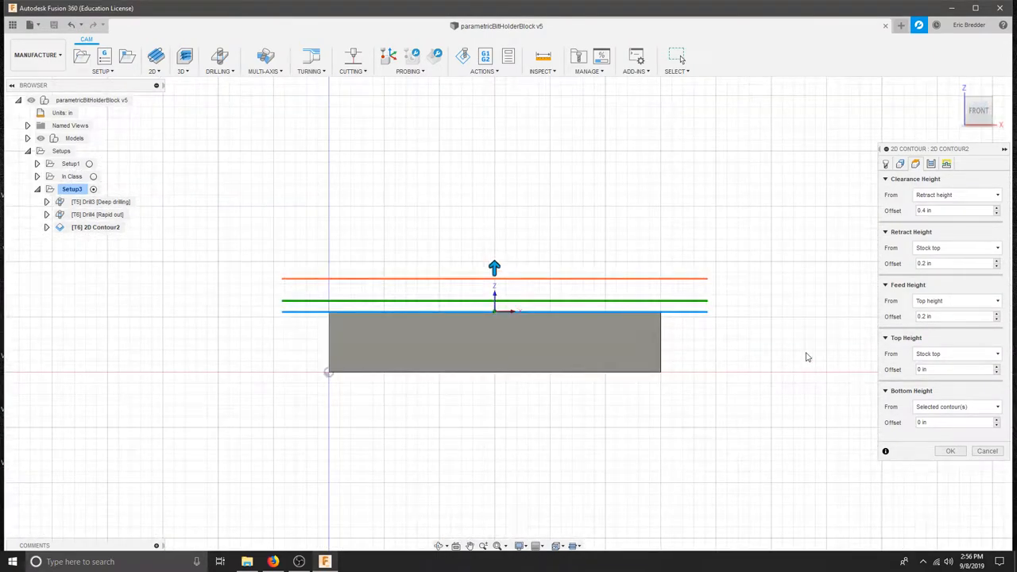
mouse_move(612, 401)
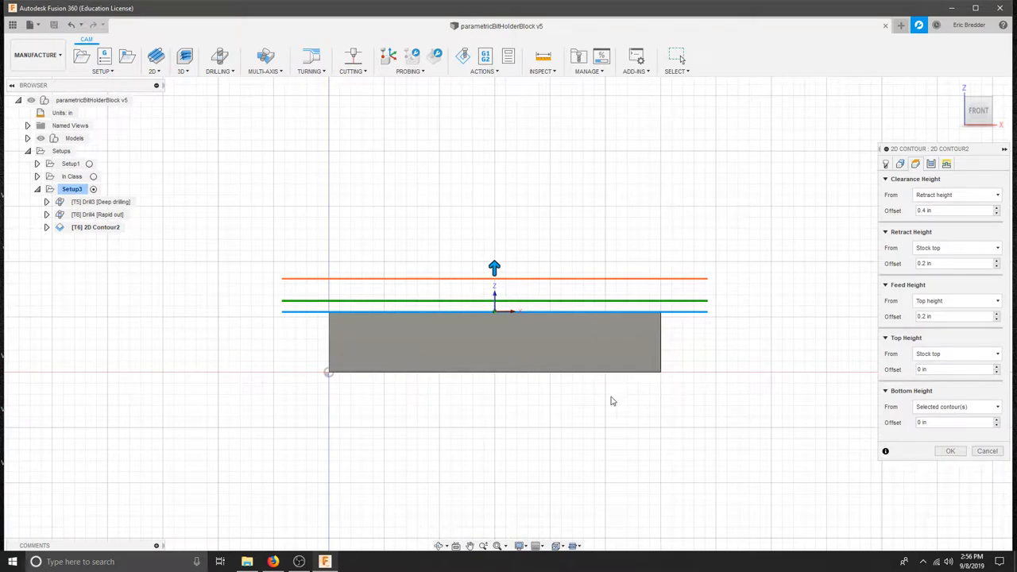
mouse_move(743, 315)
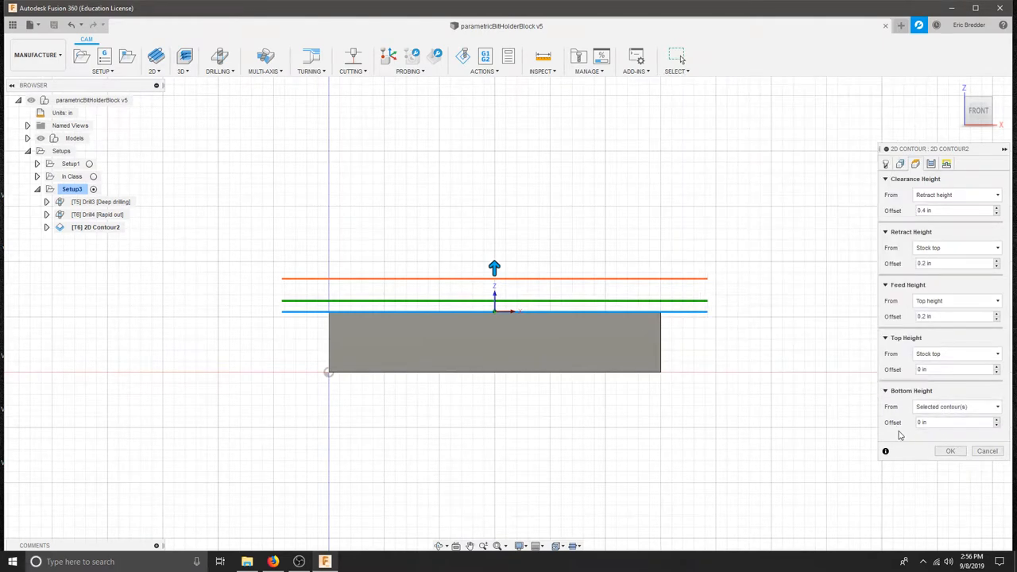
mouse_move(942, 423)
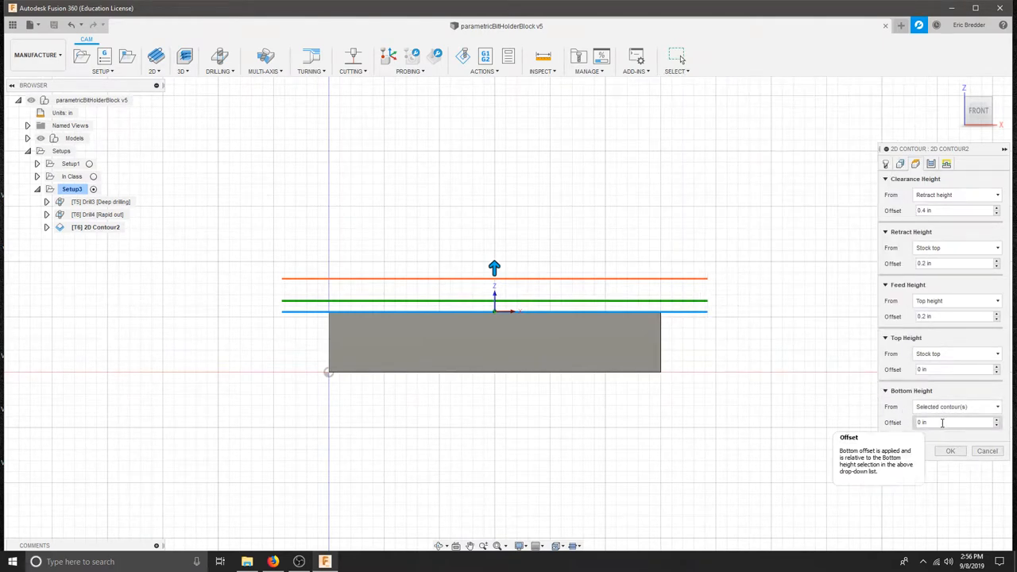
Set the contour's bottom height offset to -.005 in.
left_click(940, 423)
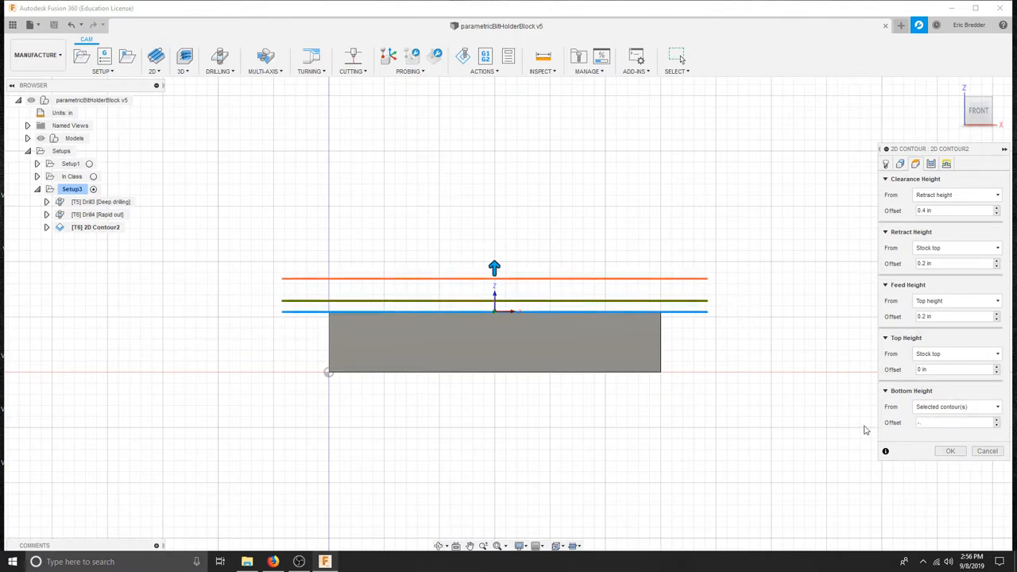
type("-.01")
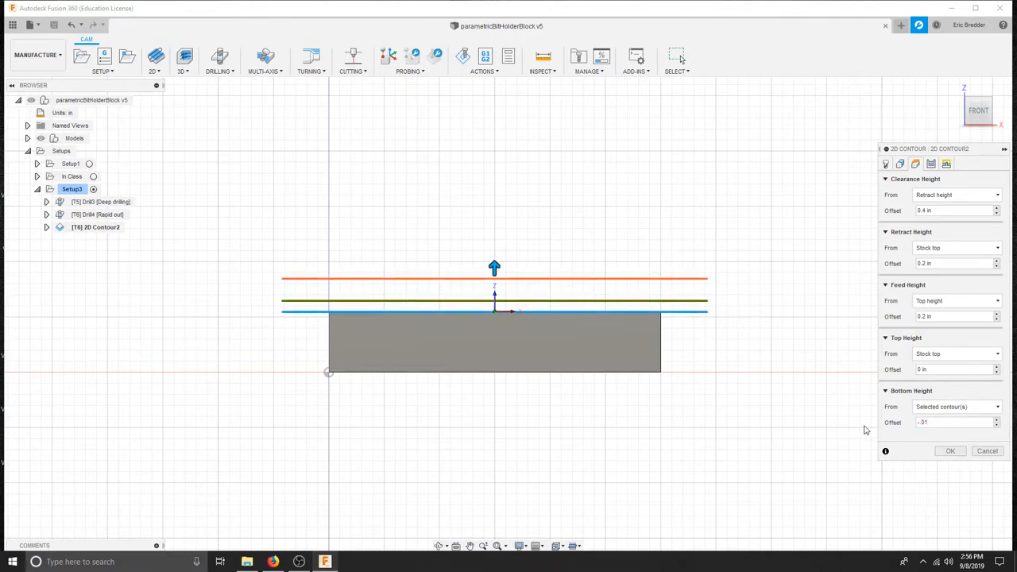
type("-.005")
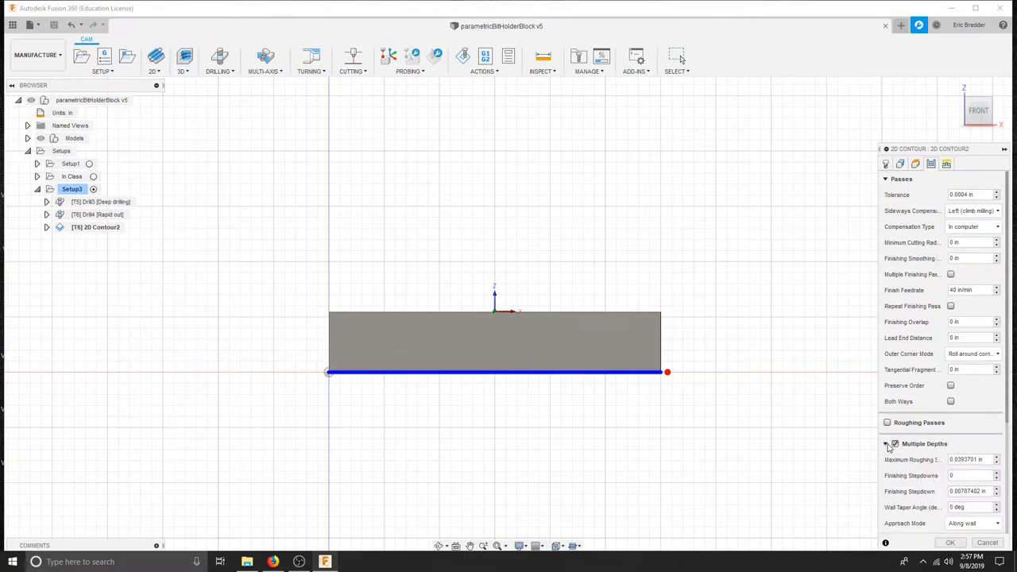
Set the maximum roughing stepdown to 0.05 in with even stepdowns.
scroll("down", 3)
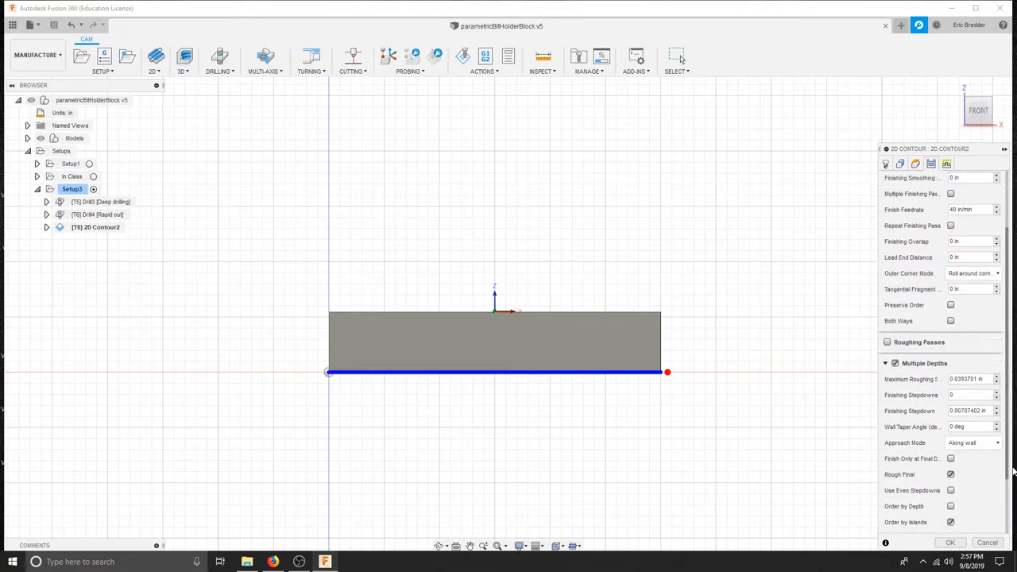
scroll("down", 3)
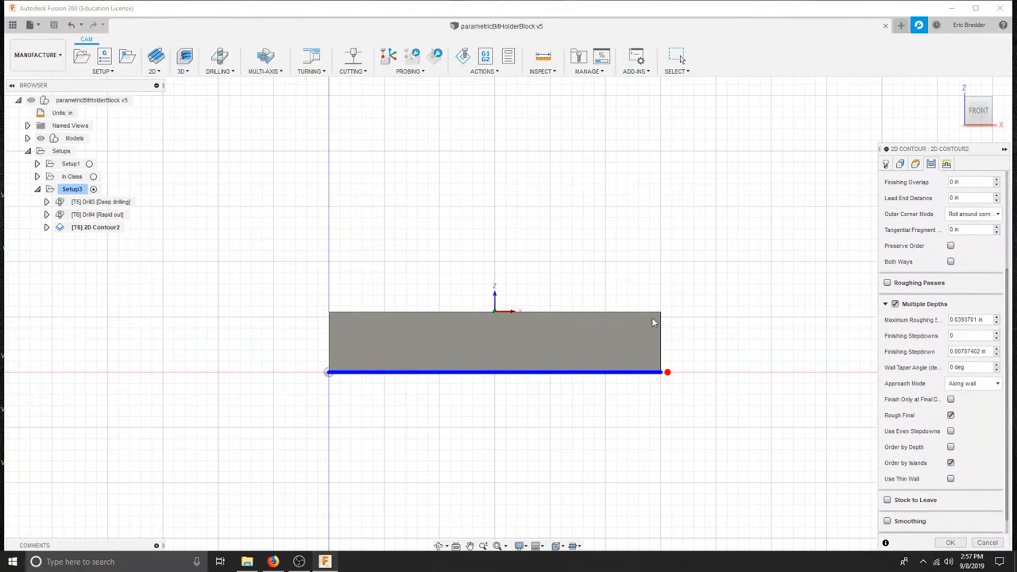
mouse_move(846, 397)
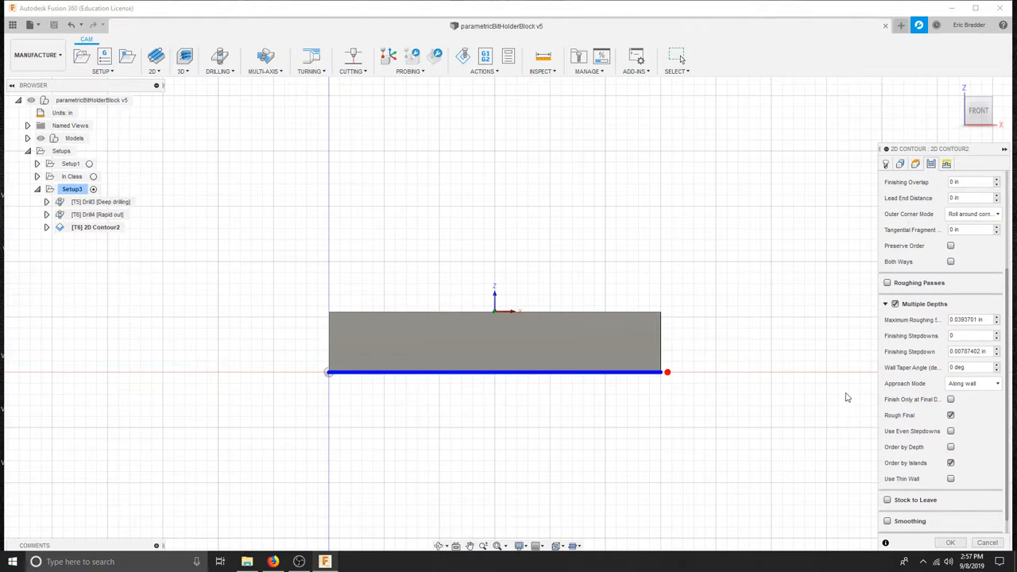
mouse_move(971, 319)
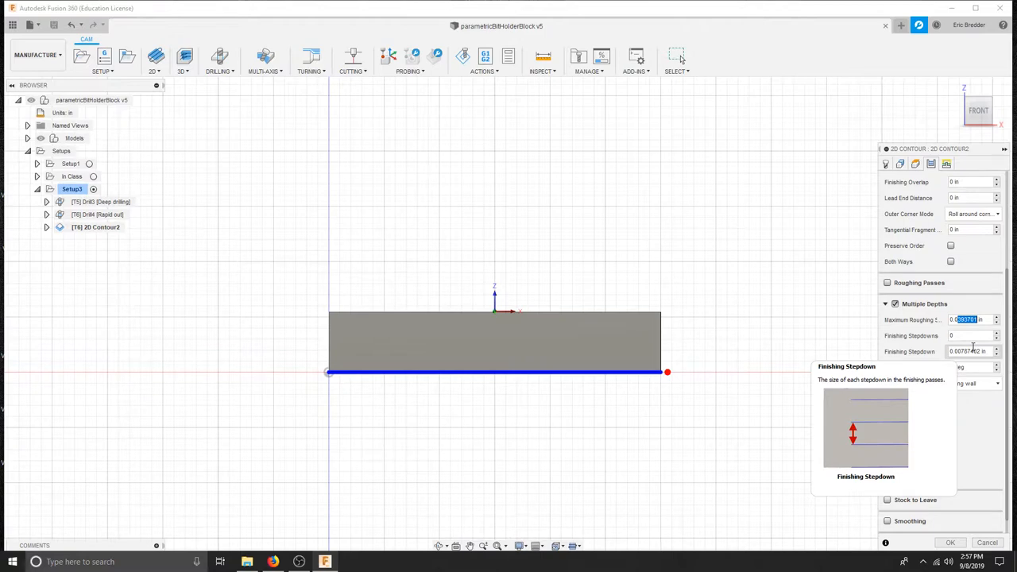
type("0.05")
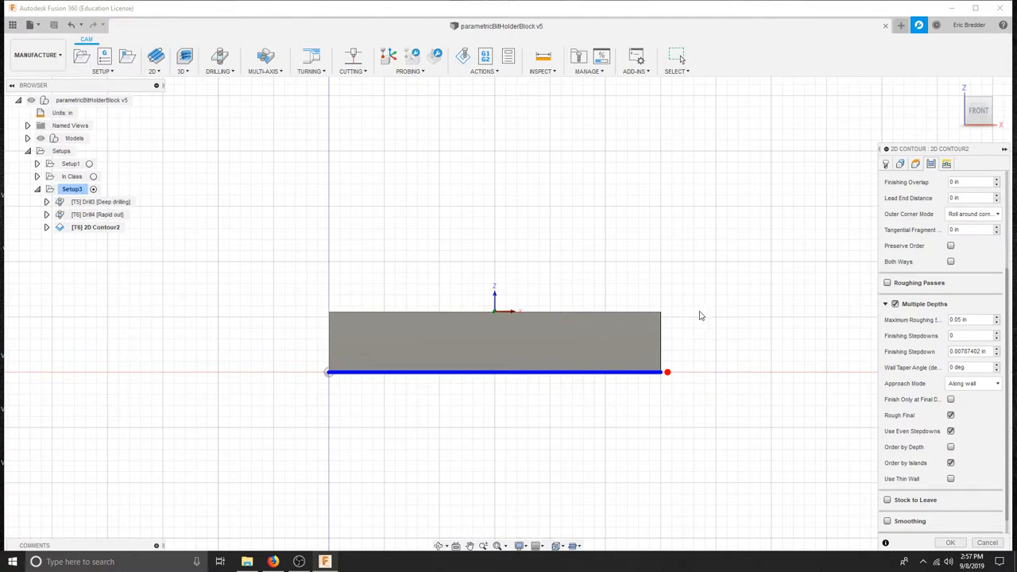
mouse_move(829, 333)
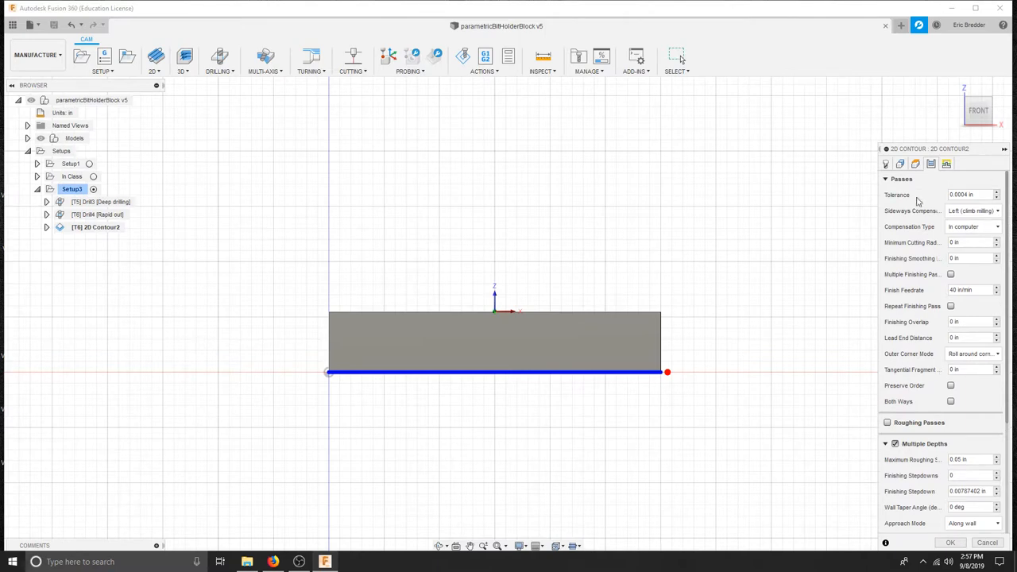
mouse_move(934, 369)
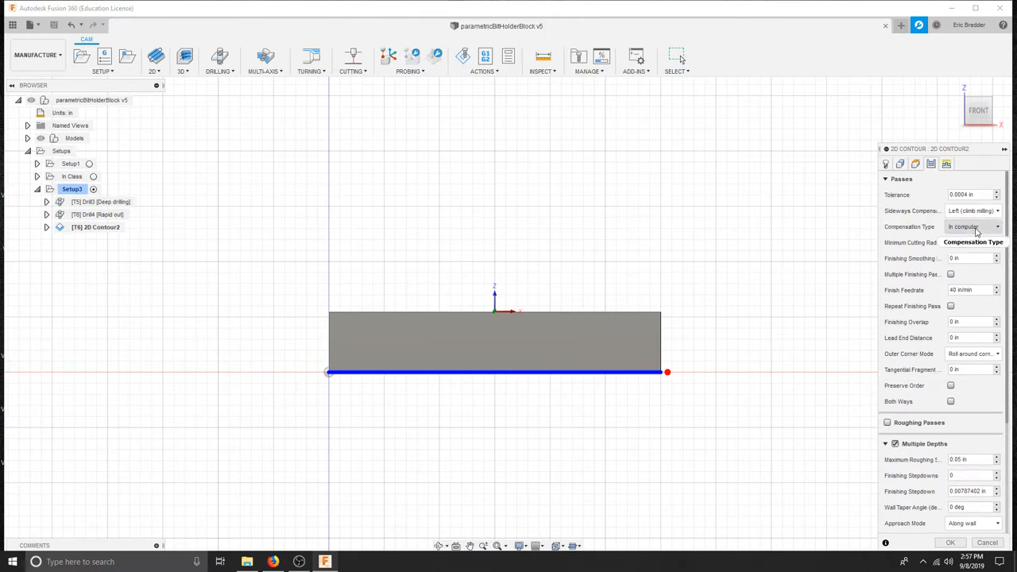
mouse_move(934, 241)
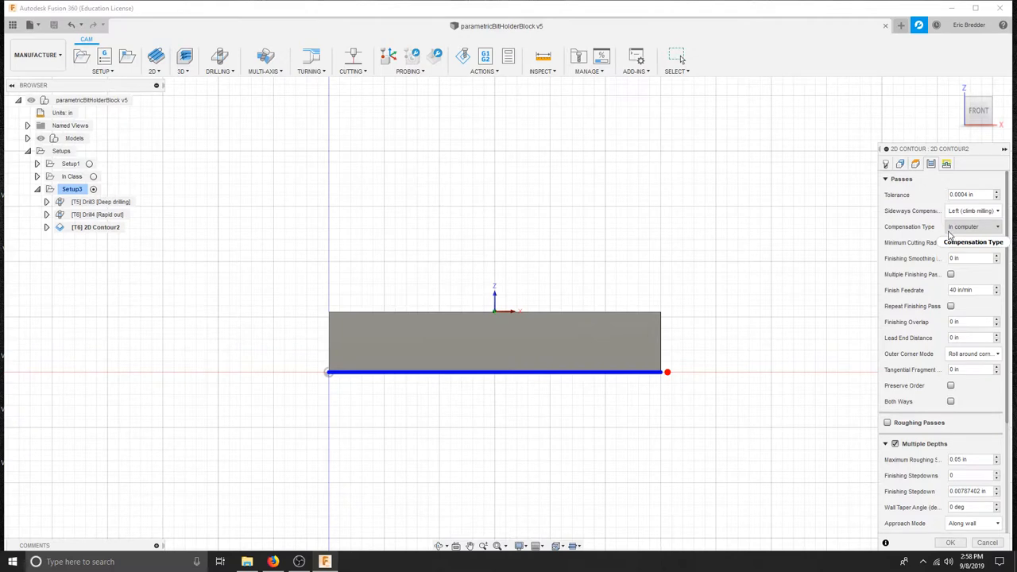
mouse_move(912, 194)
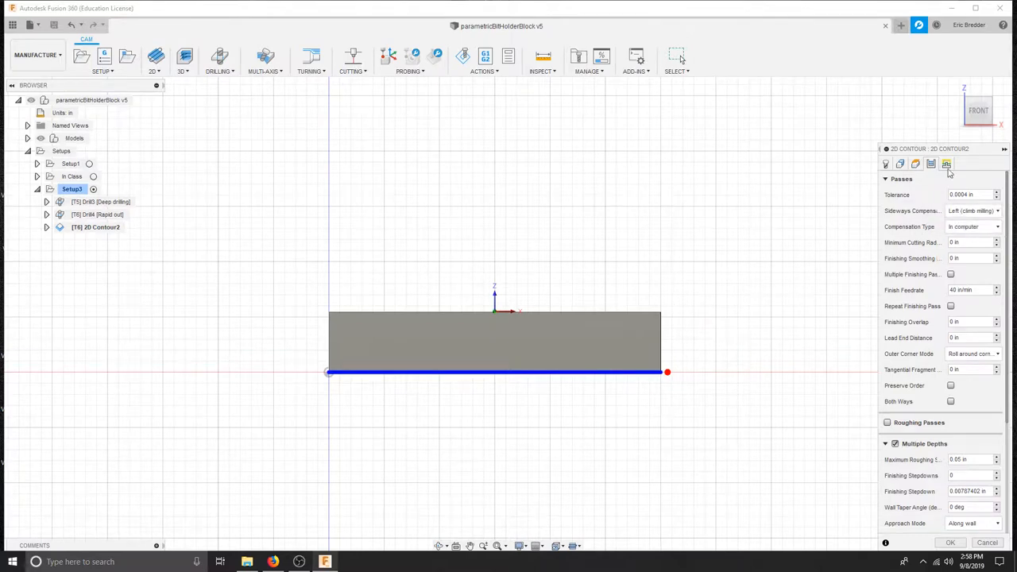
left_click(947, 163)
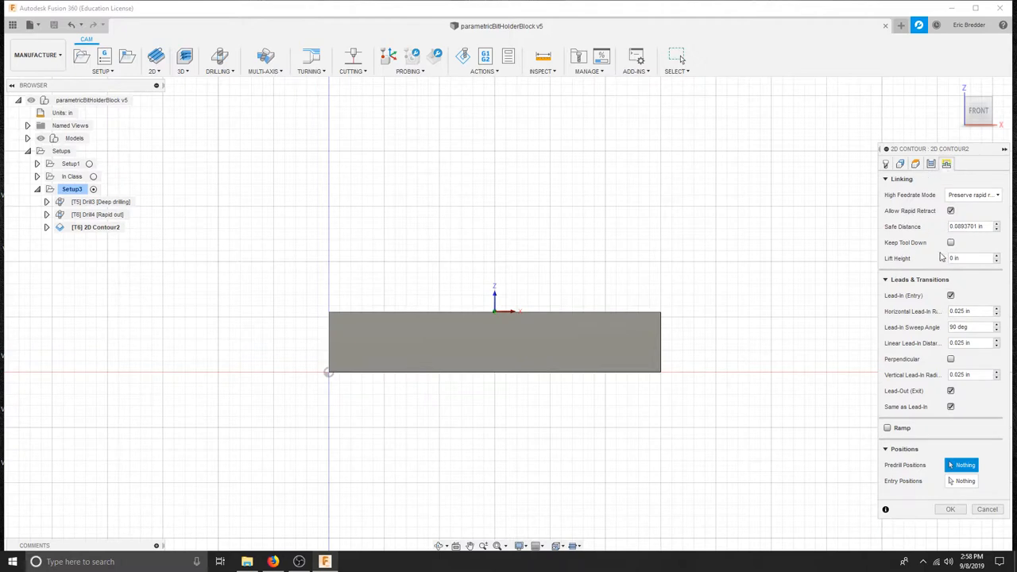
Enable Keep Tool Down and generate the multi-depth contour toolpath around the block.
left_click(950, 242)
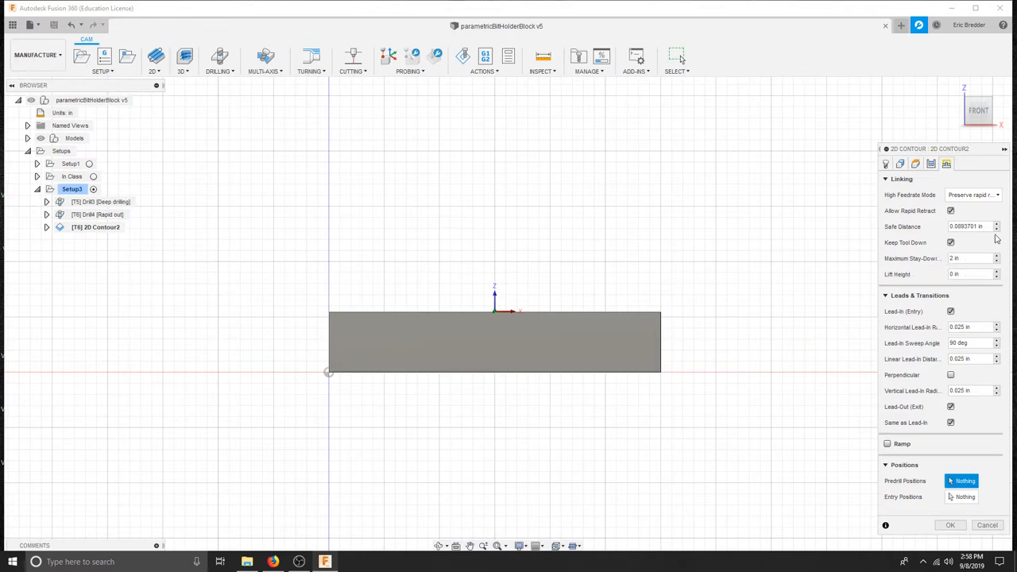
mouse_move(898, 328)
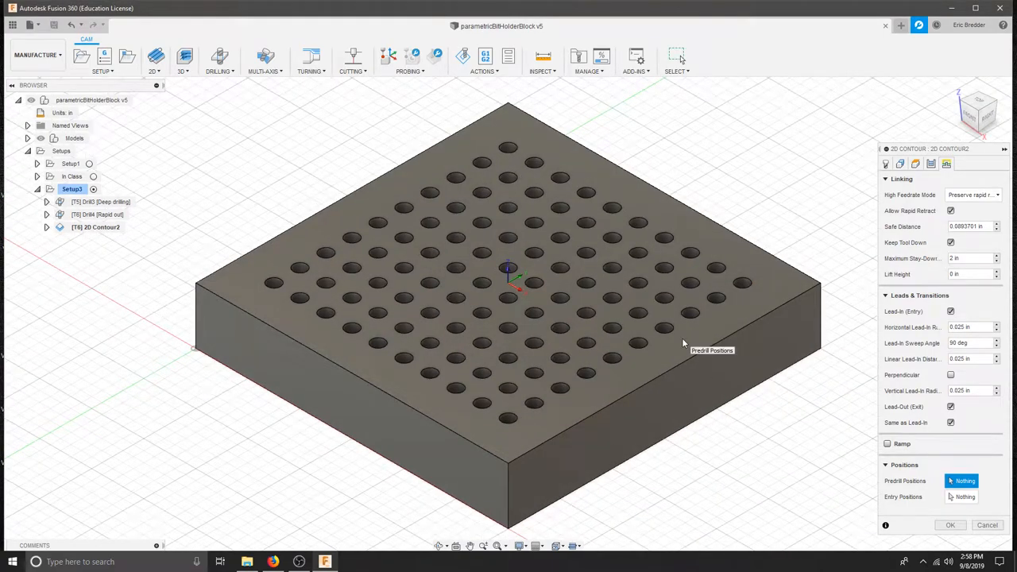
mouse_move(696, 363)
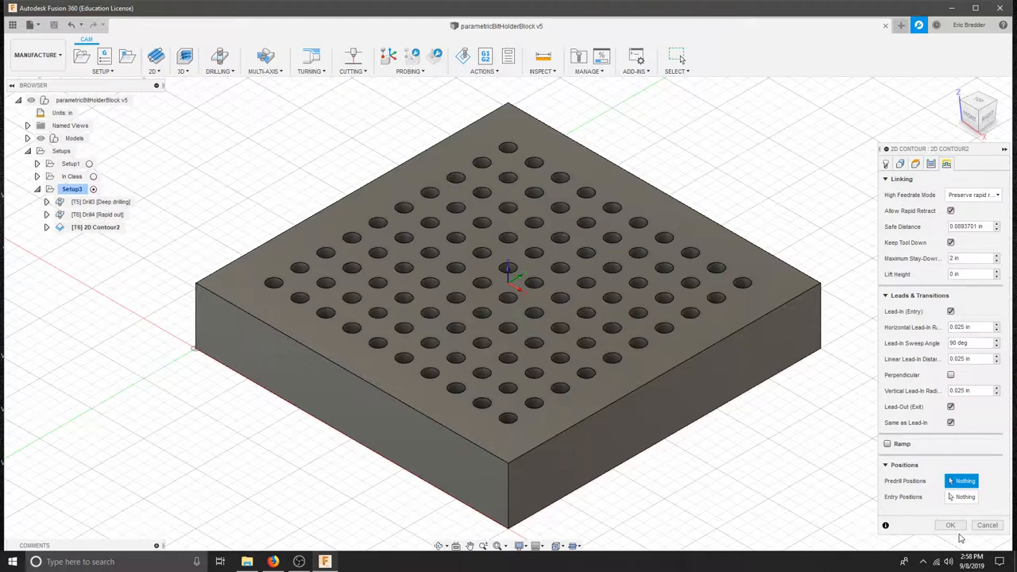
left_click(950, 524)
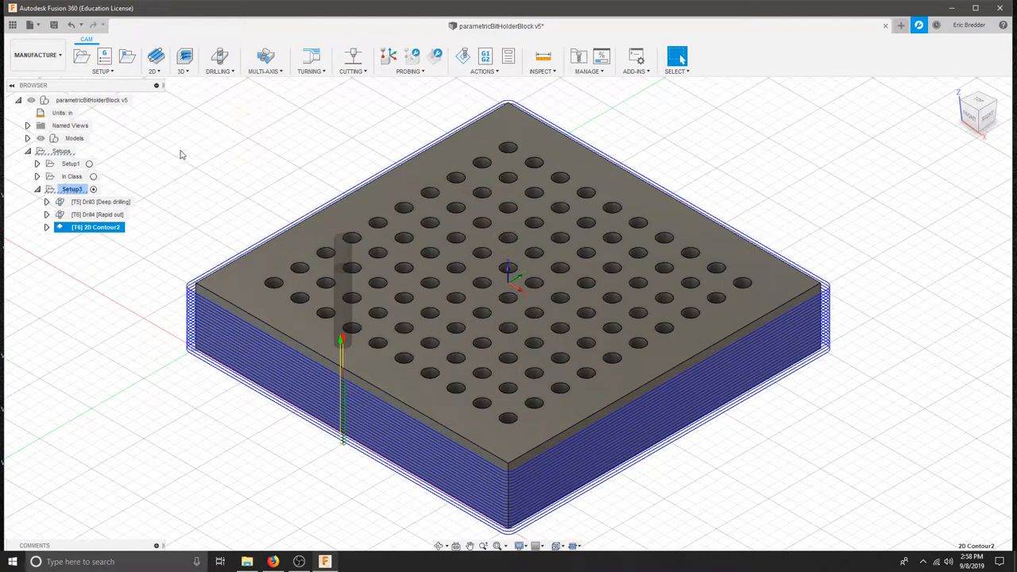
Simulate all operations in the setup with the stock shown.
right_click(71, 189)
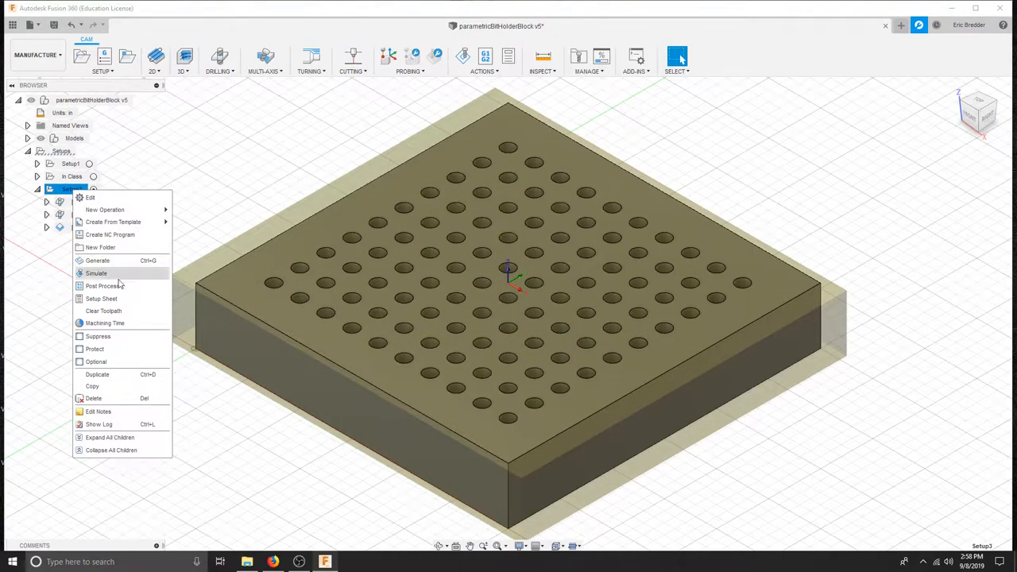
left_click(95, 273)
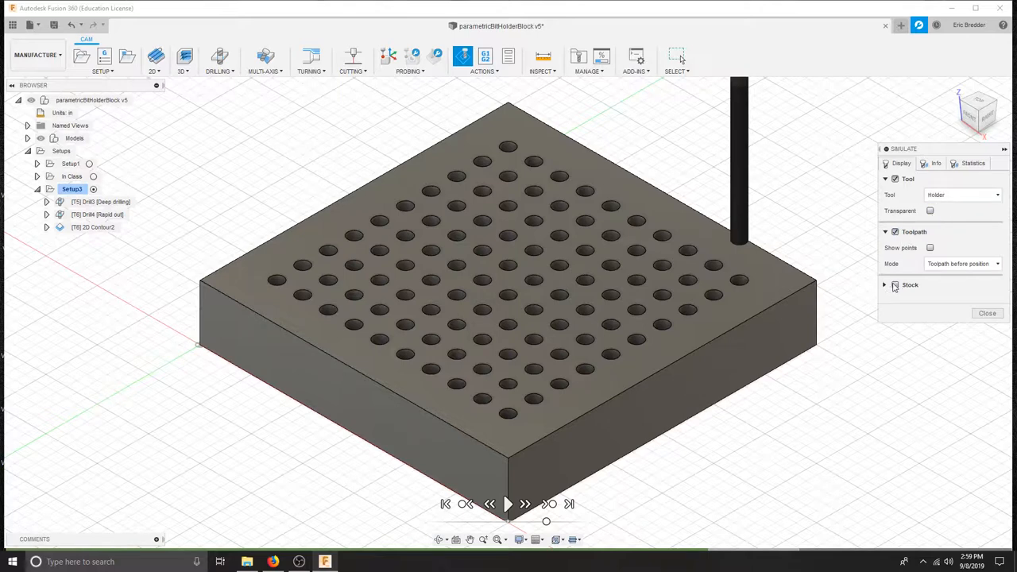
left_click(896, 284)
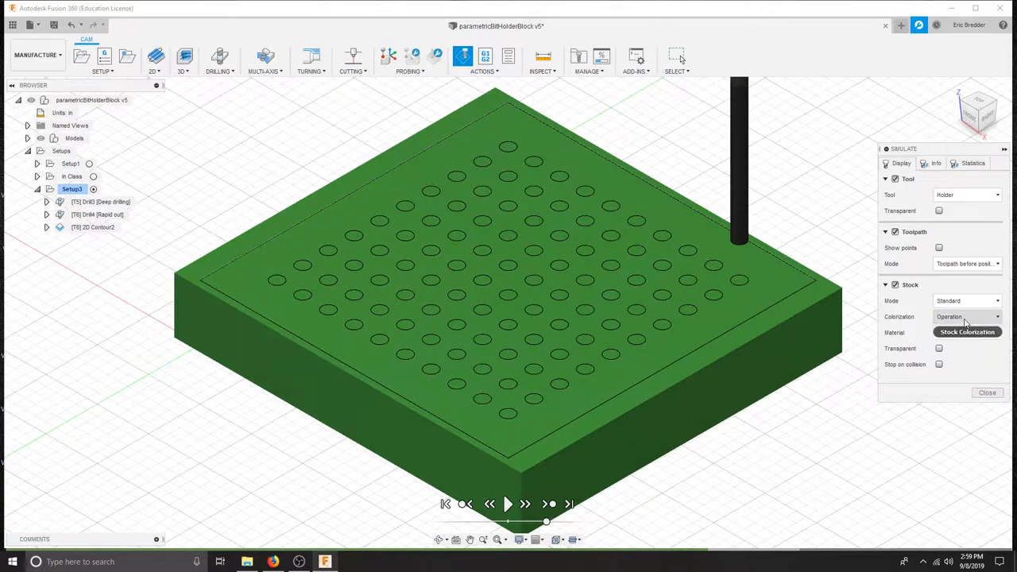
Colour the simulated stock by a beige material appearance.
left_click(966, 316)
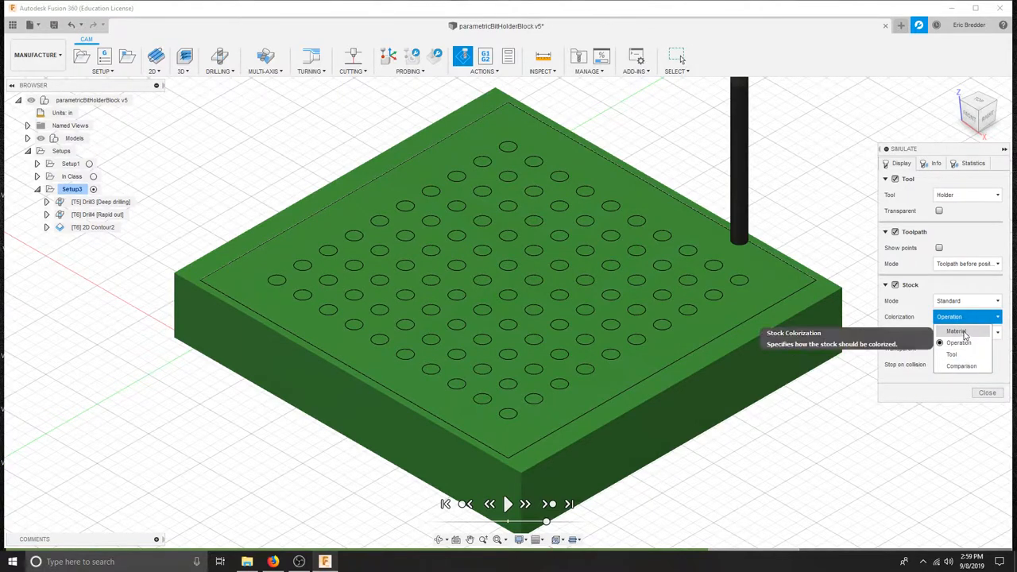
left_click(966, 330)
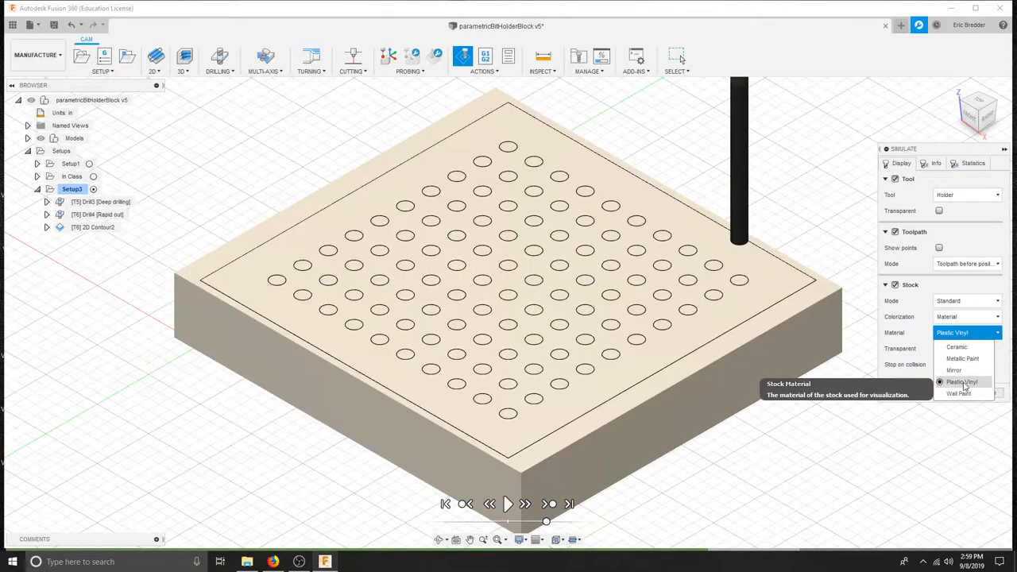
left_click(958, 394)
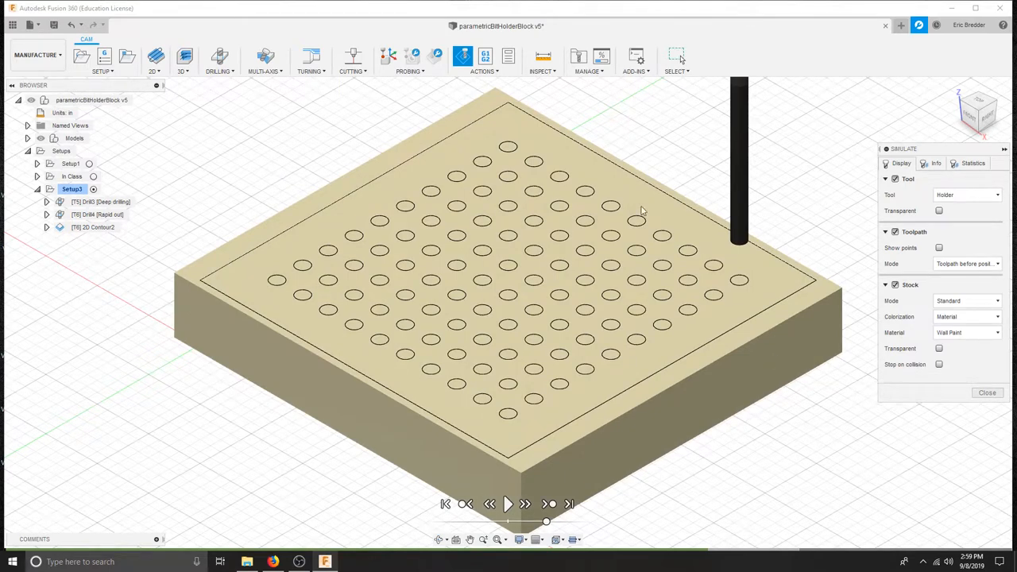
mouse_move(531, 401)
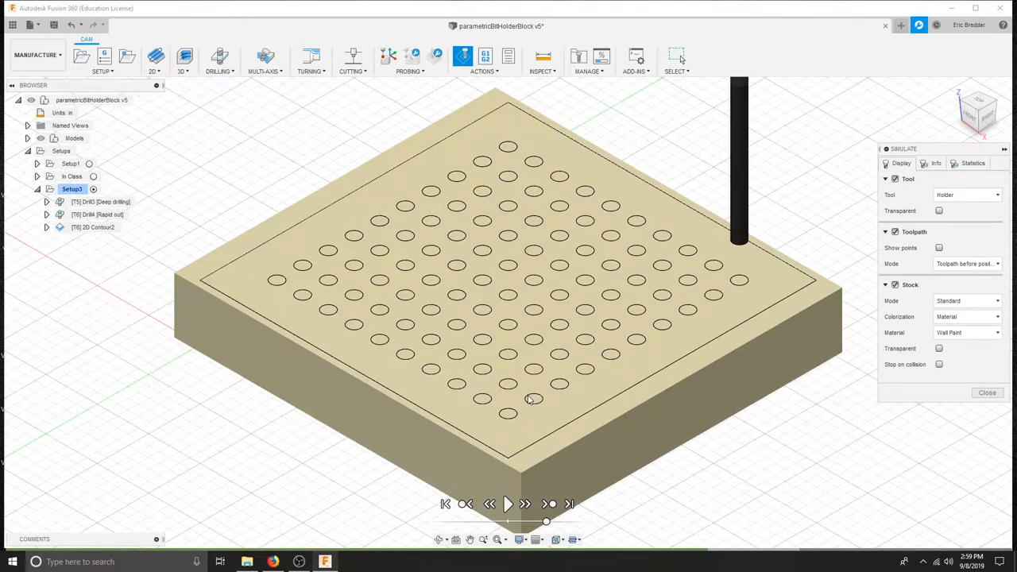
mouse_move(508, 503)
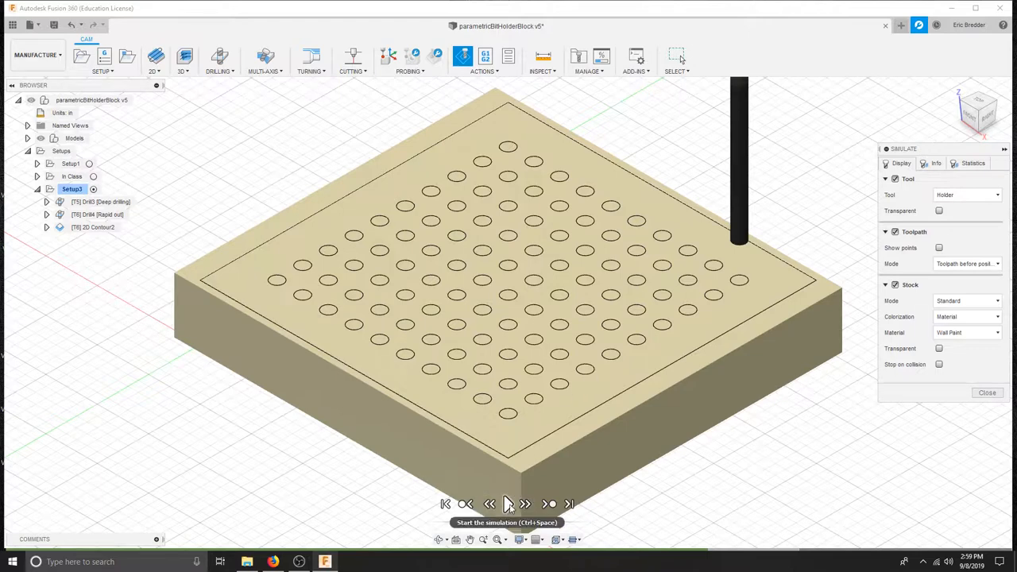
Play the simulation through drilling and contour cutting, then hide the stock to show the toolpaths.
left_click(509, 503)
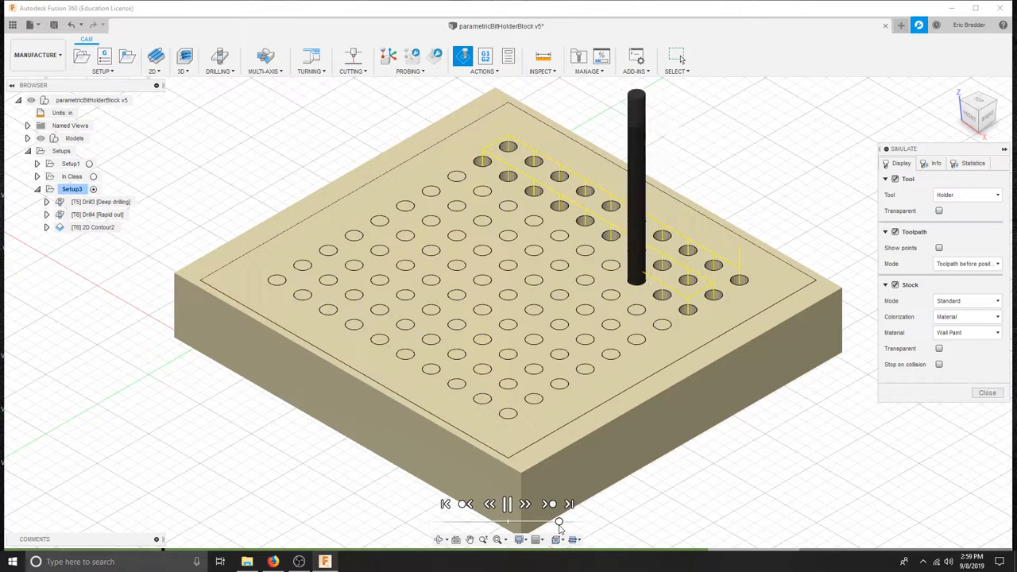
left_click(507, 502)
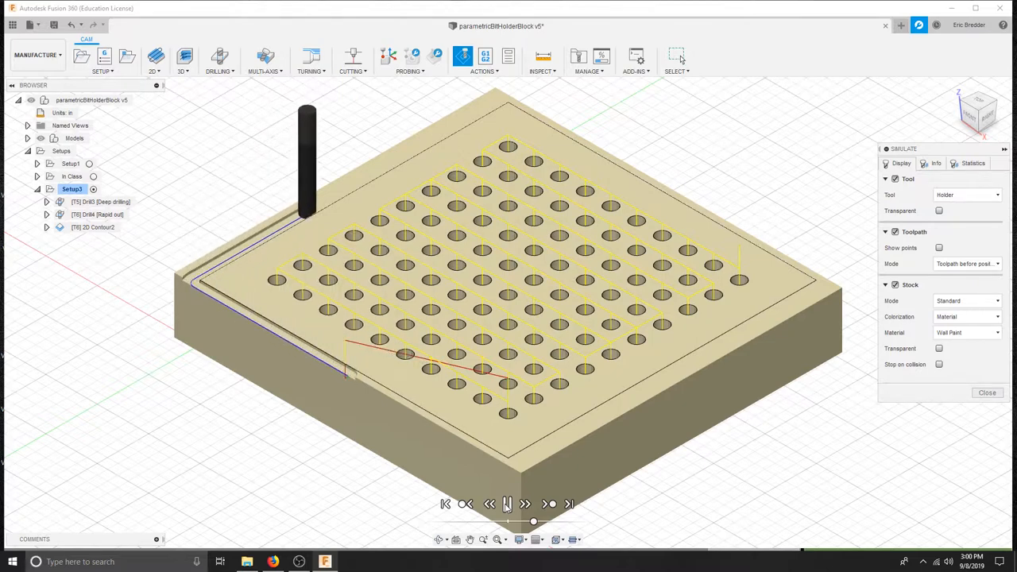
left_click(507, 503)
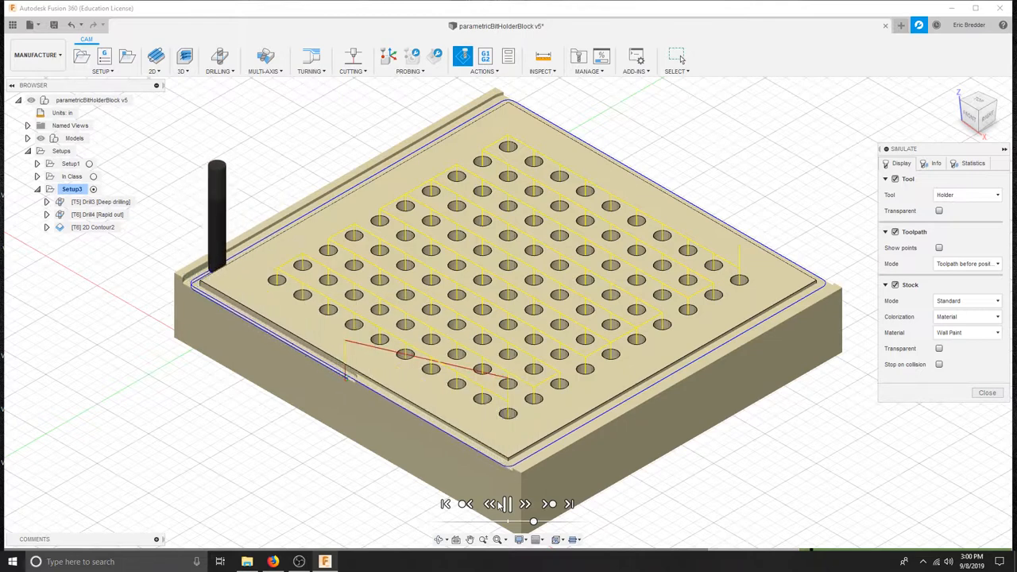
left_click(506, 504)
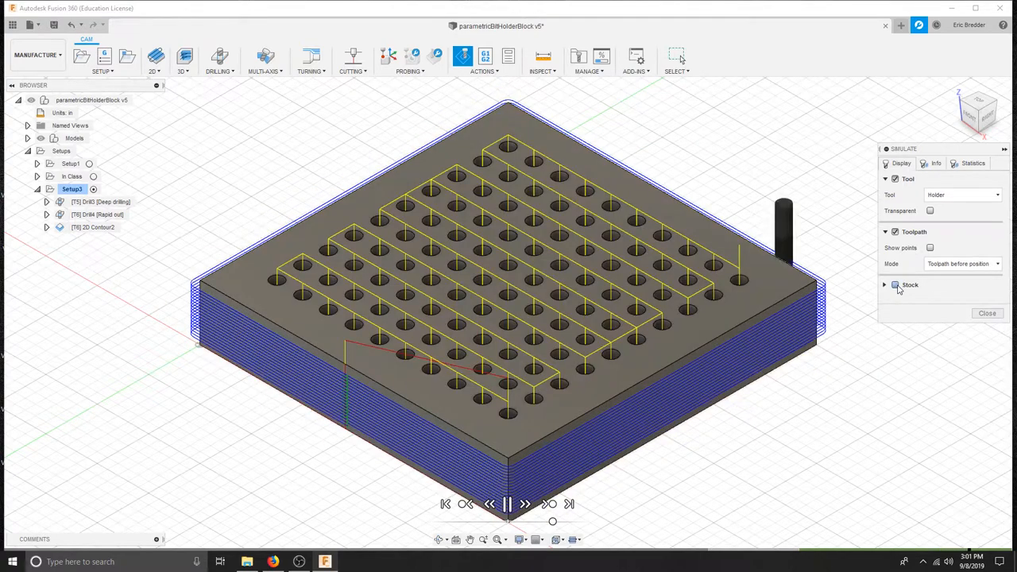
Show the stock again, jump the simulation to the finished cut, and close the Simulate panel.
left_click(507, 504)
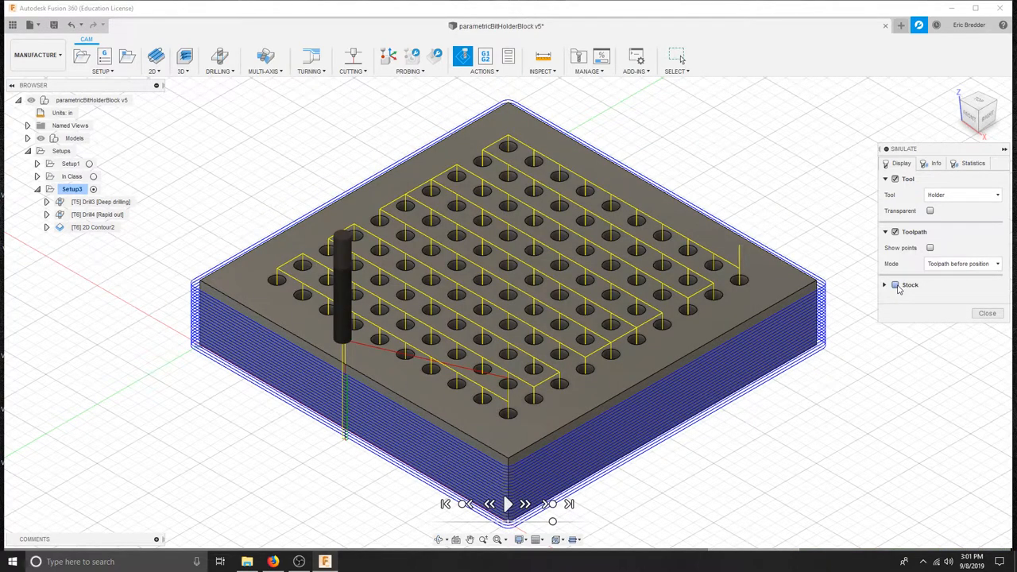
left_click(884, 284)
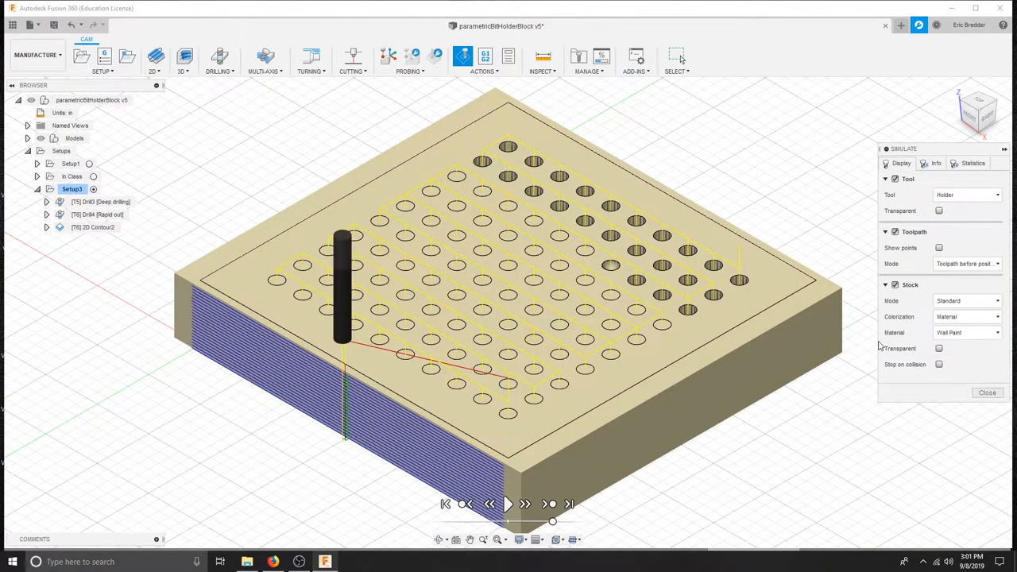
left_click(508, 504)
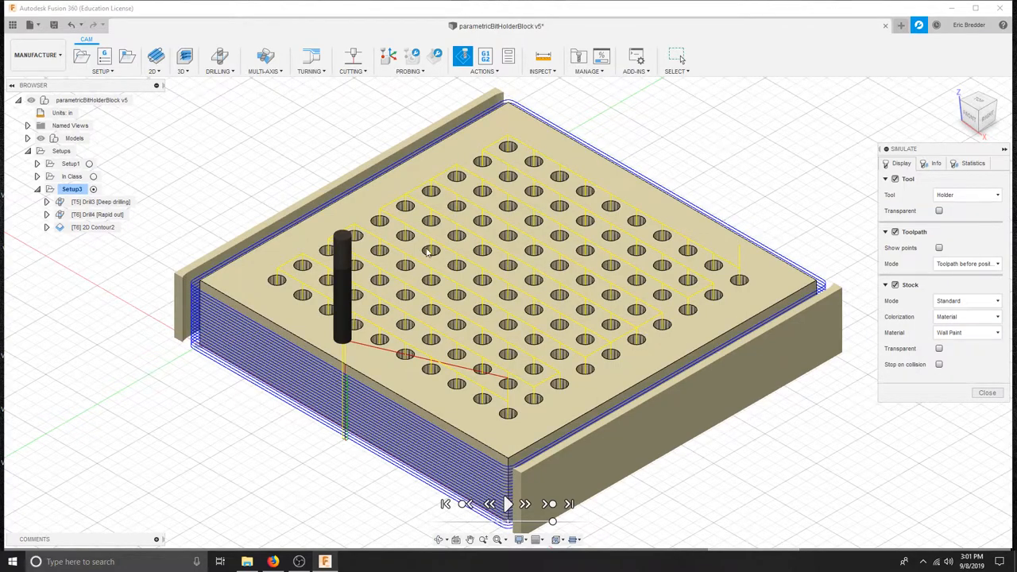
mouse_move(474, 464)
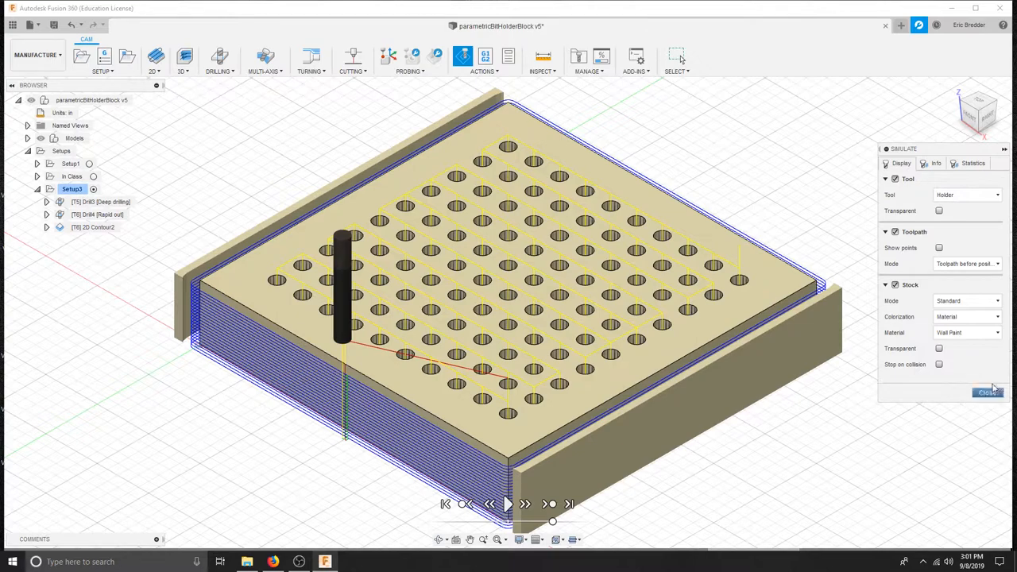
left_click(988, 392)
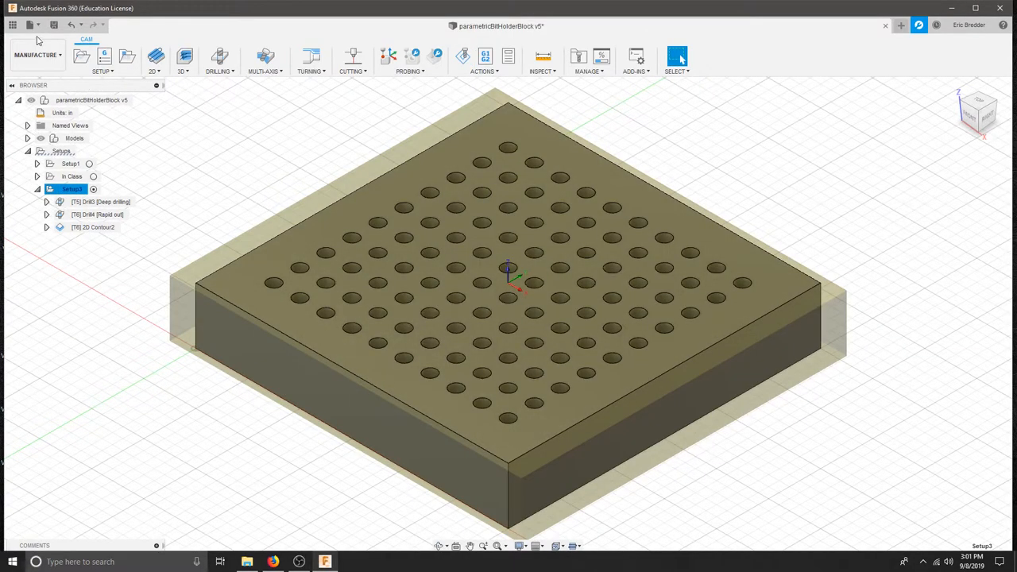
Save the design as version v6 and launch Post Process from Setup3's context menu.
left_click(54, 26)
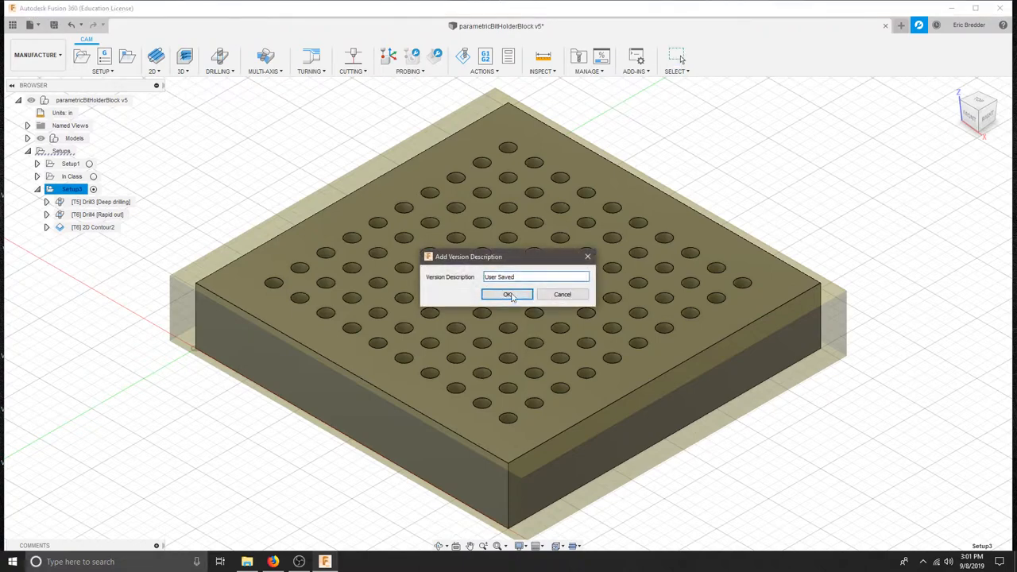
left_click(508, 294)
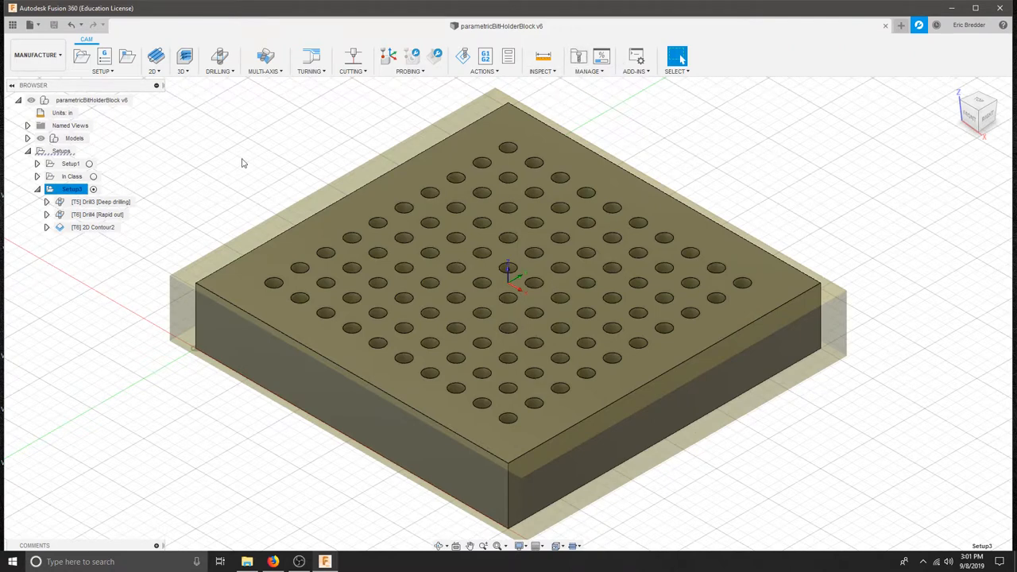
right_click(71, 189)
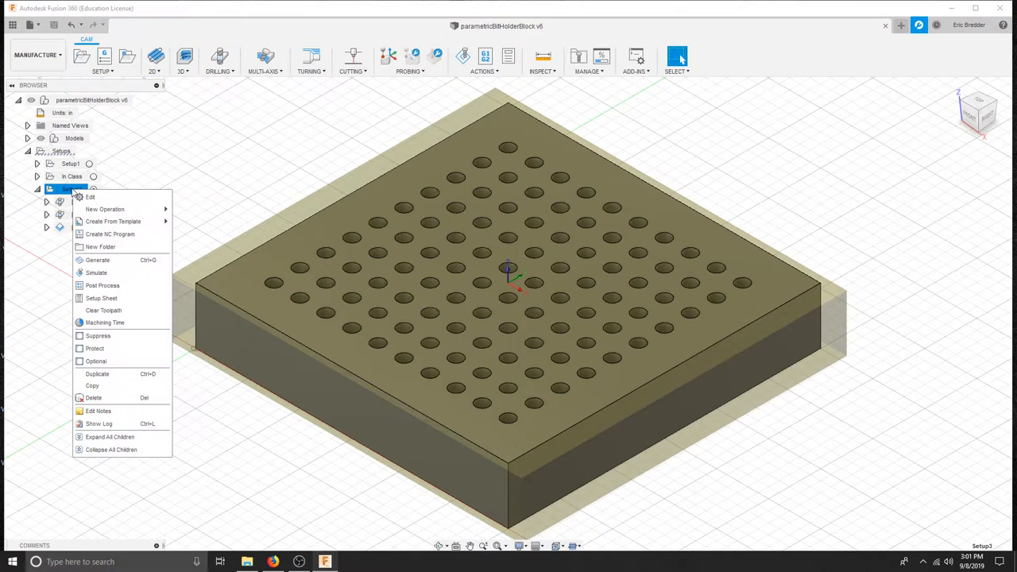
mouse_move(101, 286)
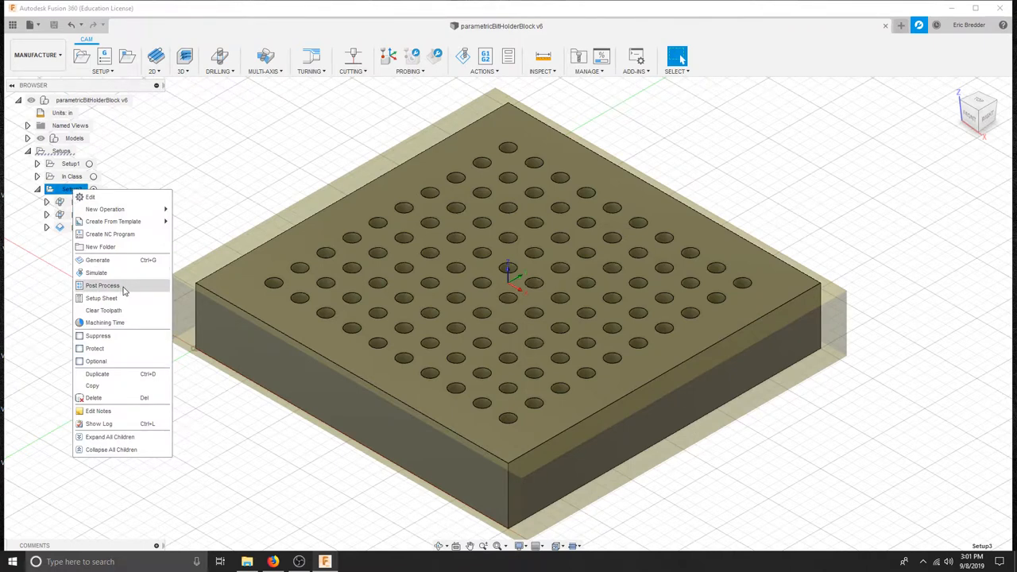
left_click(37, 189)
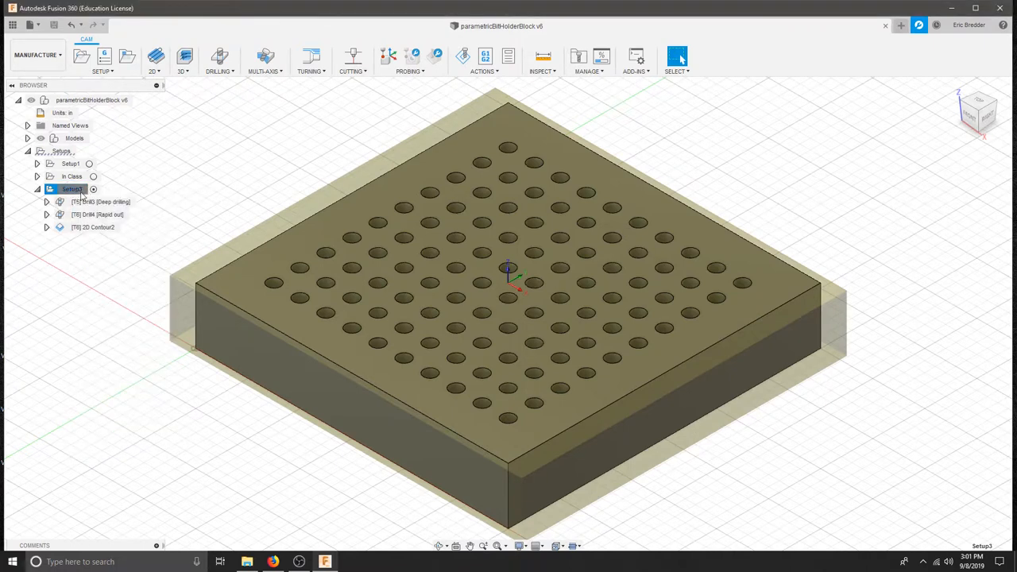
Point Post Process at Documents > Fusion Posts and select the Carbide 3D (Grbl) post with .nc output.
right_click(72, 189)
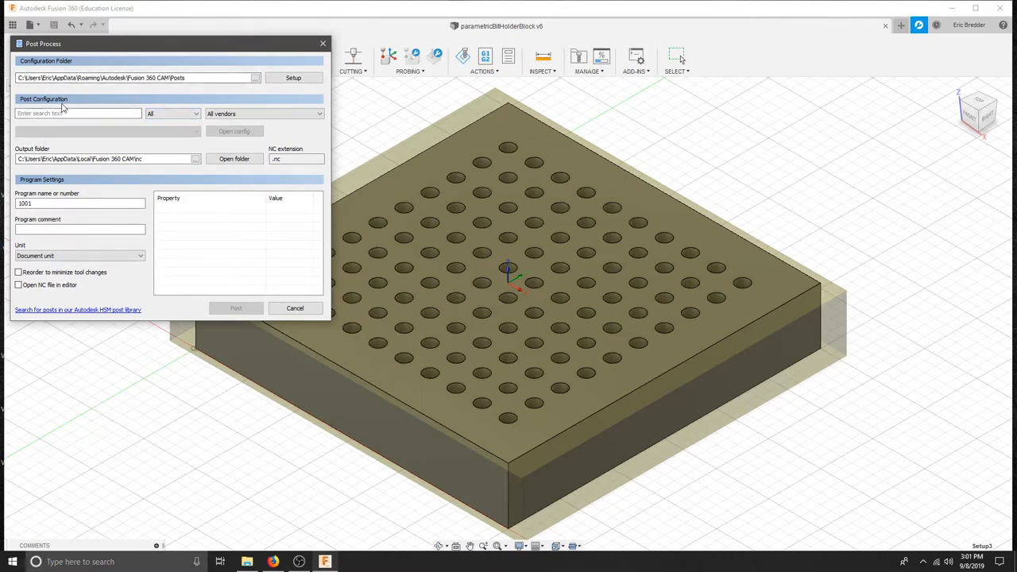
left_click(292, 76)
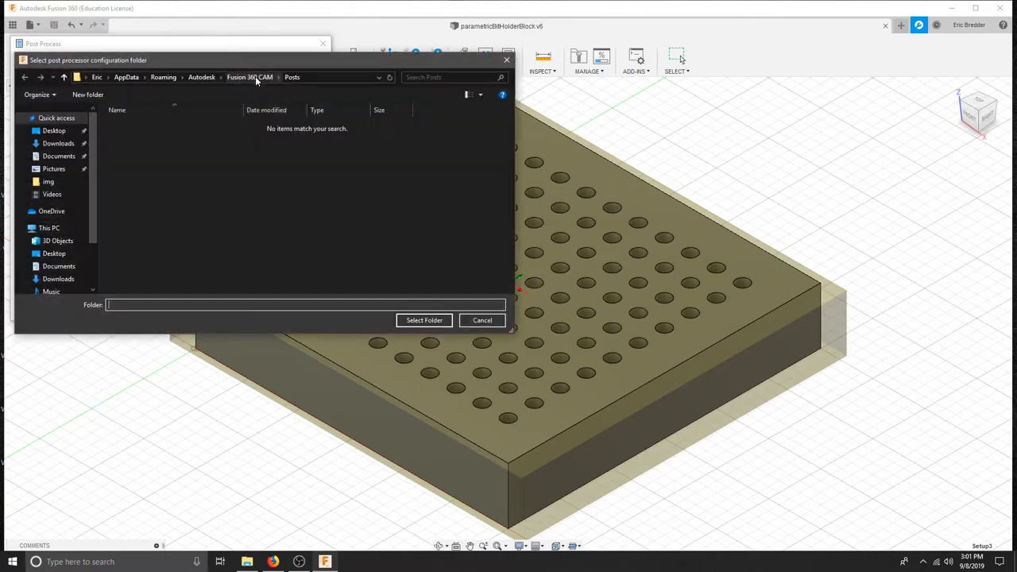
left_click(59, 155)
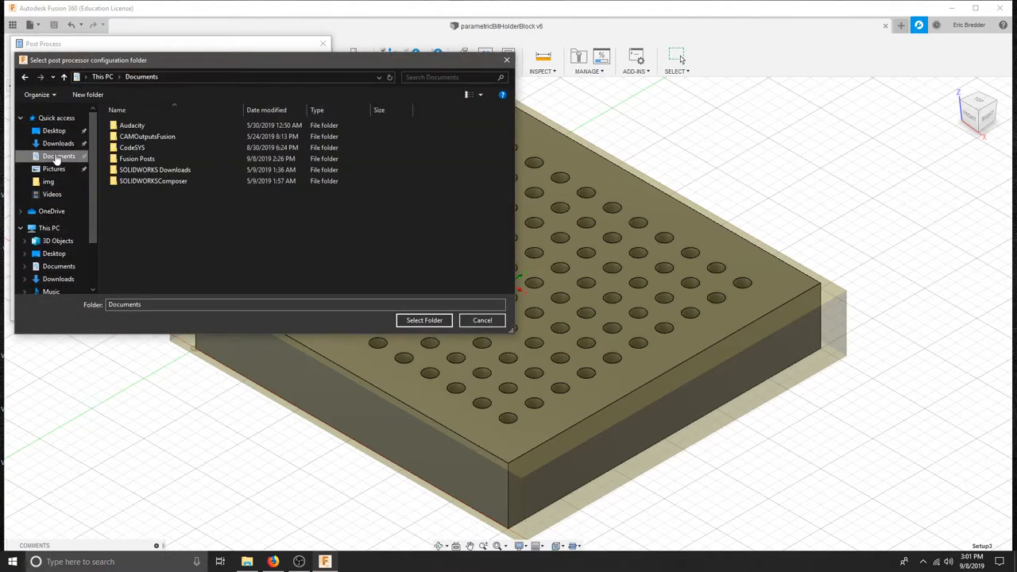
double_click(137, 159)
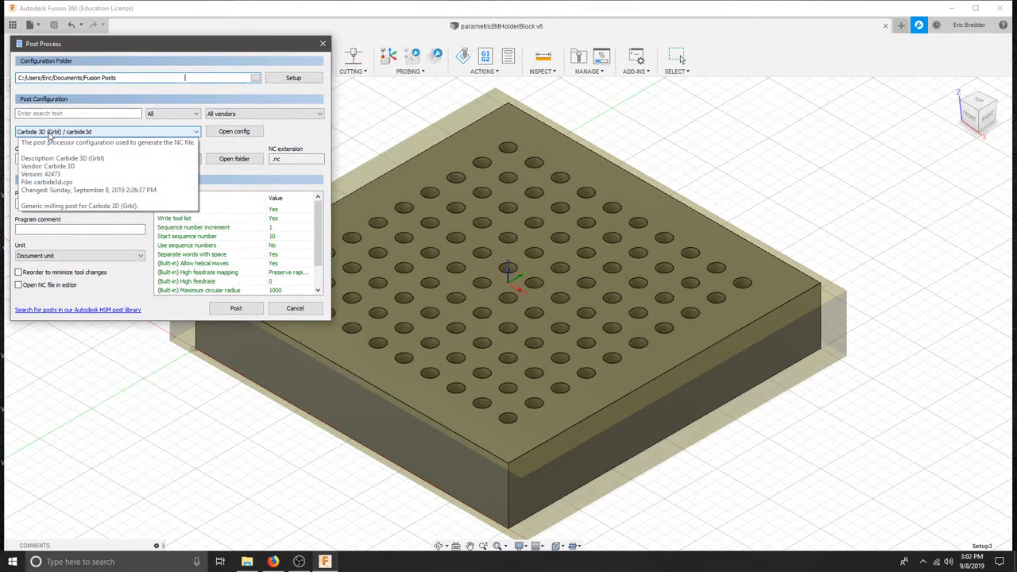
left_click(108, 139)
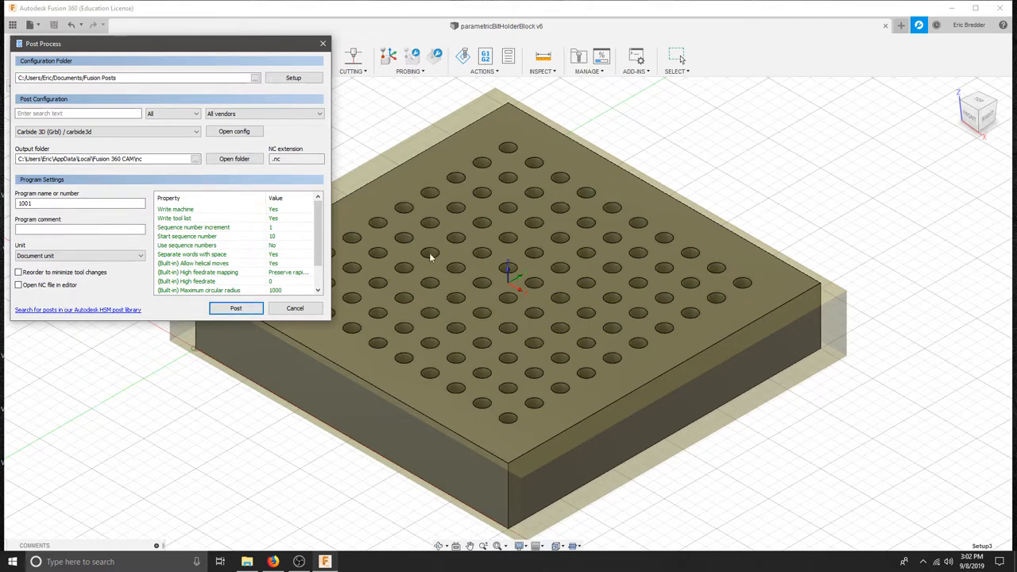
scroll("down", 3)
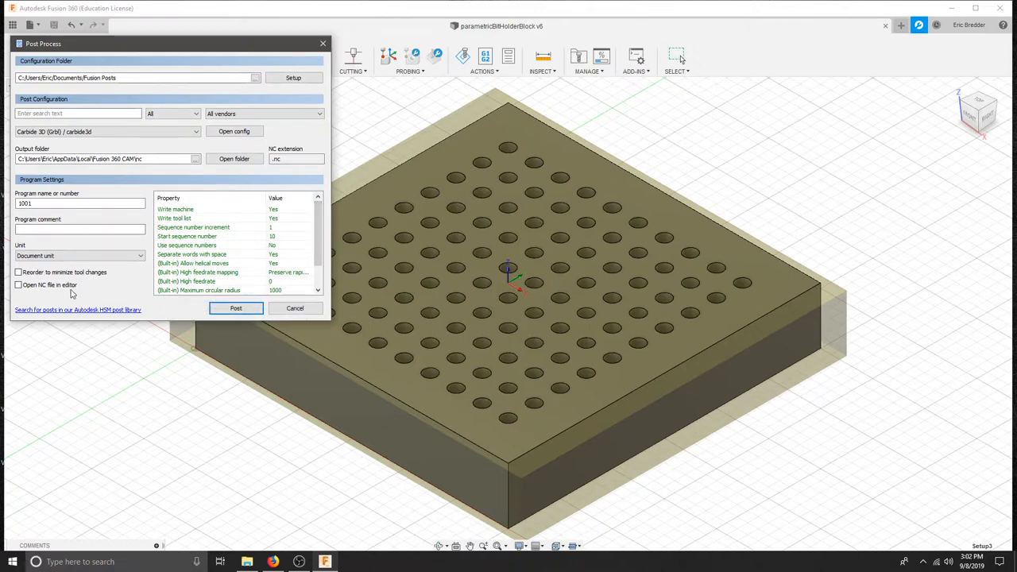
left_click(297, 159)
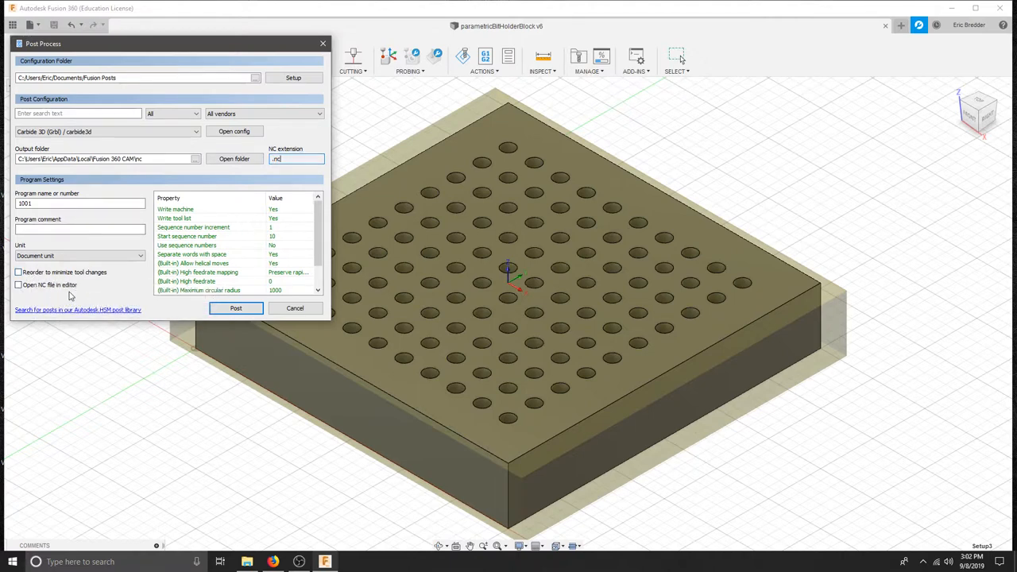
mouse_move(117, 288)
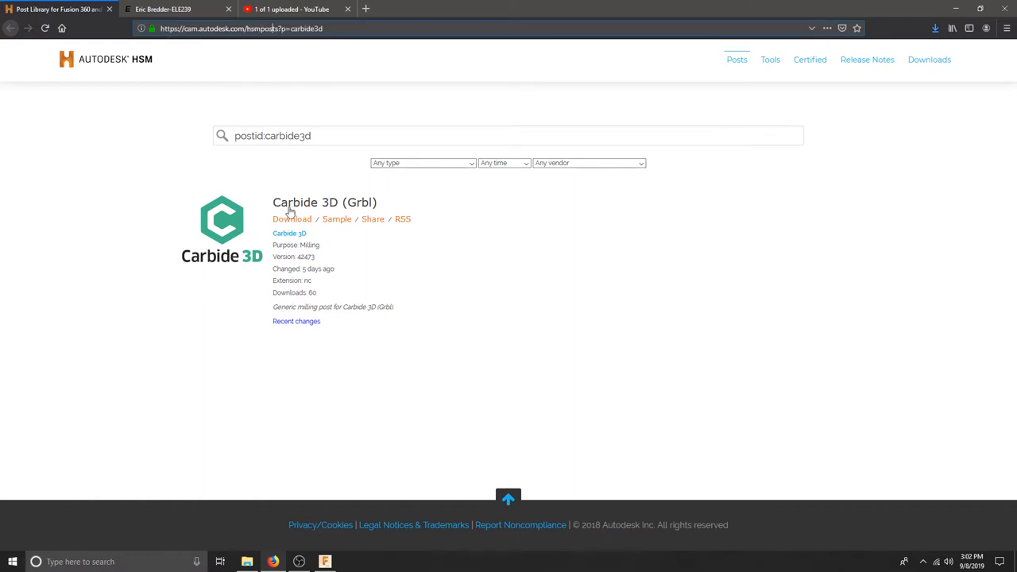
mouse_move(248, 337)
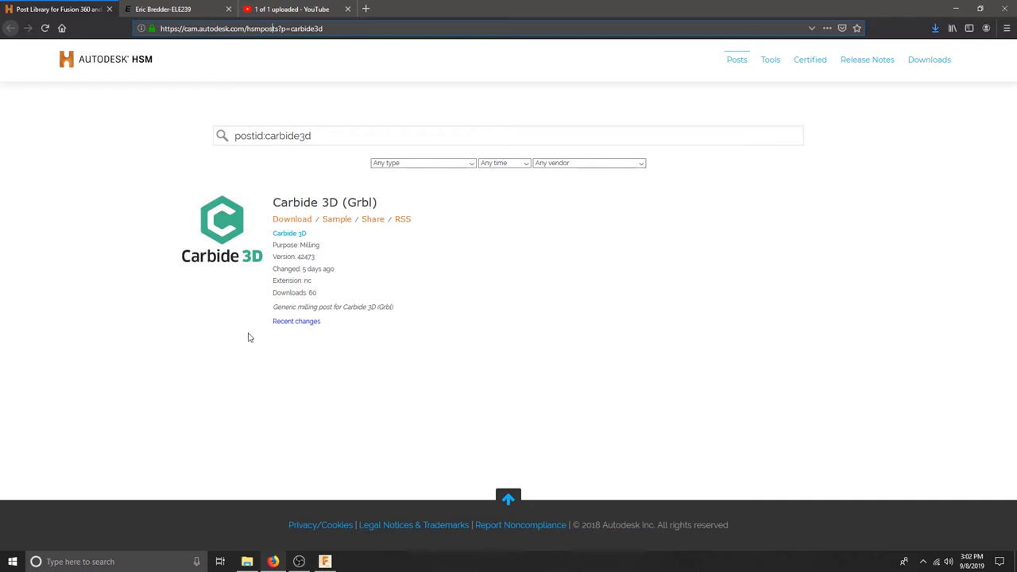
mouse_move(387, 292)
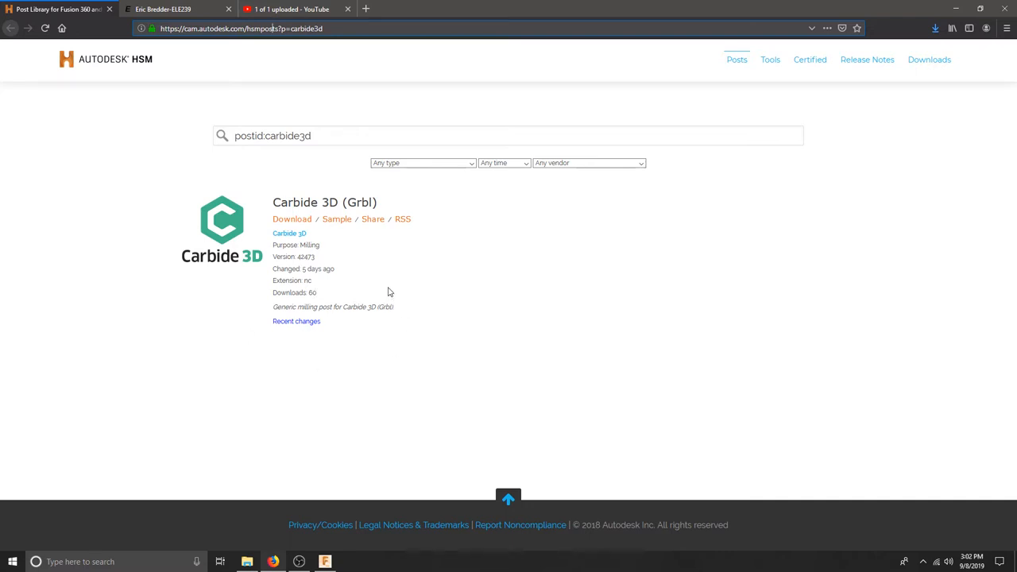
mouse_move(300, 232)
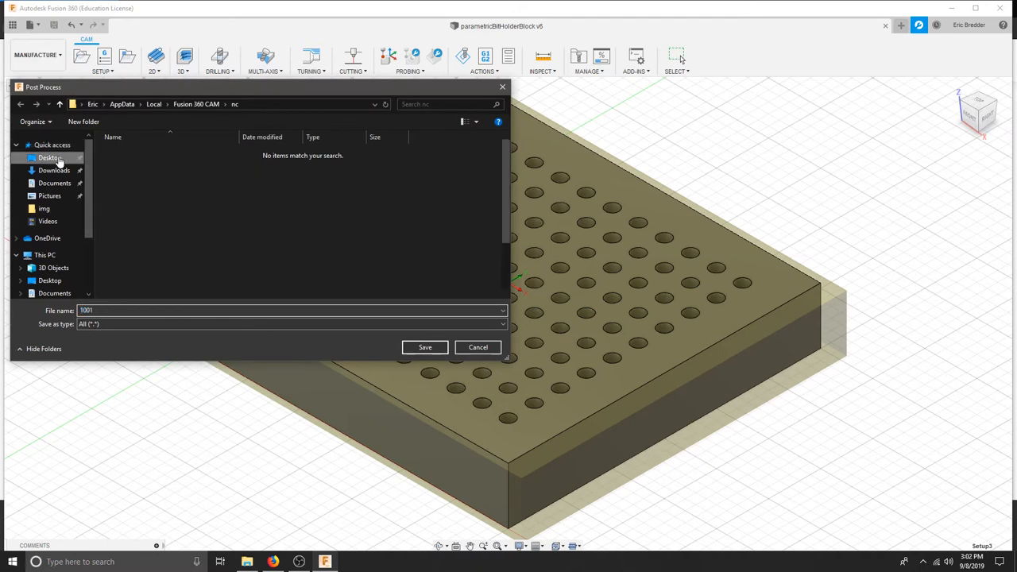
Save the posted G-code to the Desktop as toolHolder.nc.
left_click(49, 157)
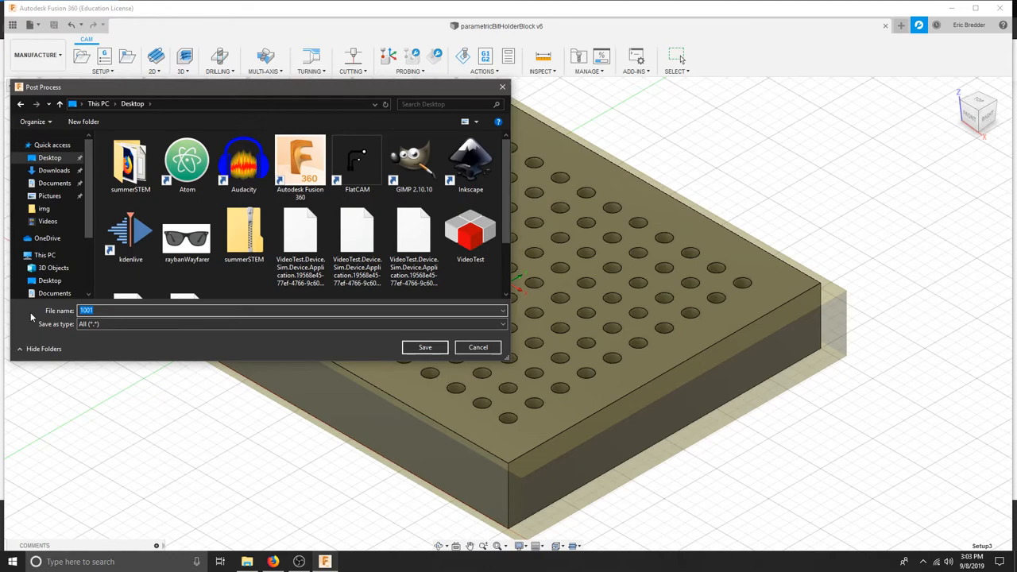
type("toolHolder.n")
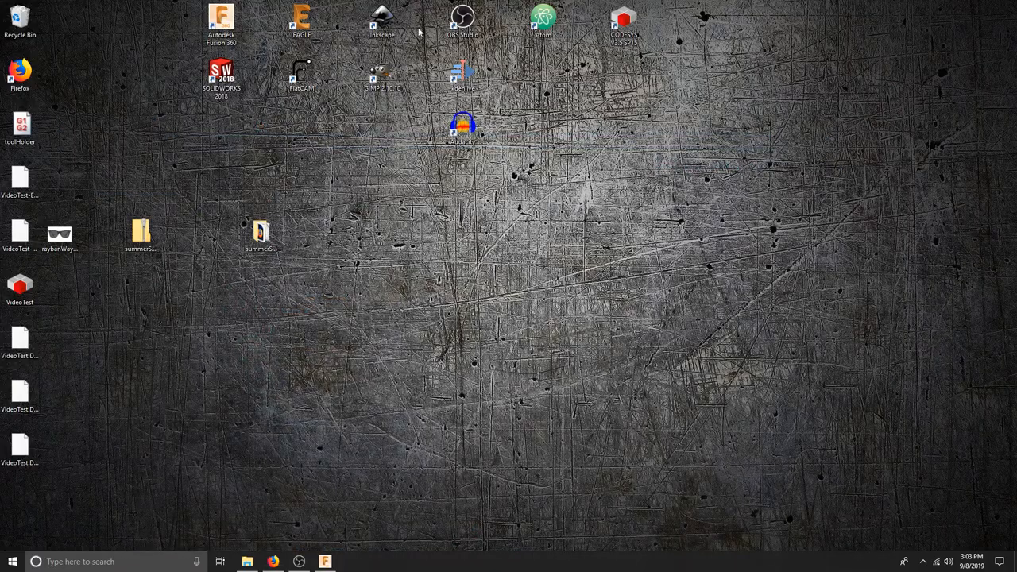
mouse_move(94, 363)
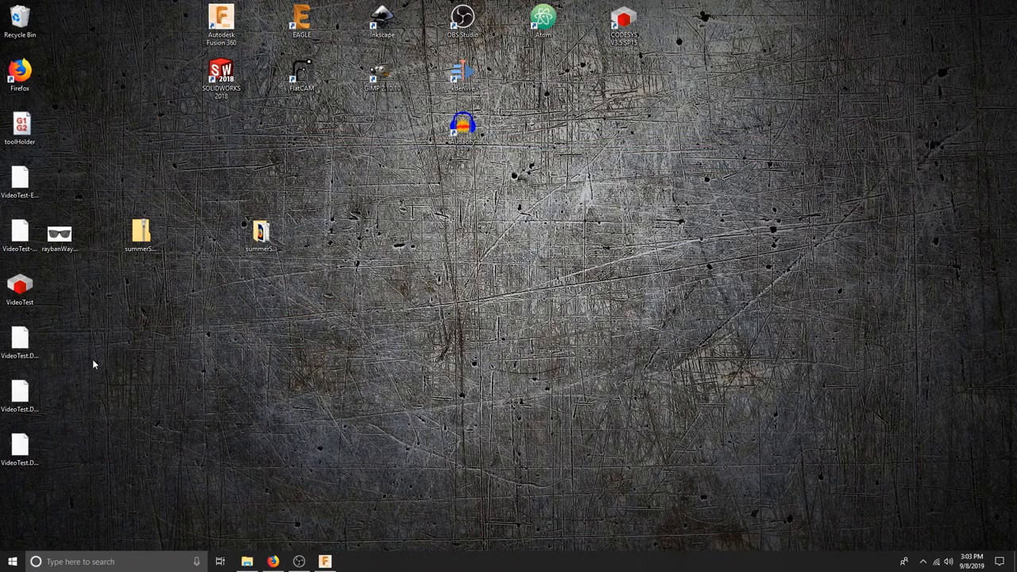
Move toolHolder.nc to the desktop centre and bring up the Open with app chooser for it.
left_click_drag(19, 127, 505, 289)
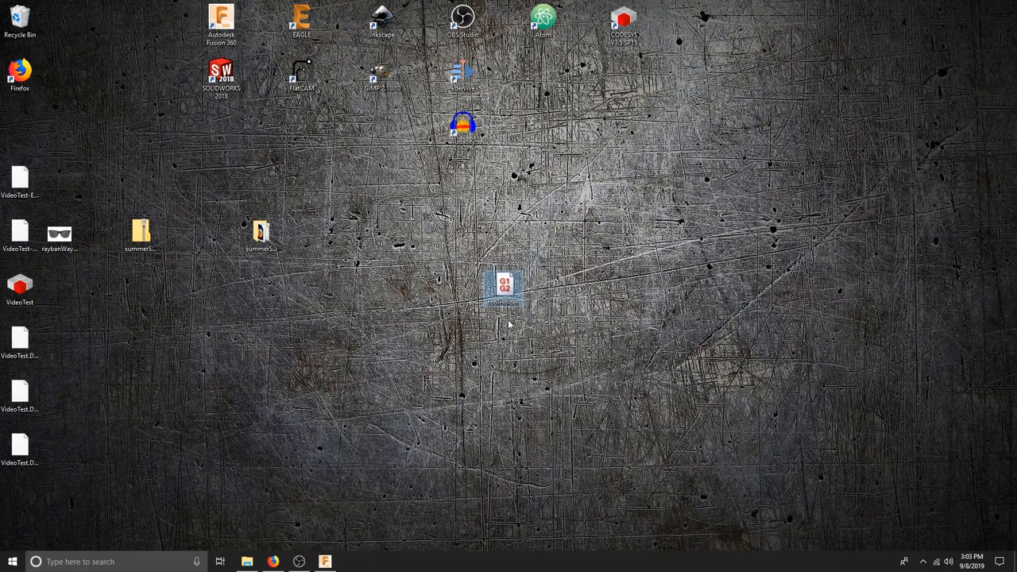
right_click(503, 289)
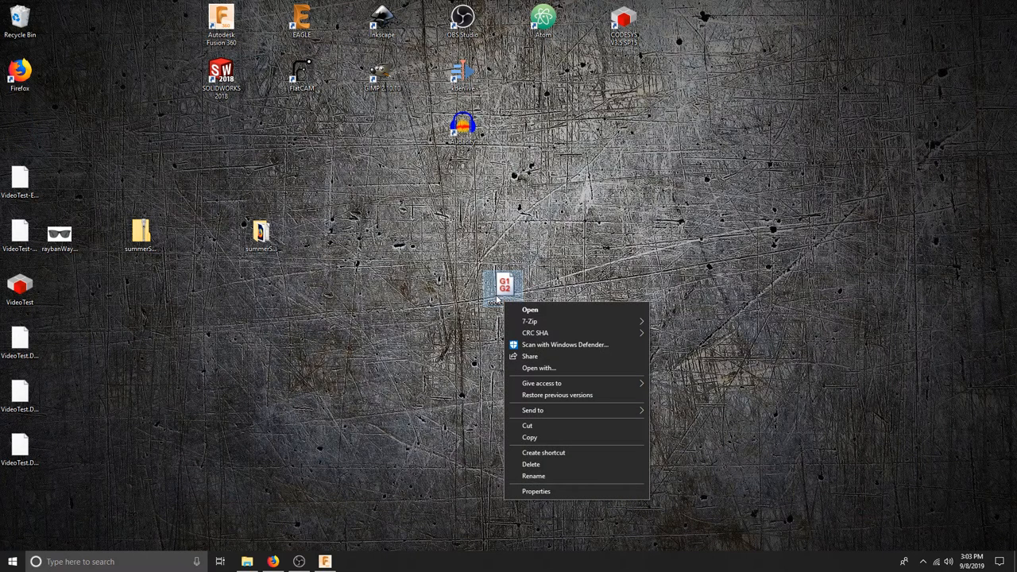
left_click(538, 368)
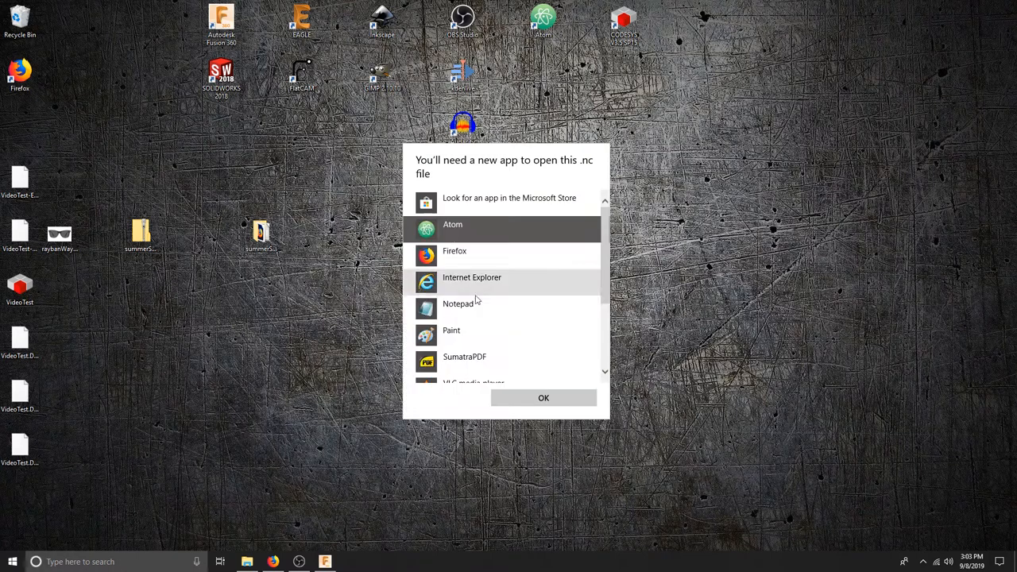